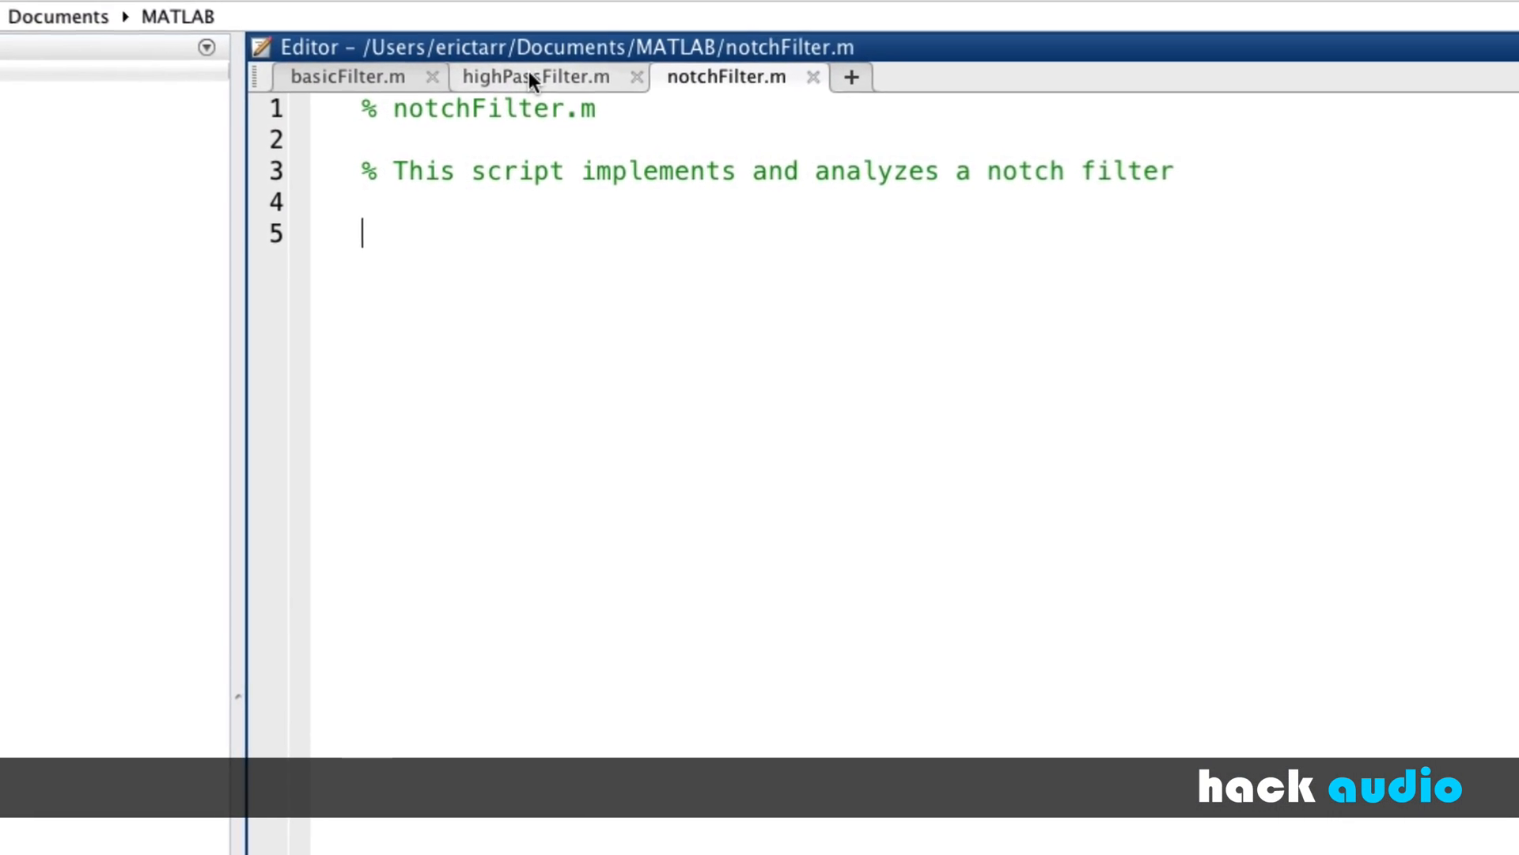
- Review the highPassFilter.m, basicFilter.m and notchFilter.m scripts, ending on highPassFilter.m
left_click(536, 76)
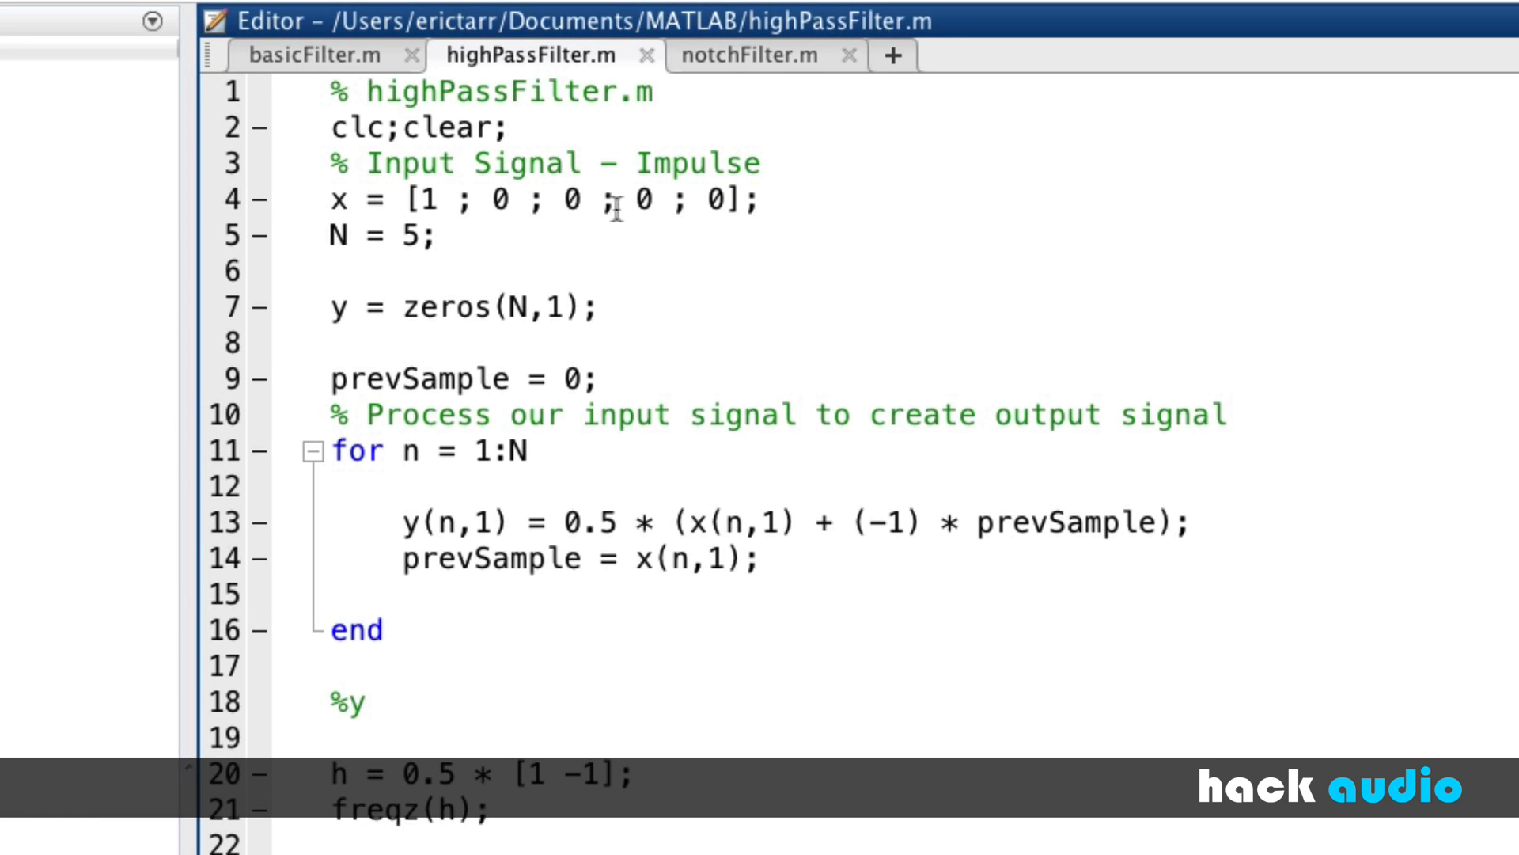
left_click(317, 55)
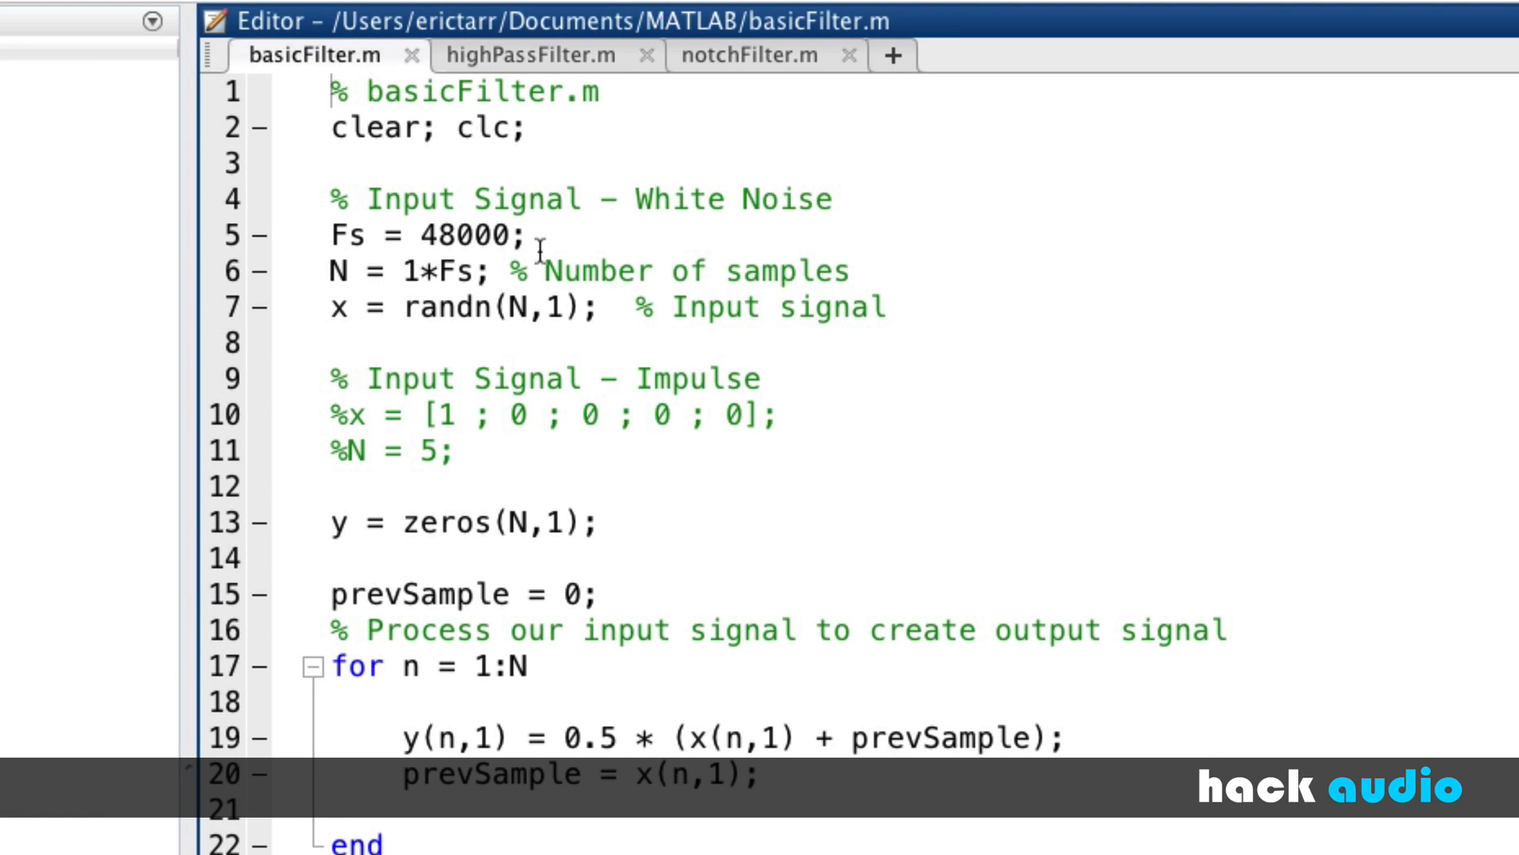
left_click(765, 56)
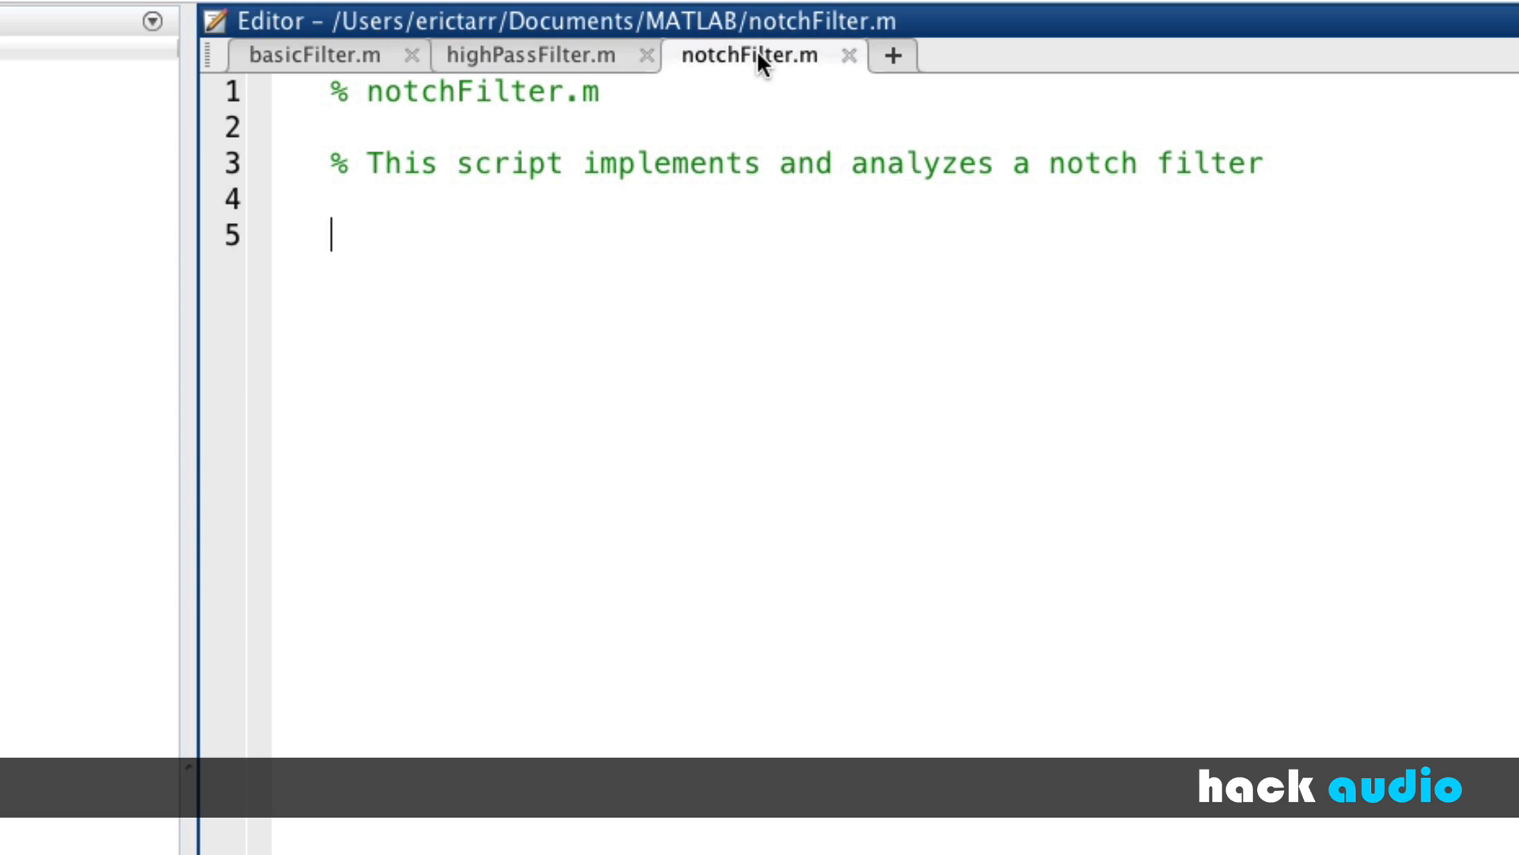
left_click(542, 56)
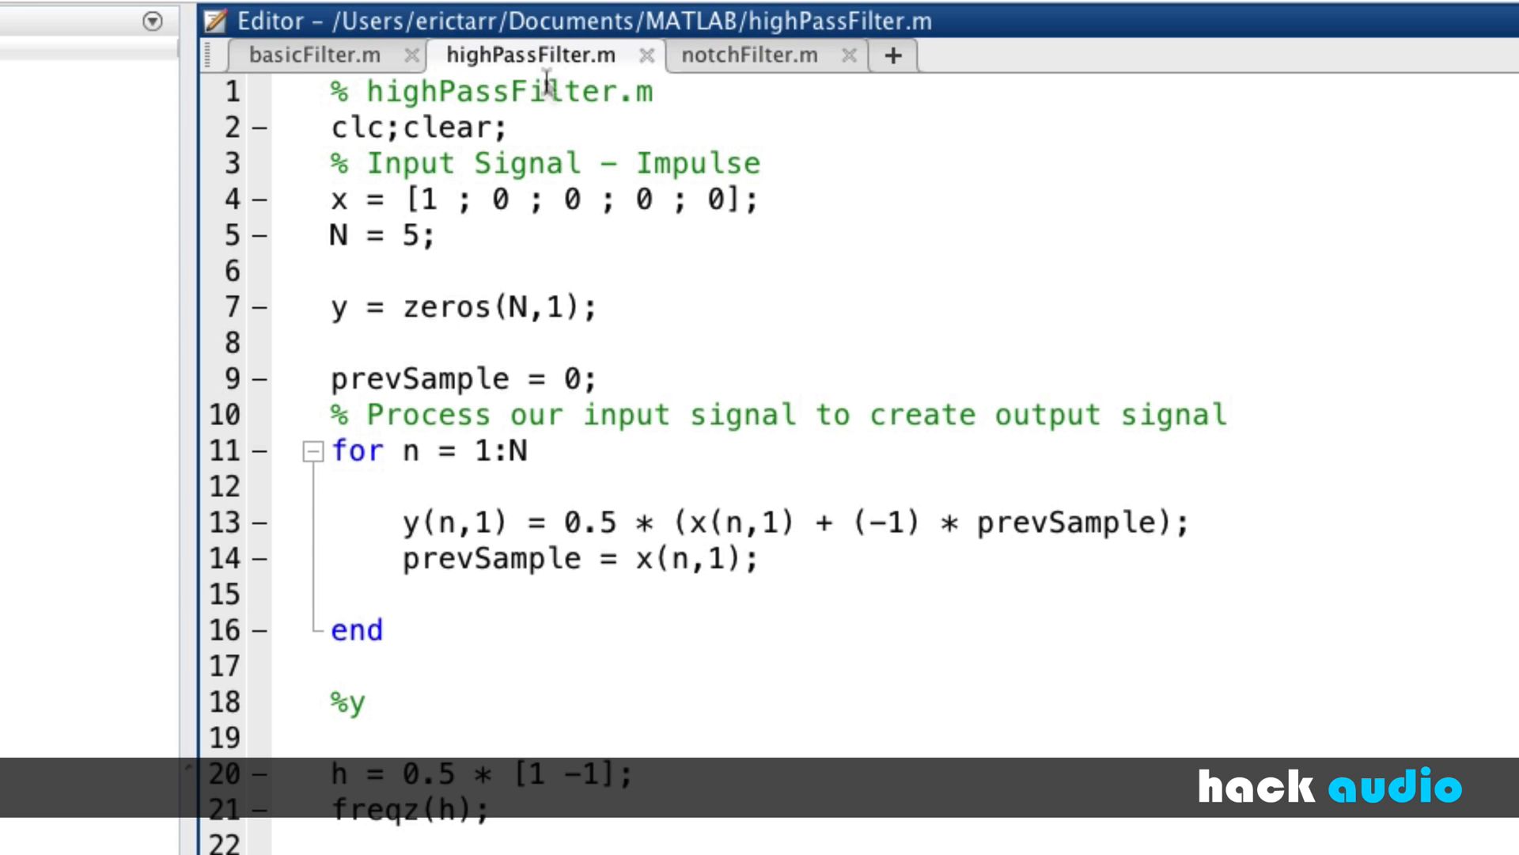
mouse_move(621, 301)
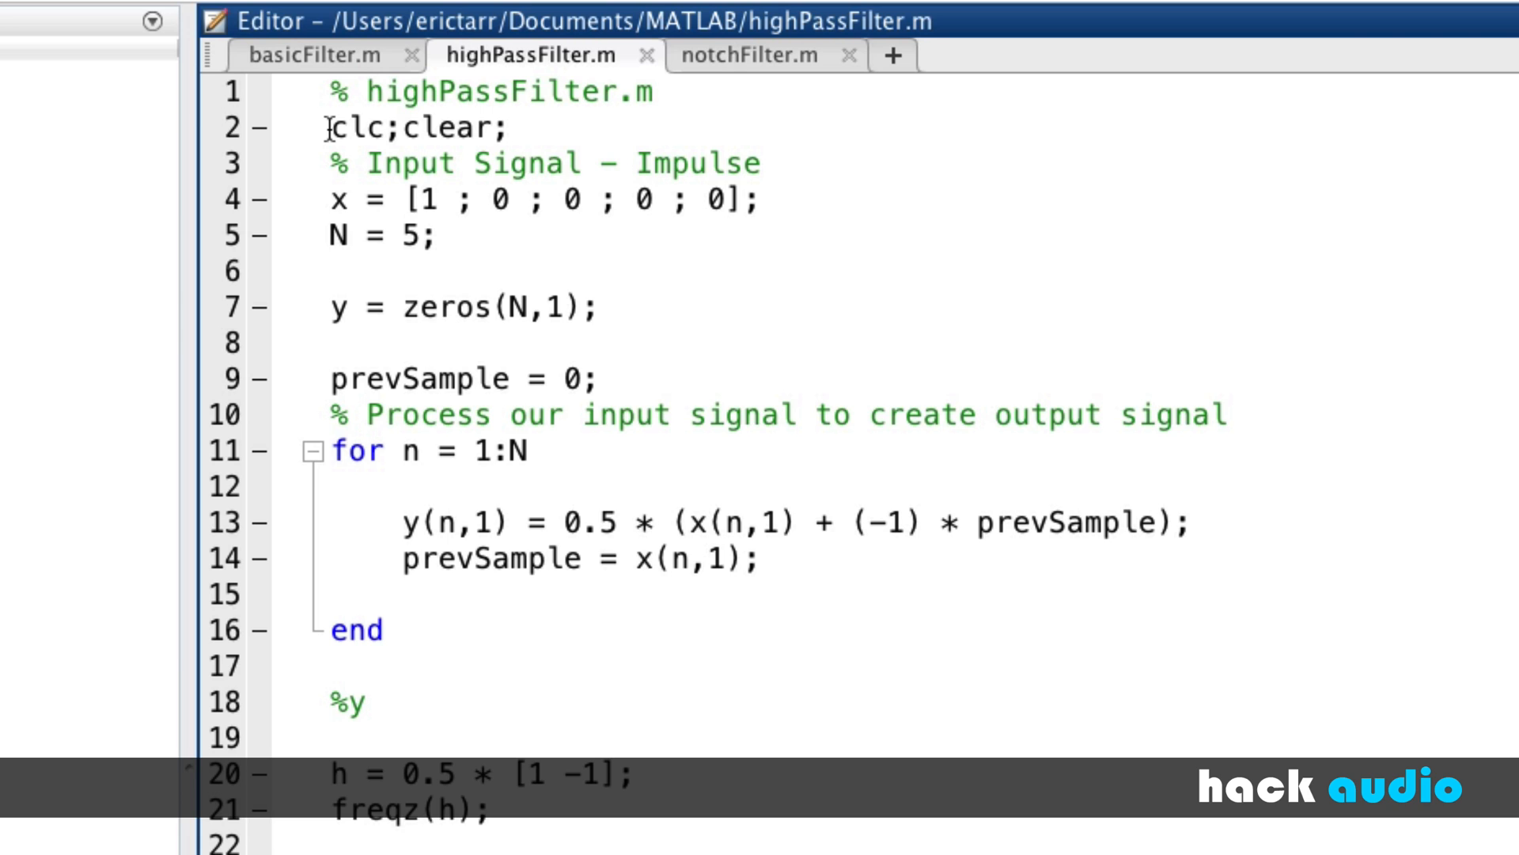
- Copy the clc;clear, impulse x, N = 5 and y = zeros(N,1) lines into notchFilter.m and save
left_click_drag(329, 128, 466, 128)
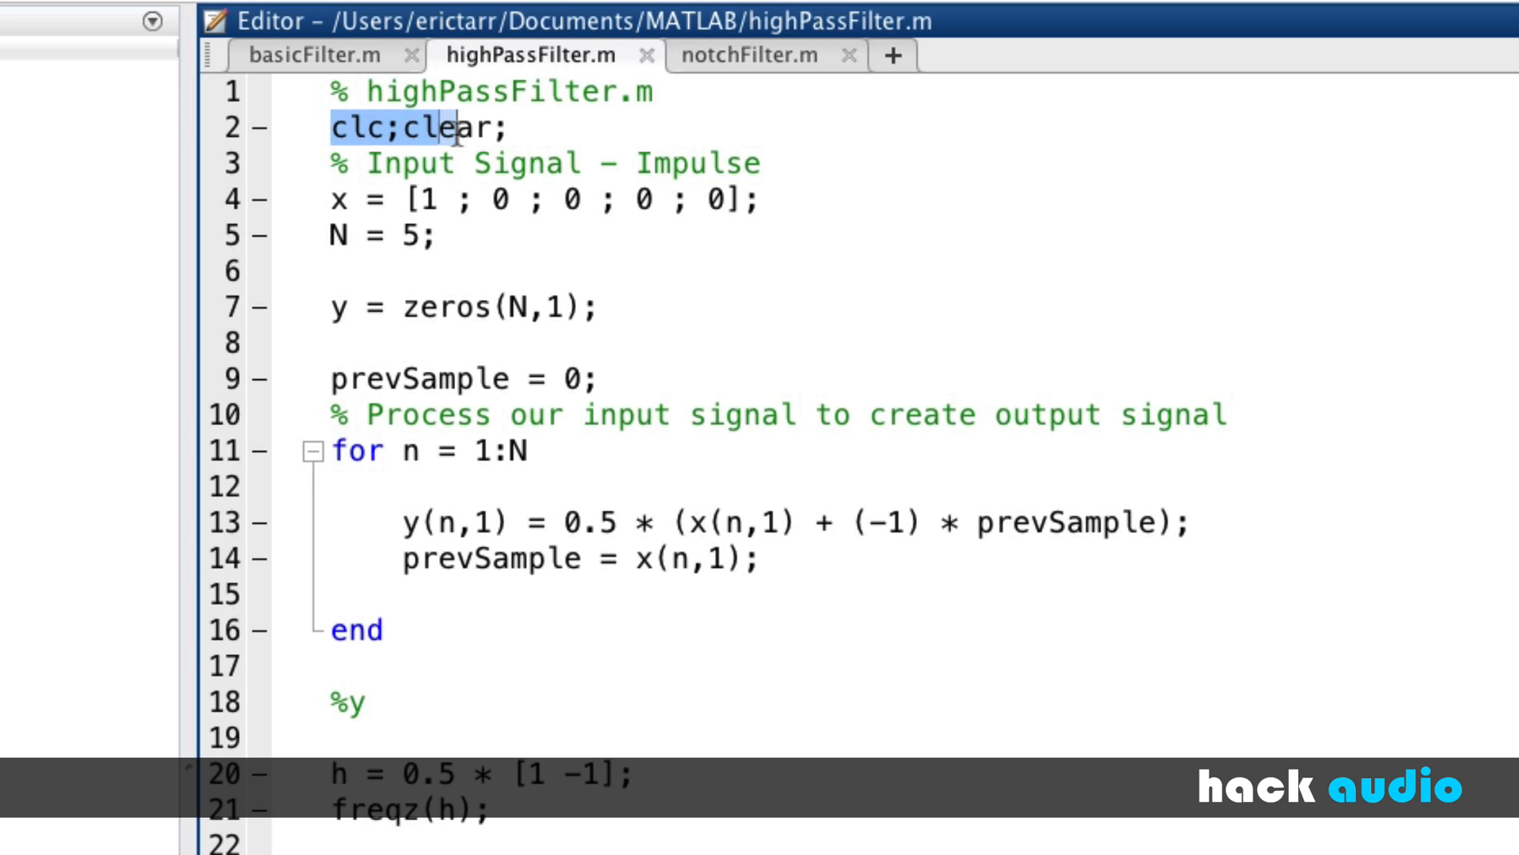
left_click_drag(460, 127, 579, 198)
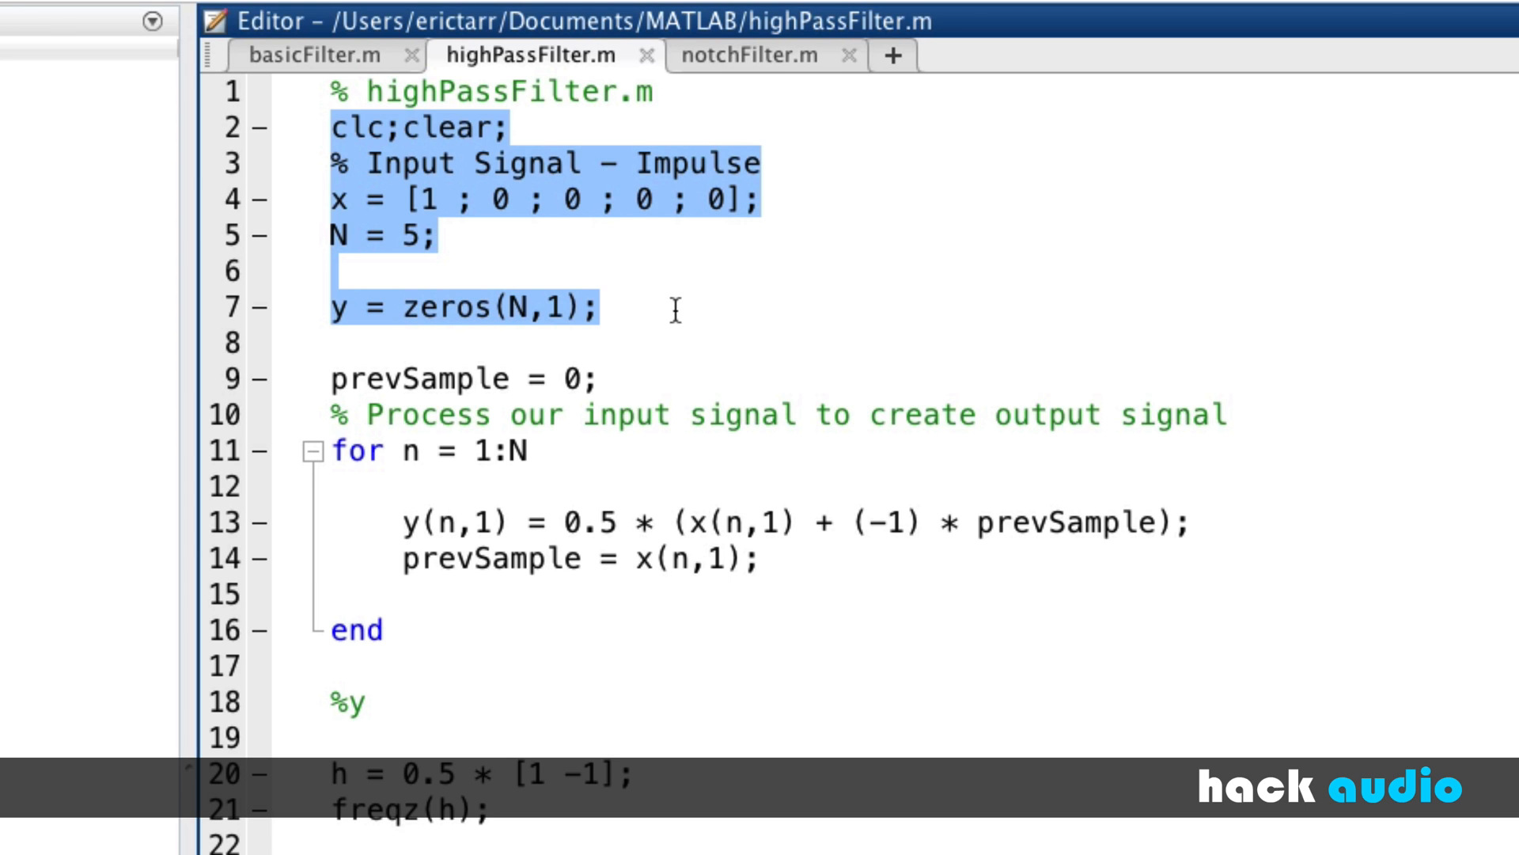
left_click(773, 56)
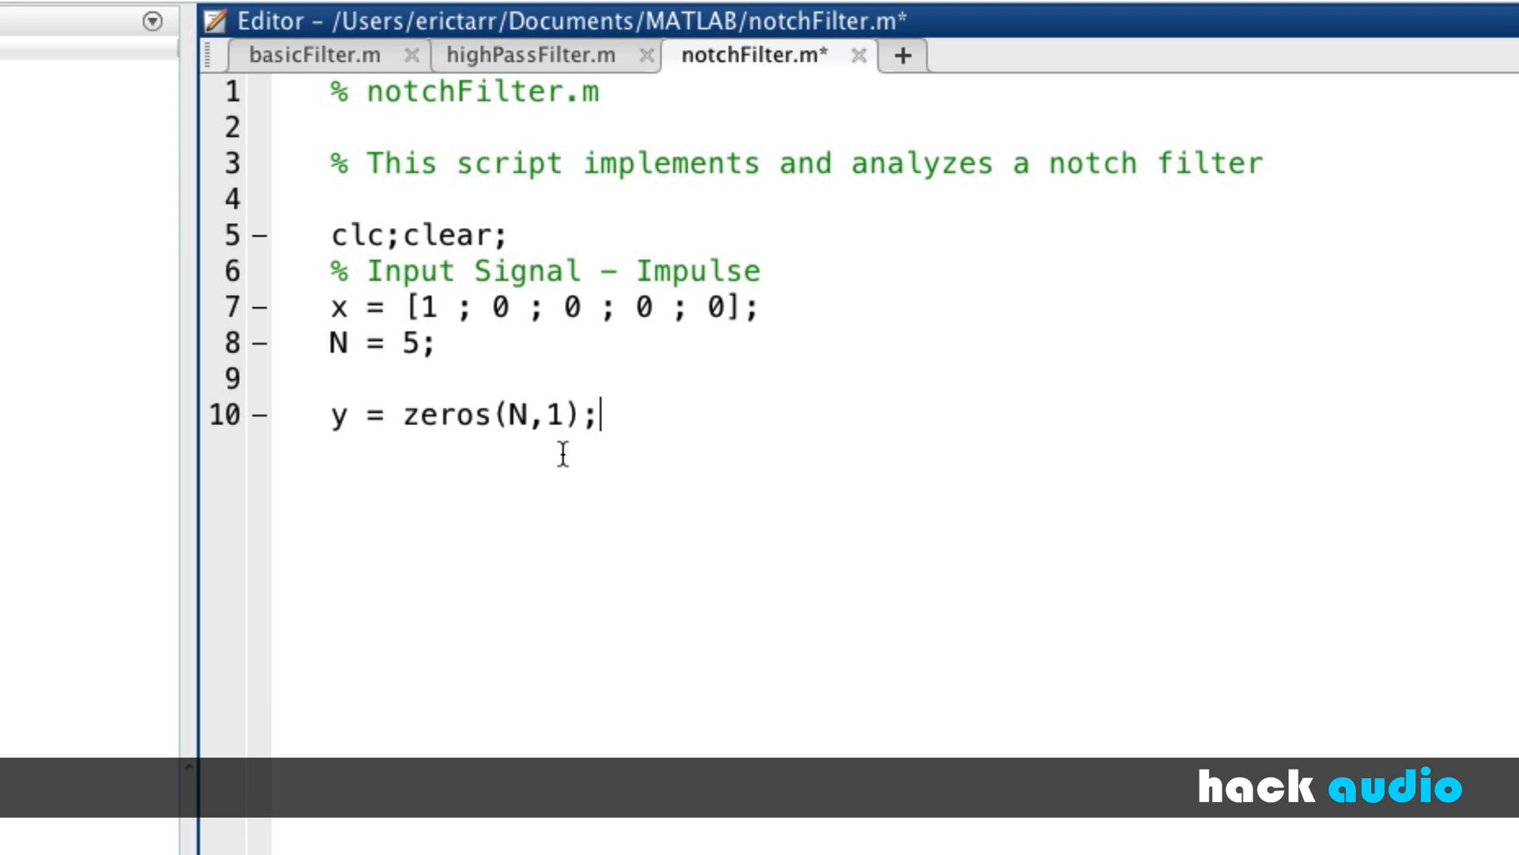
key("Enter")
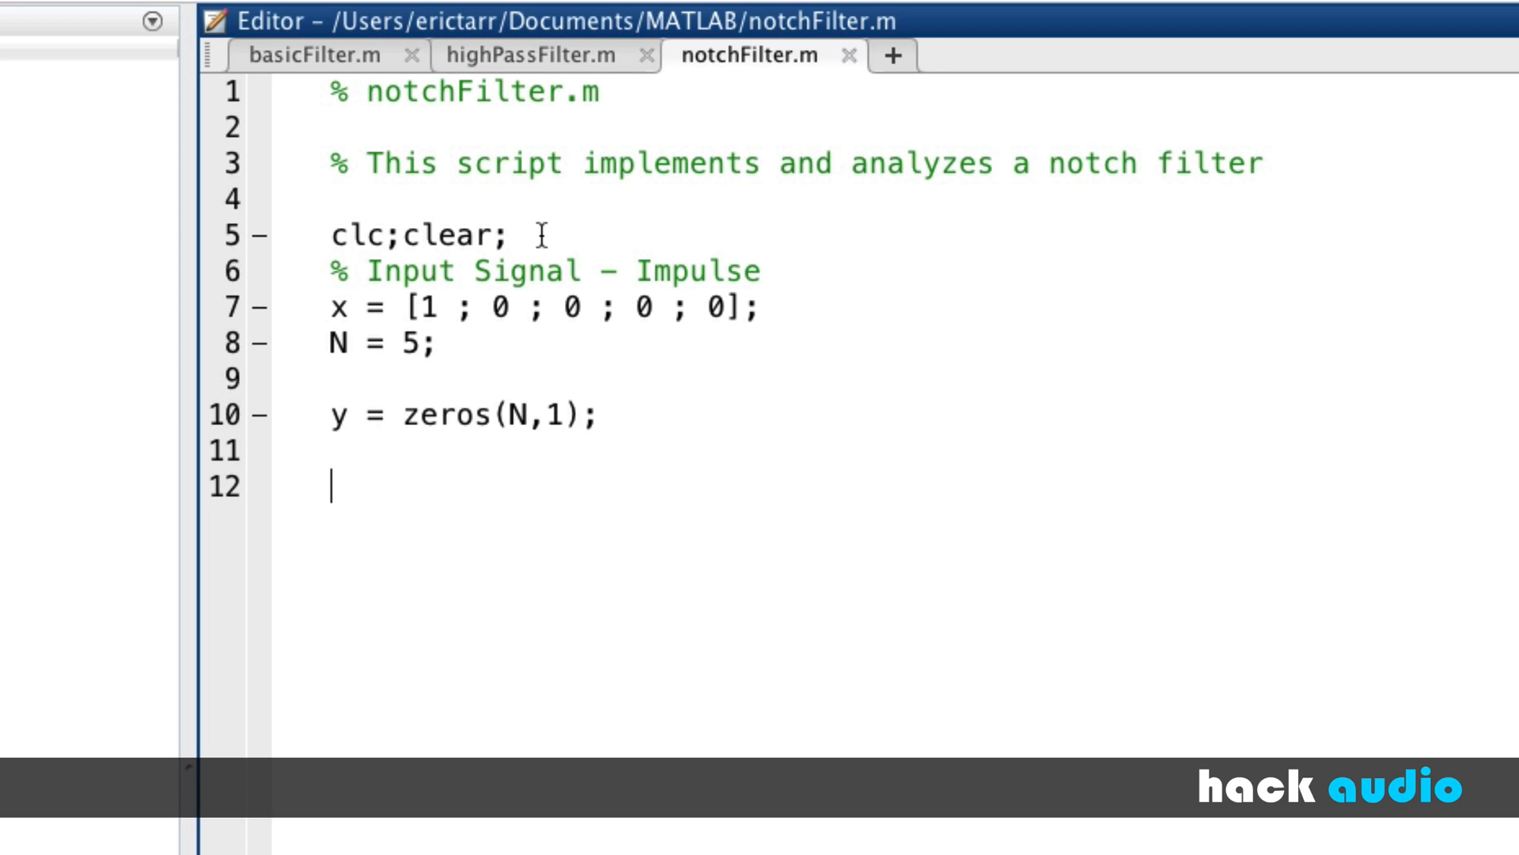
- Add an empty for n = 1:N loop closed by end to notchFilter.m
type("for")
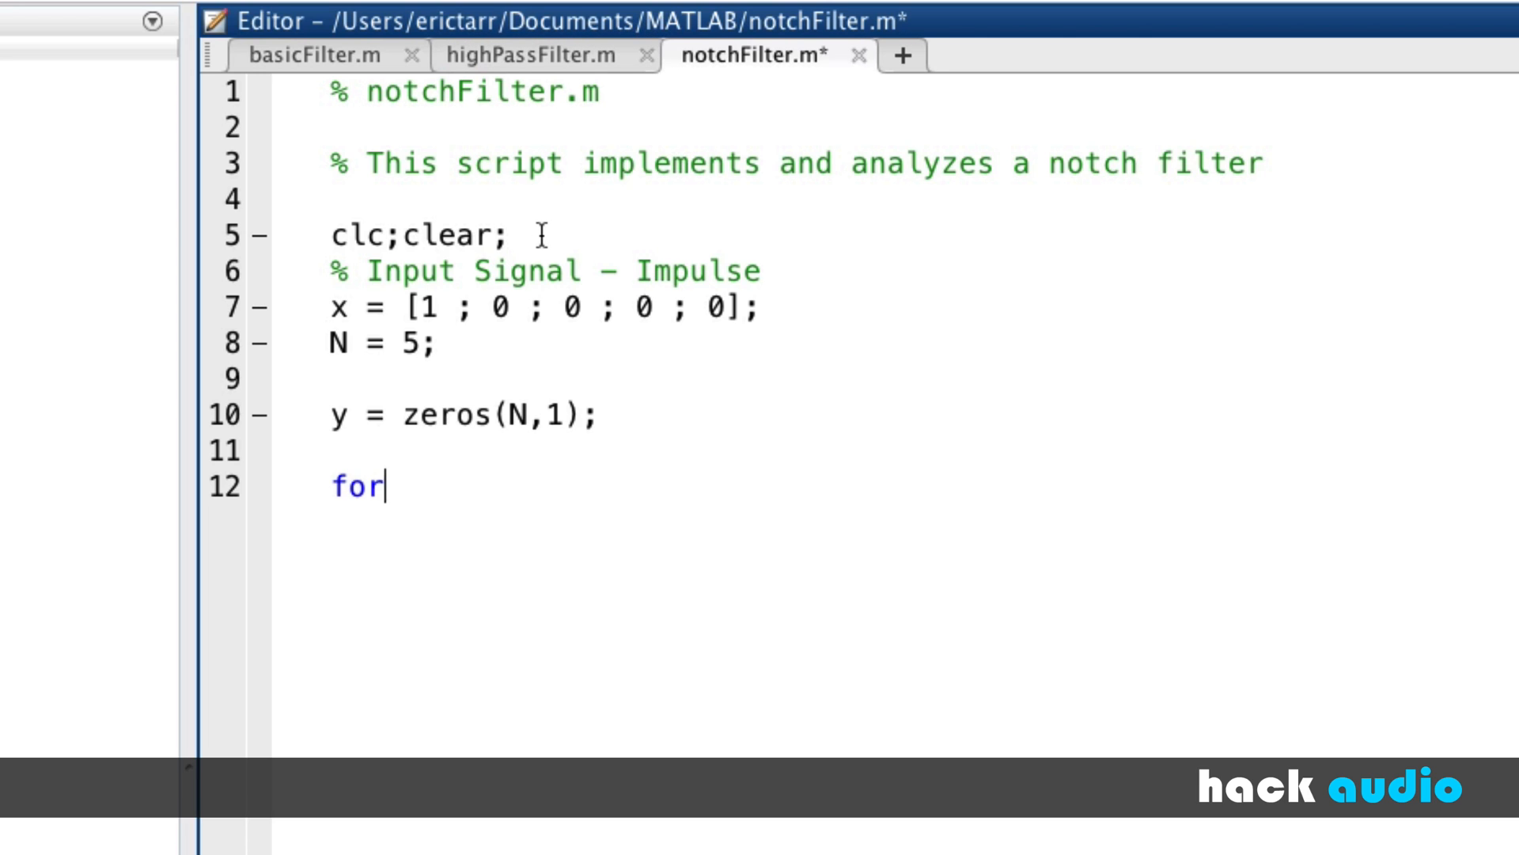
type("n = 1:")
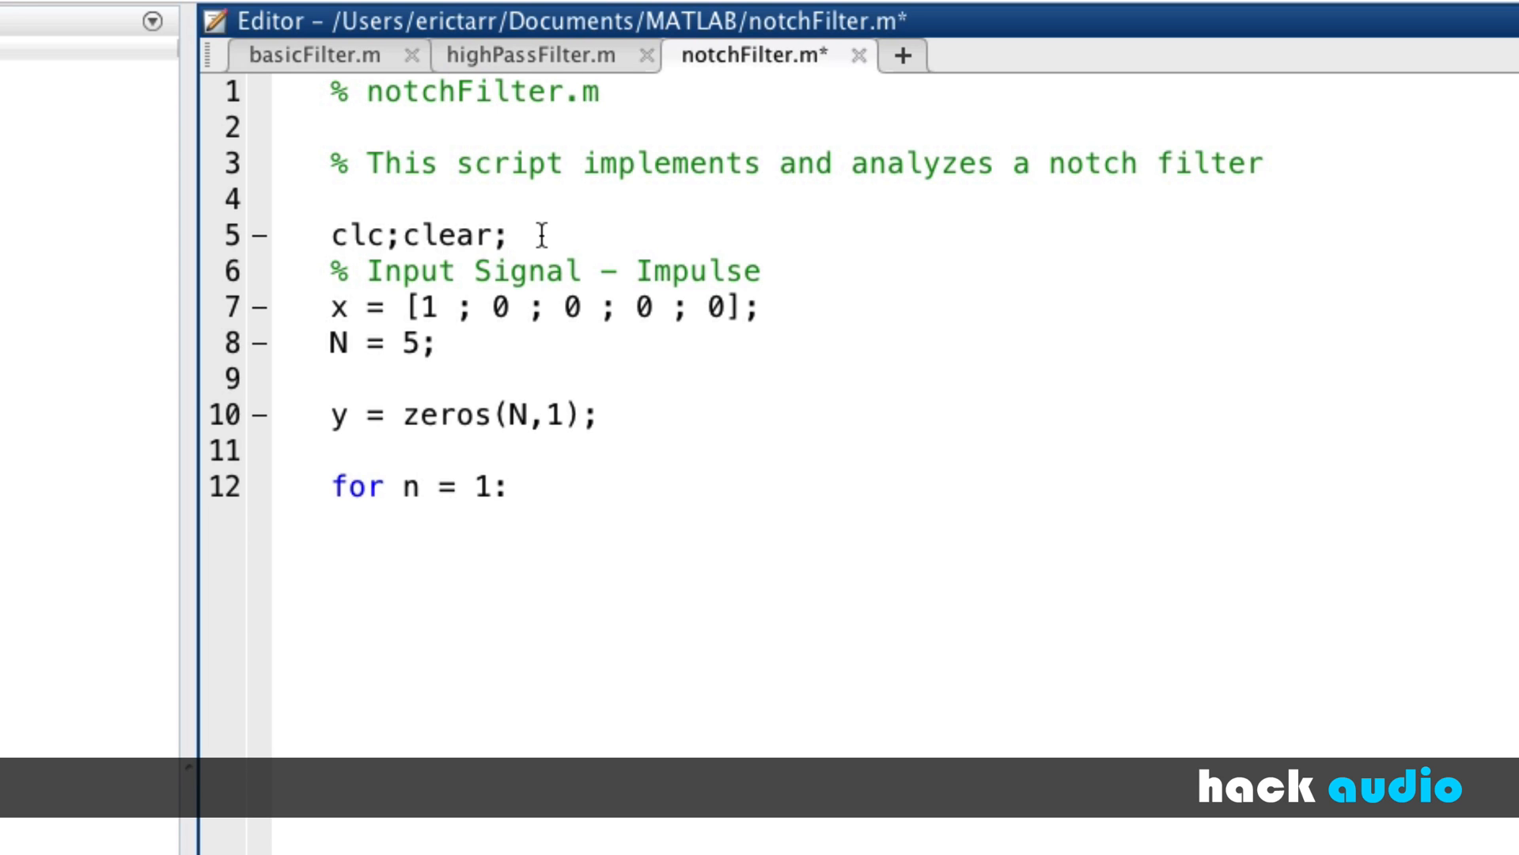
type("N")
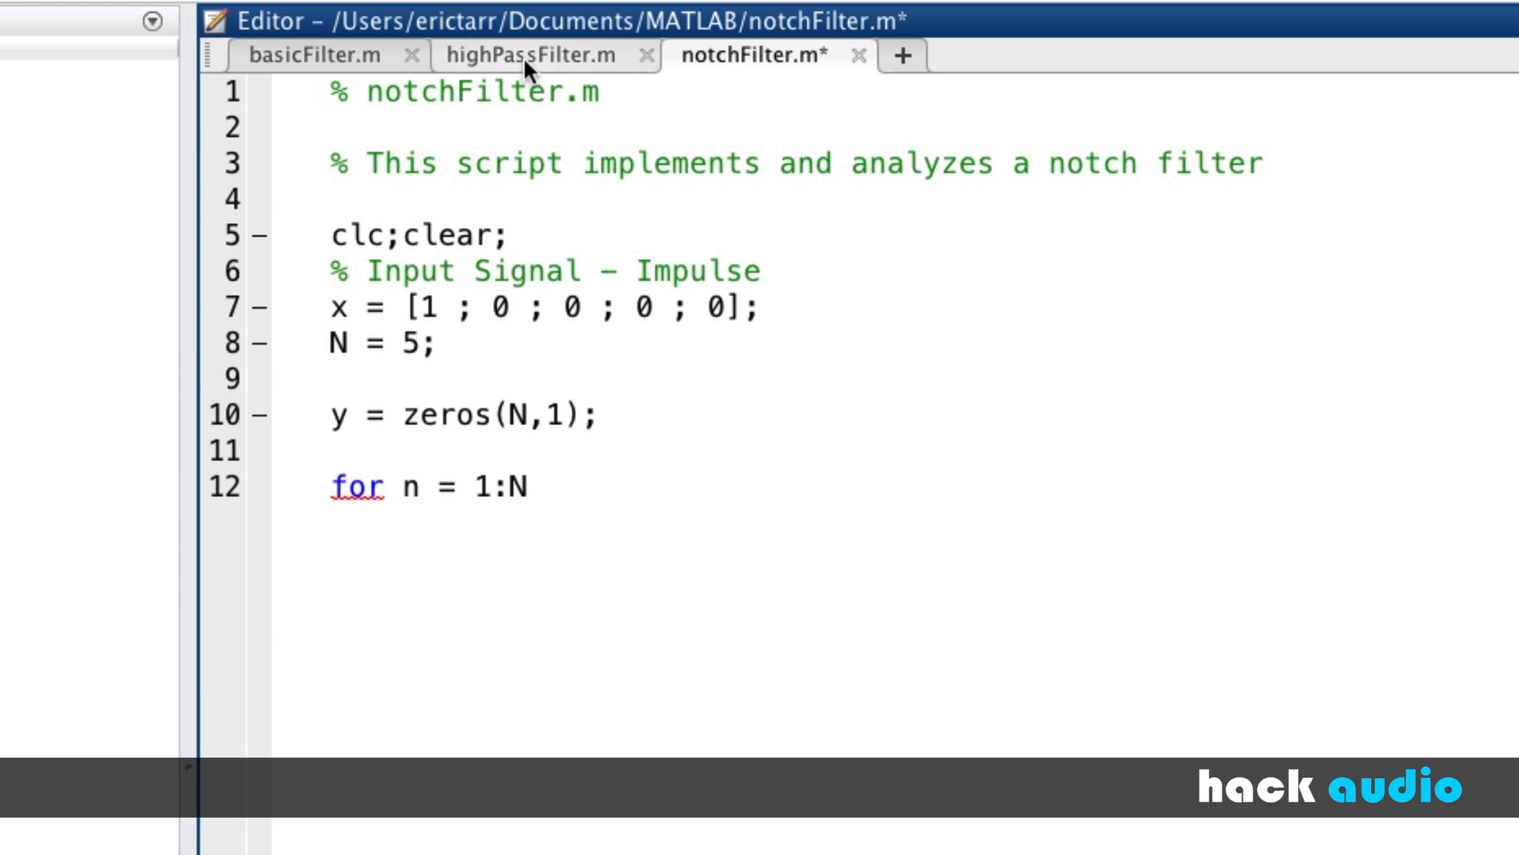
left_click(512, 55)
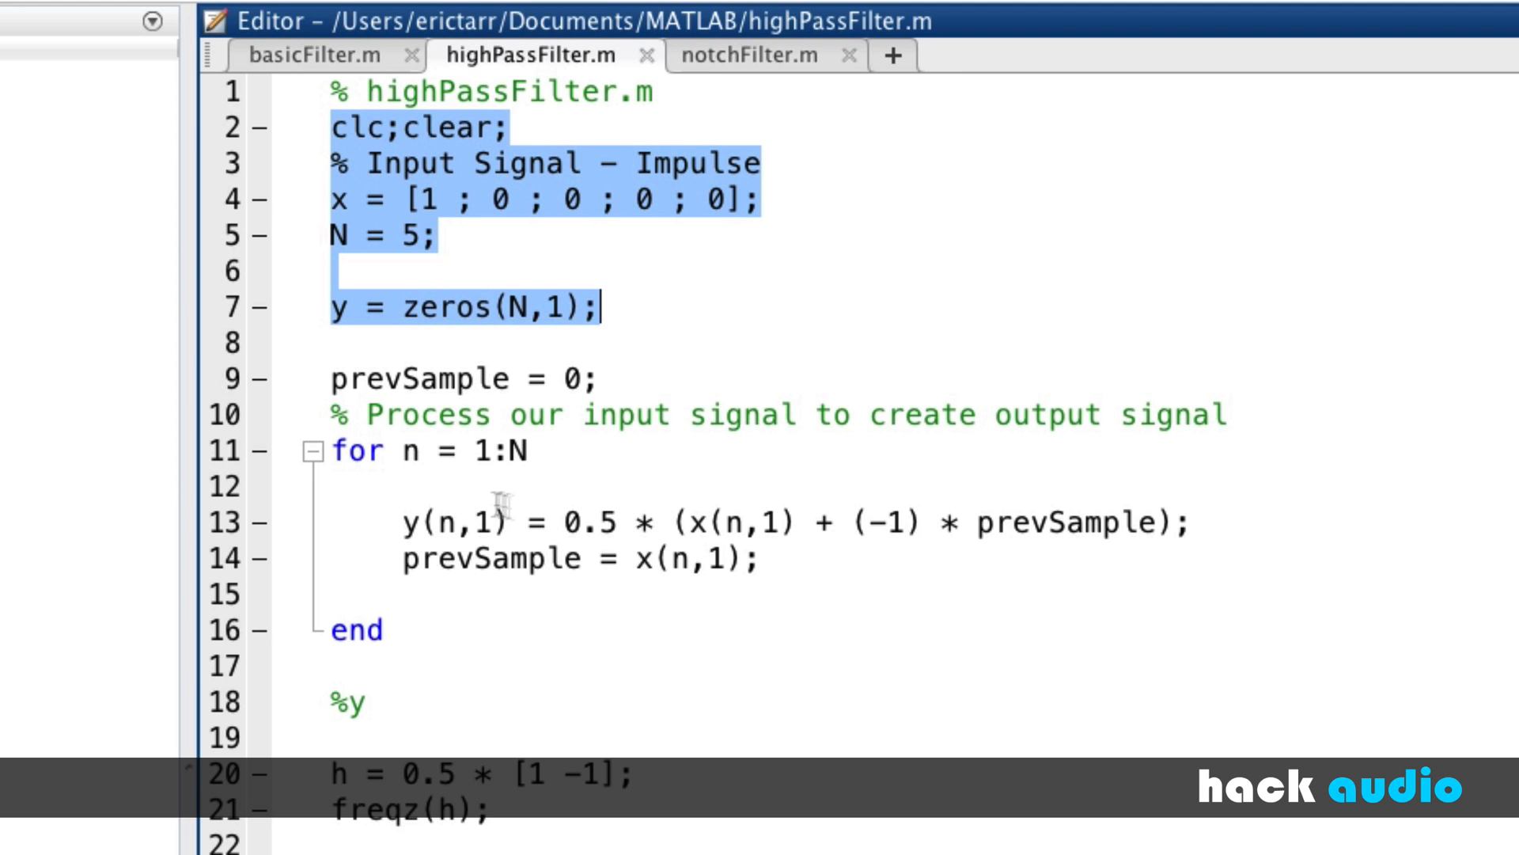
mouse_move(789, 60)
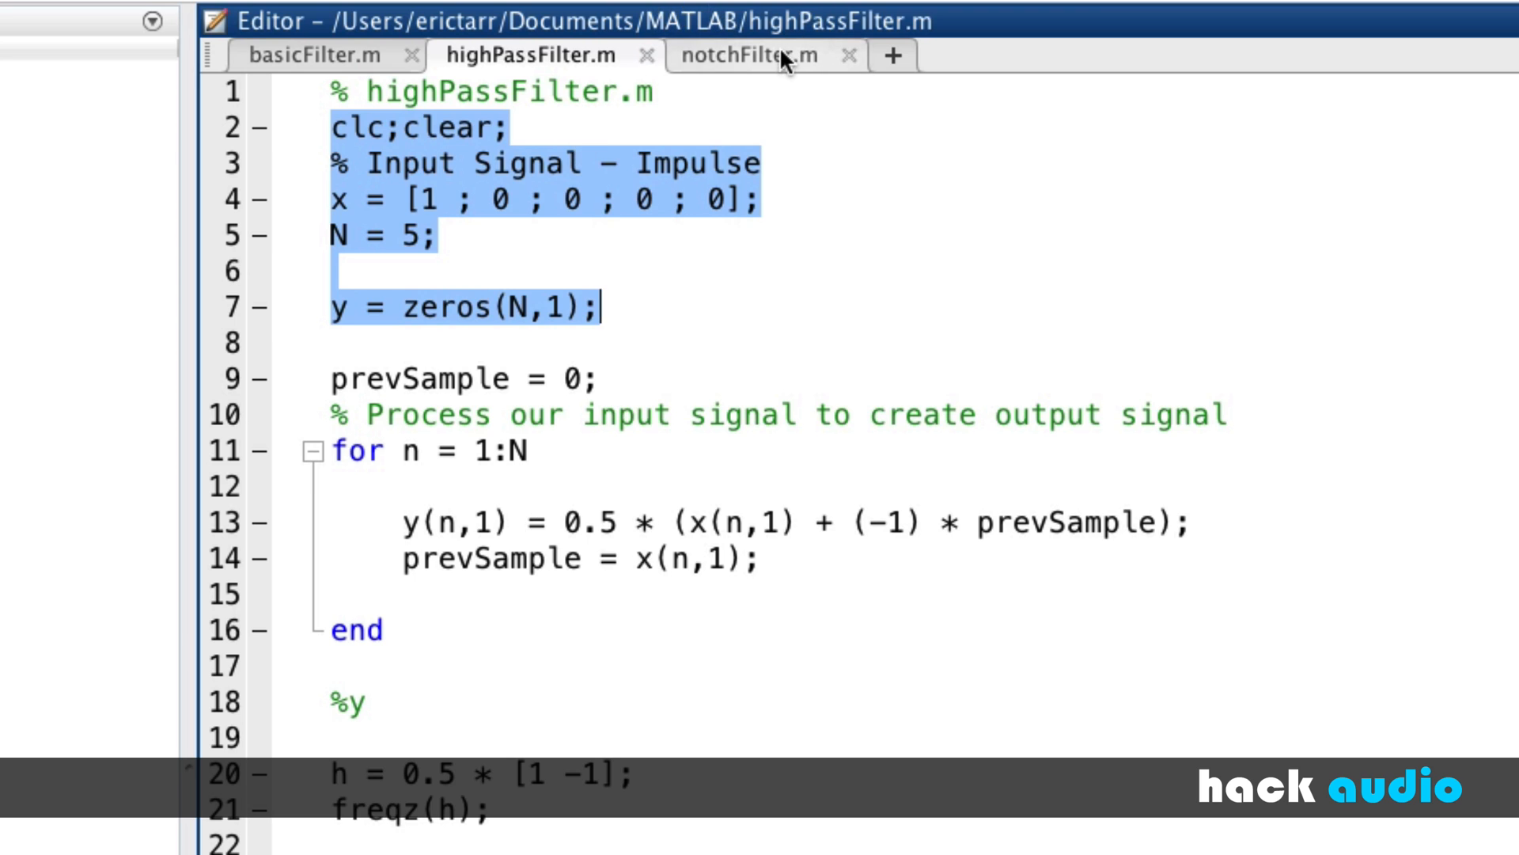
left_click(757, 57)
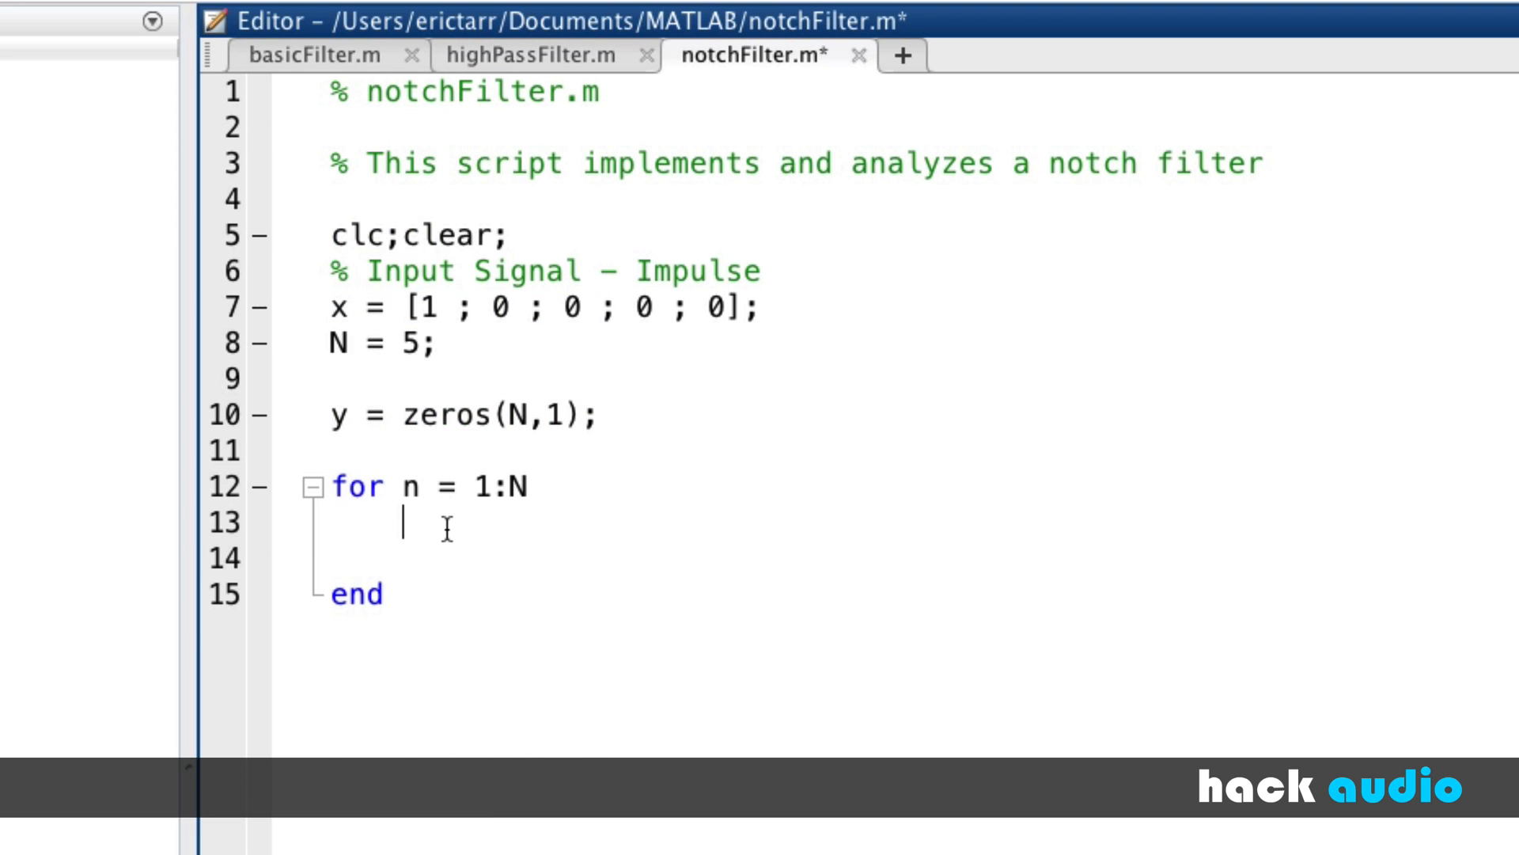
key("Enter")
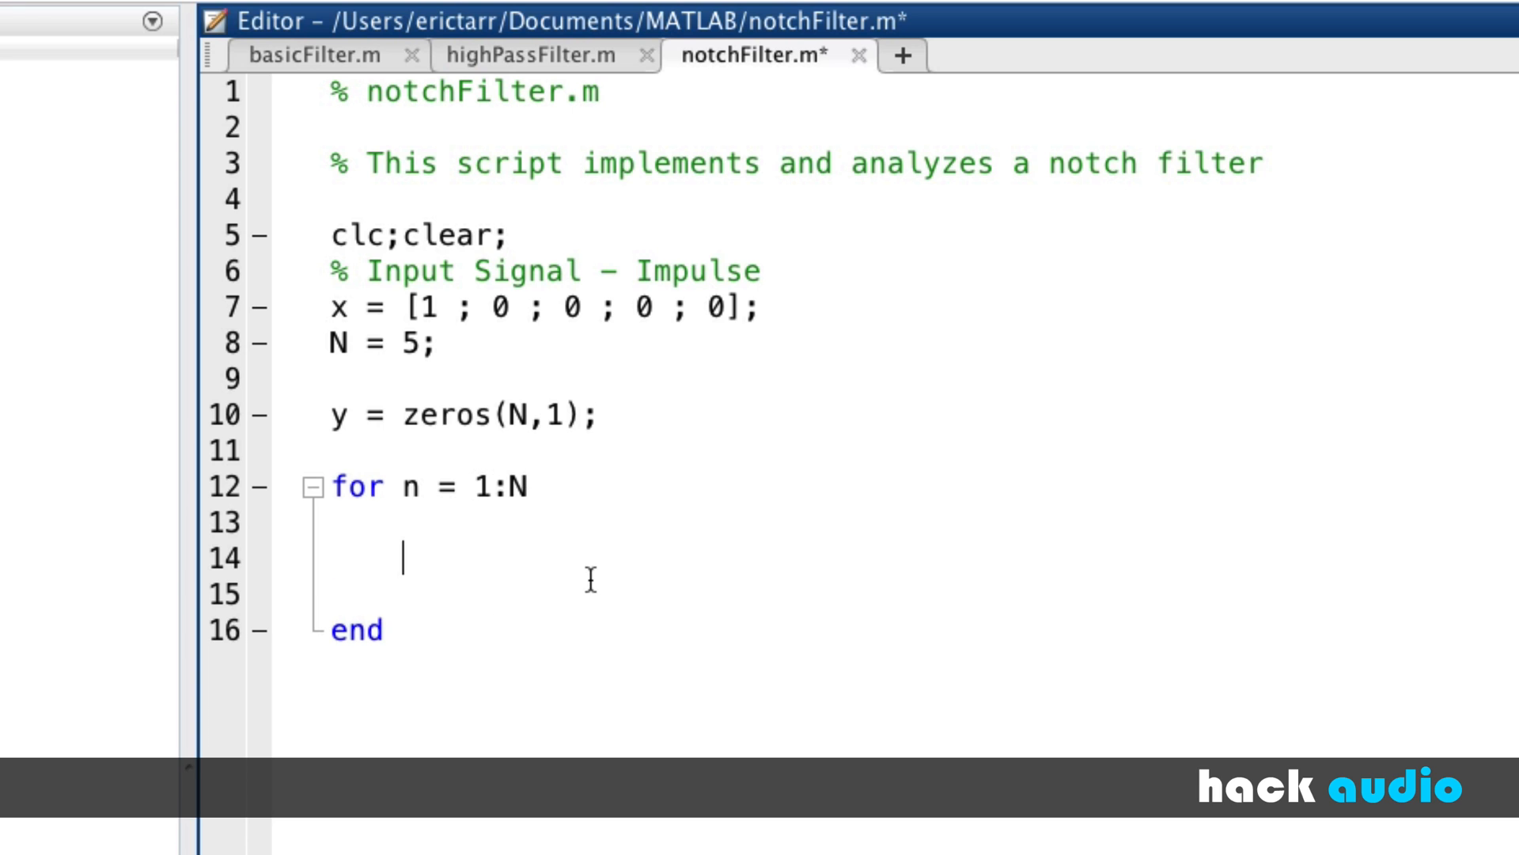
mouse_move(351, 395)
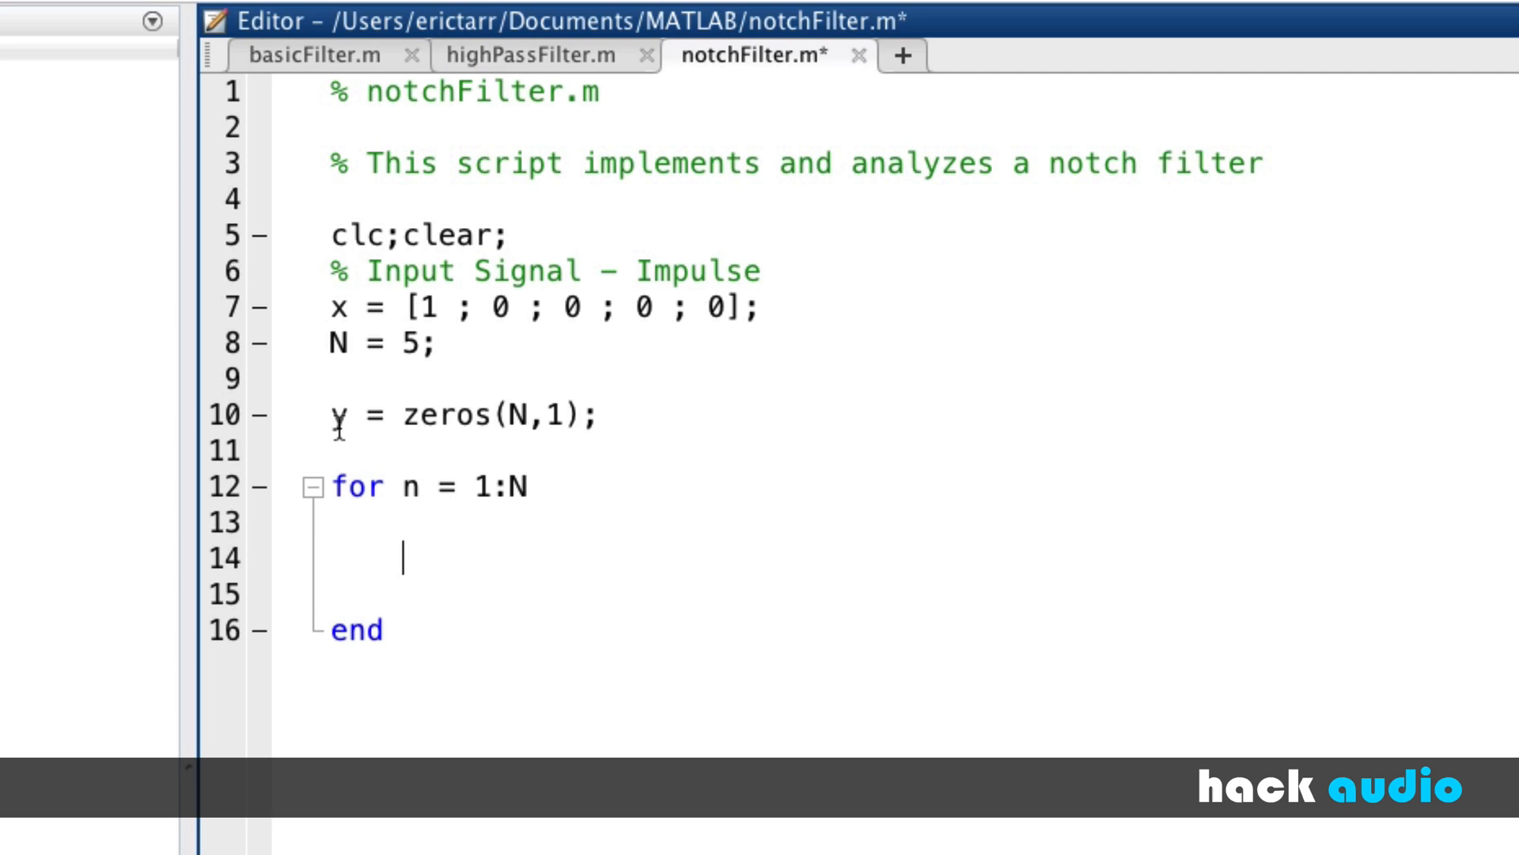
- Write the loop body line y(n,1) = x(n,1) in notchFilter.m
type("y(n")
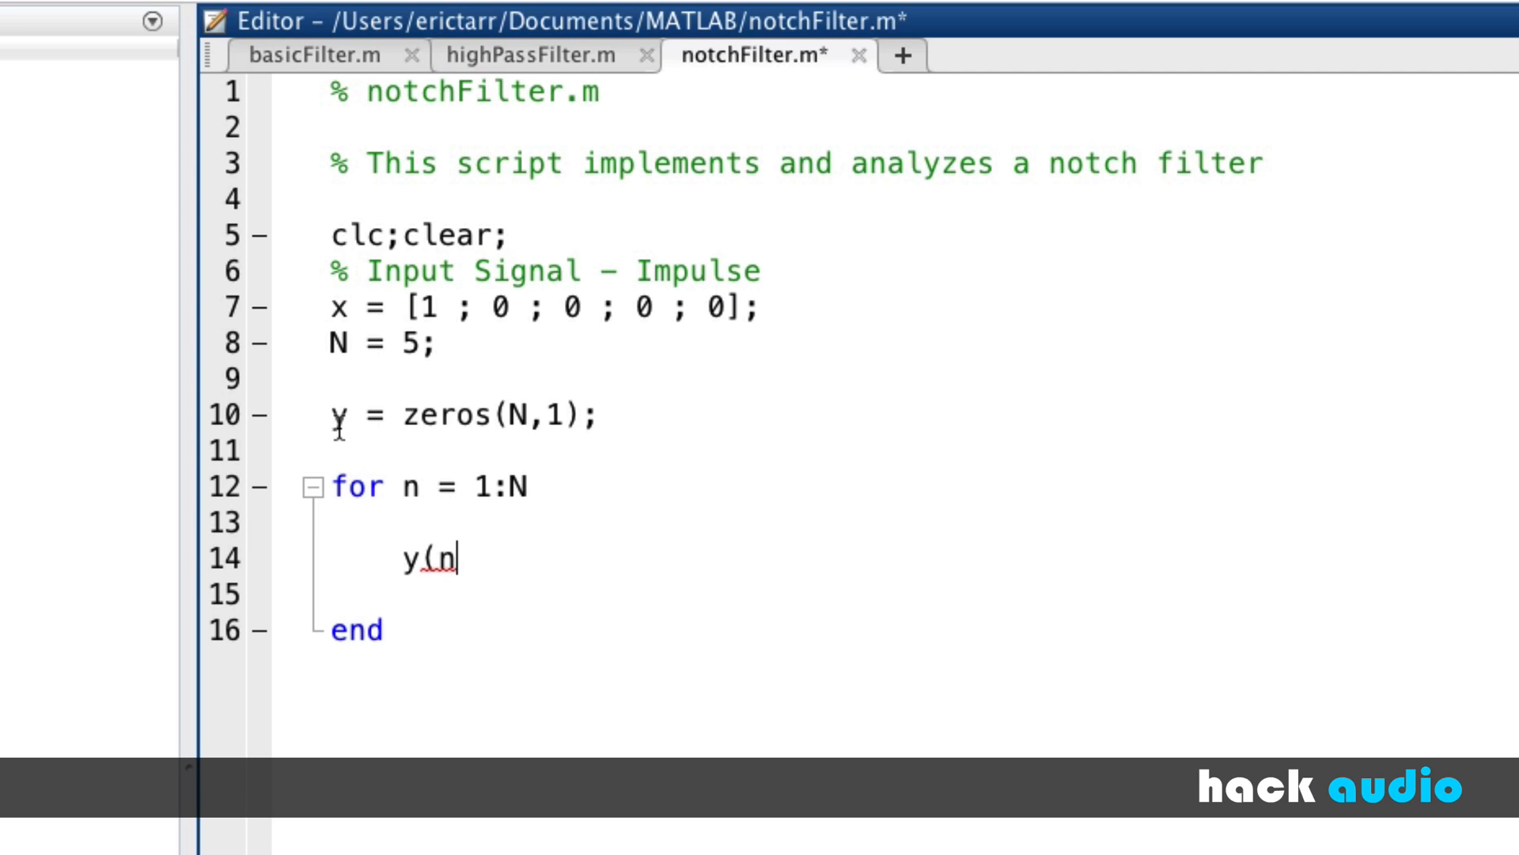
type(",1)")
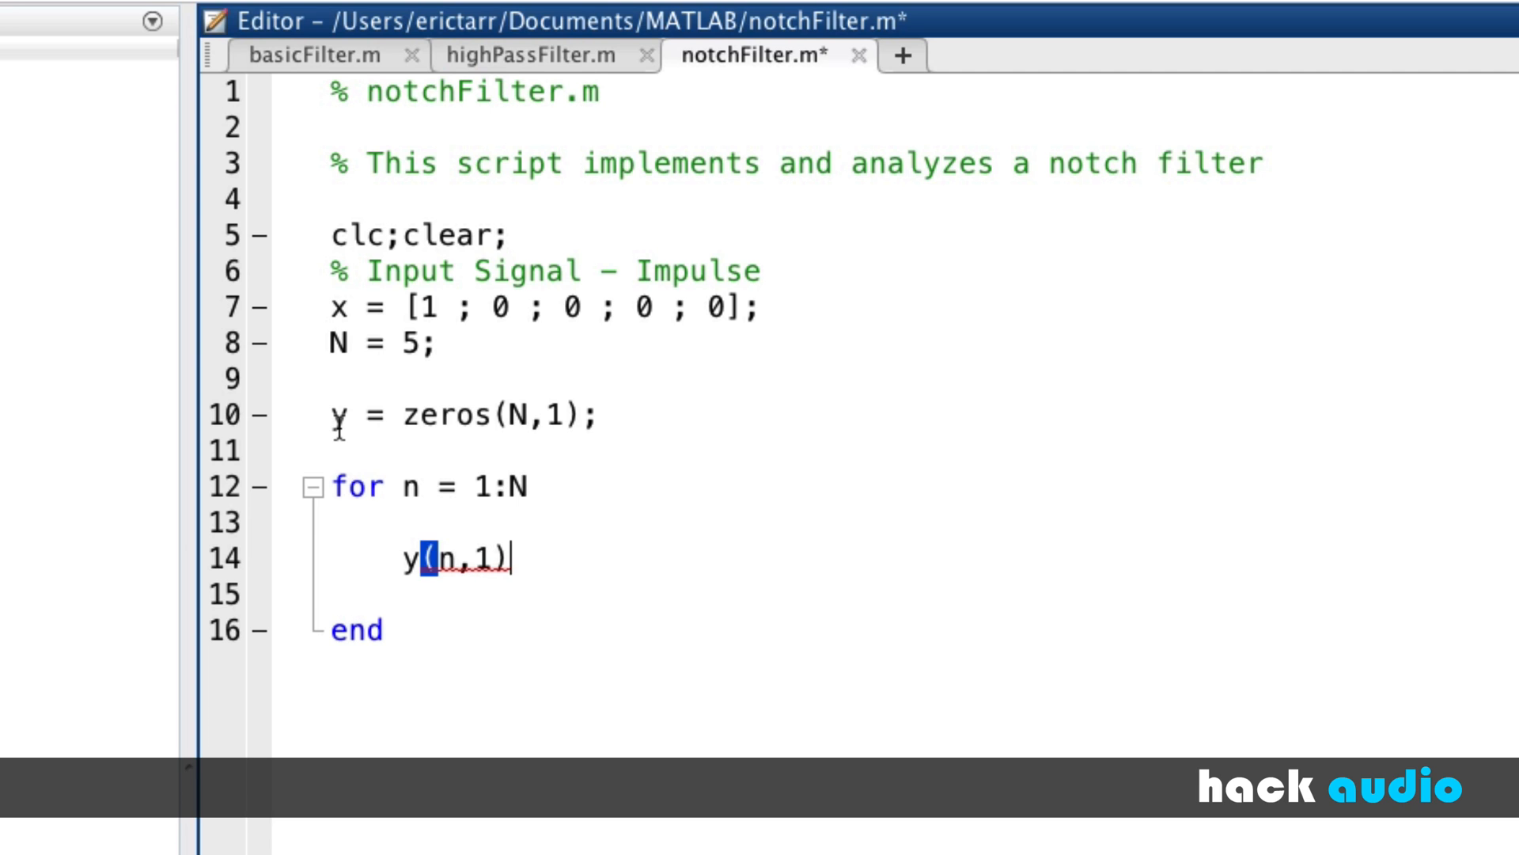
type("=")
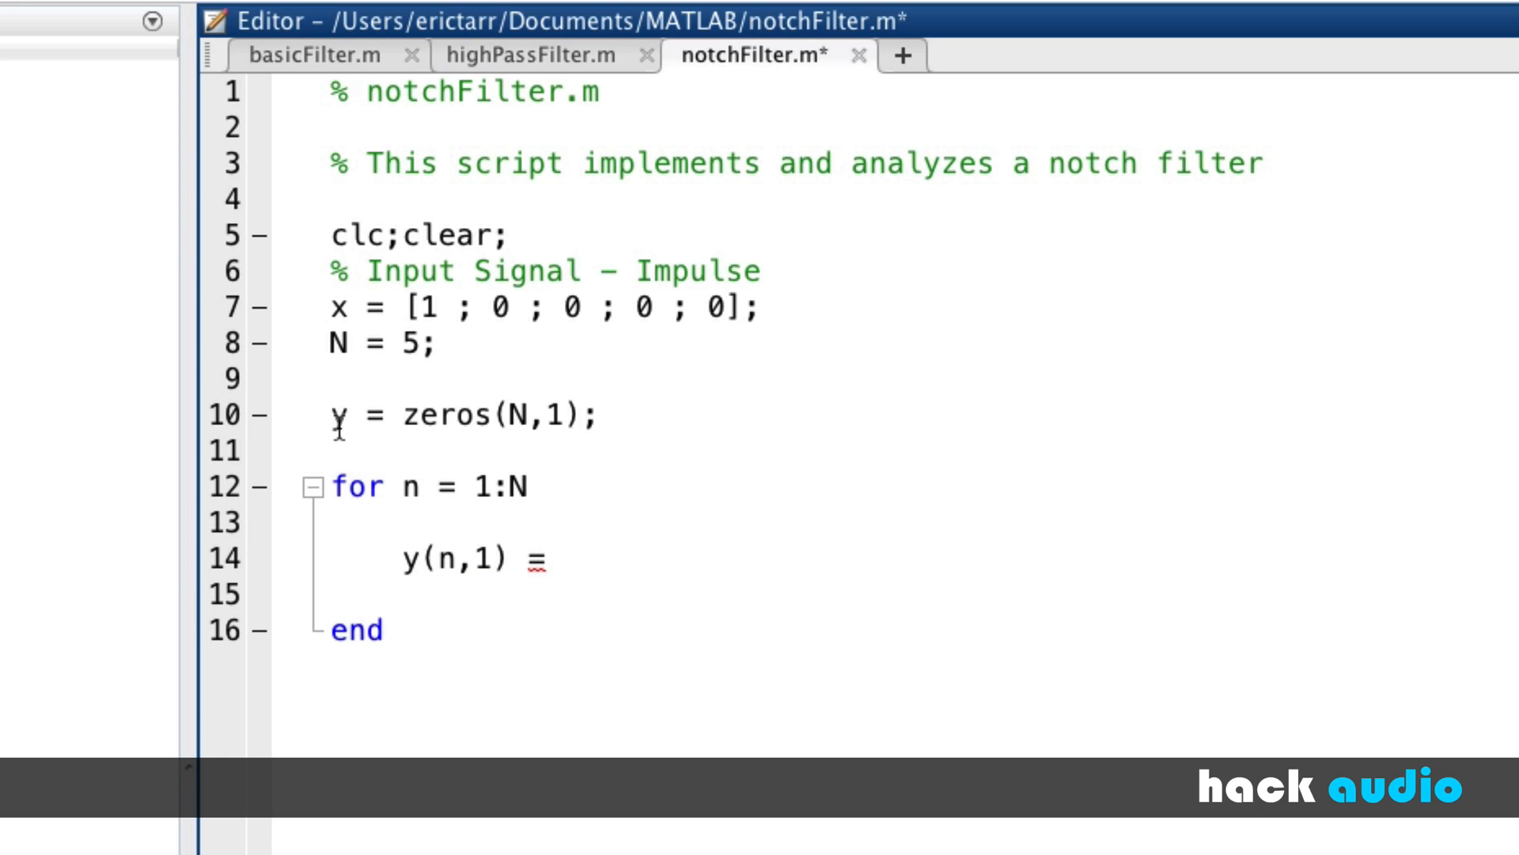
type("x(")
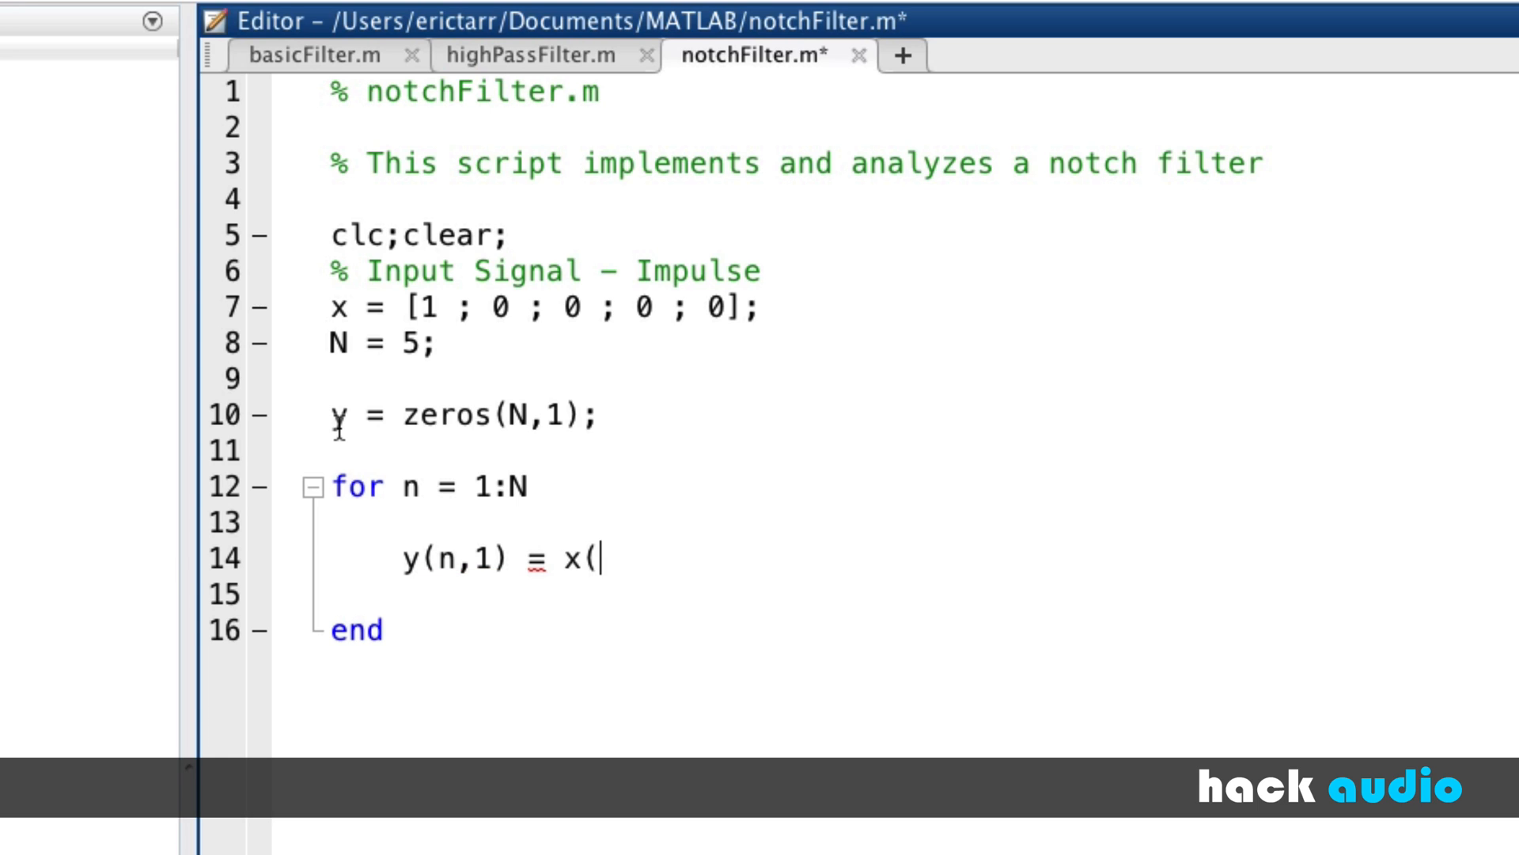
type("n,1)")
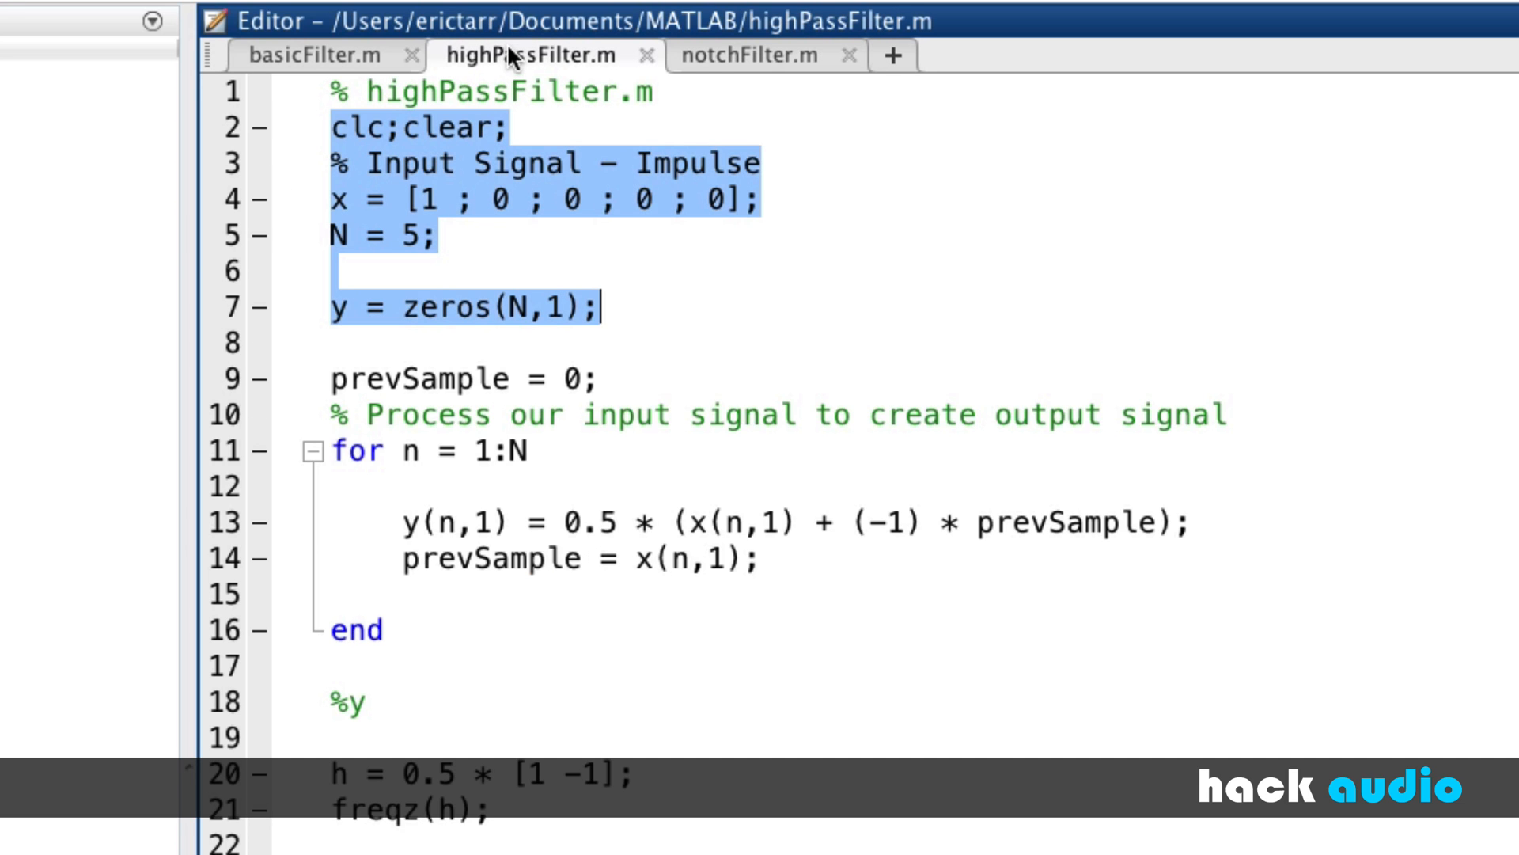
- Extend the loop line to y(n,1) = x(n,1) + x(n-2,1); in notchFilter.m
left_click(404, 379)
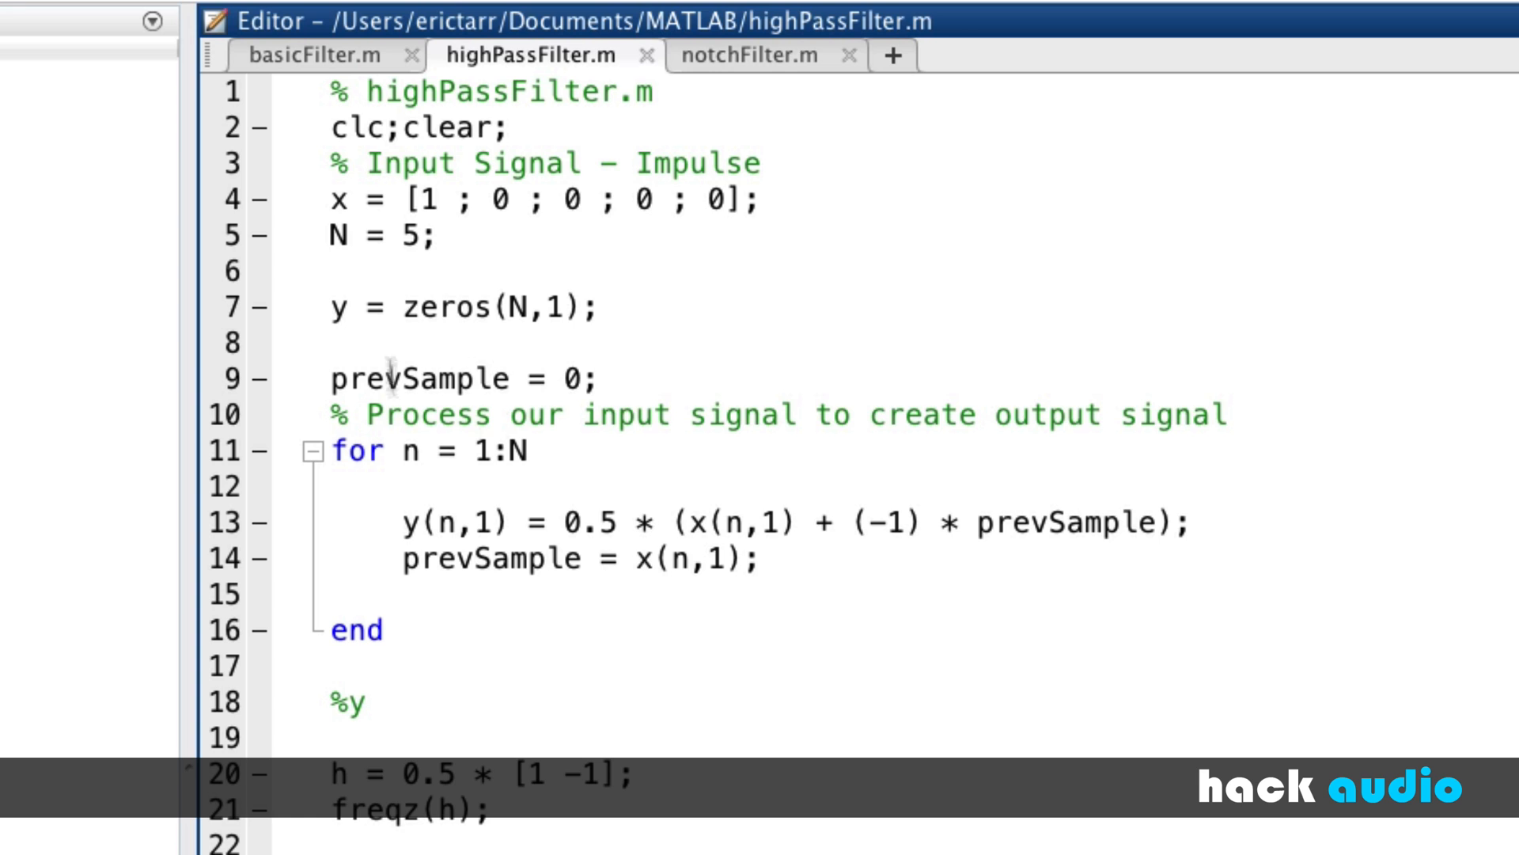
left_click(765, 55)
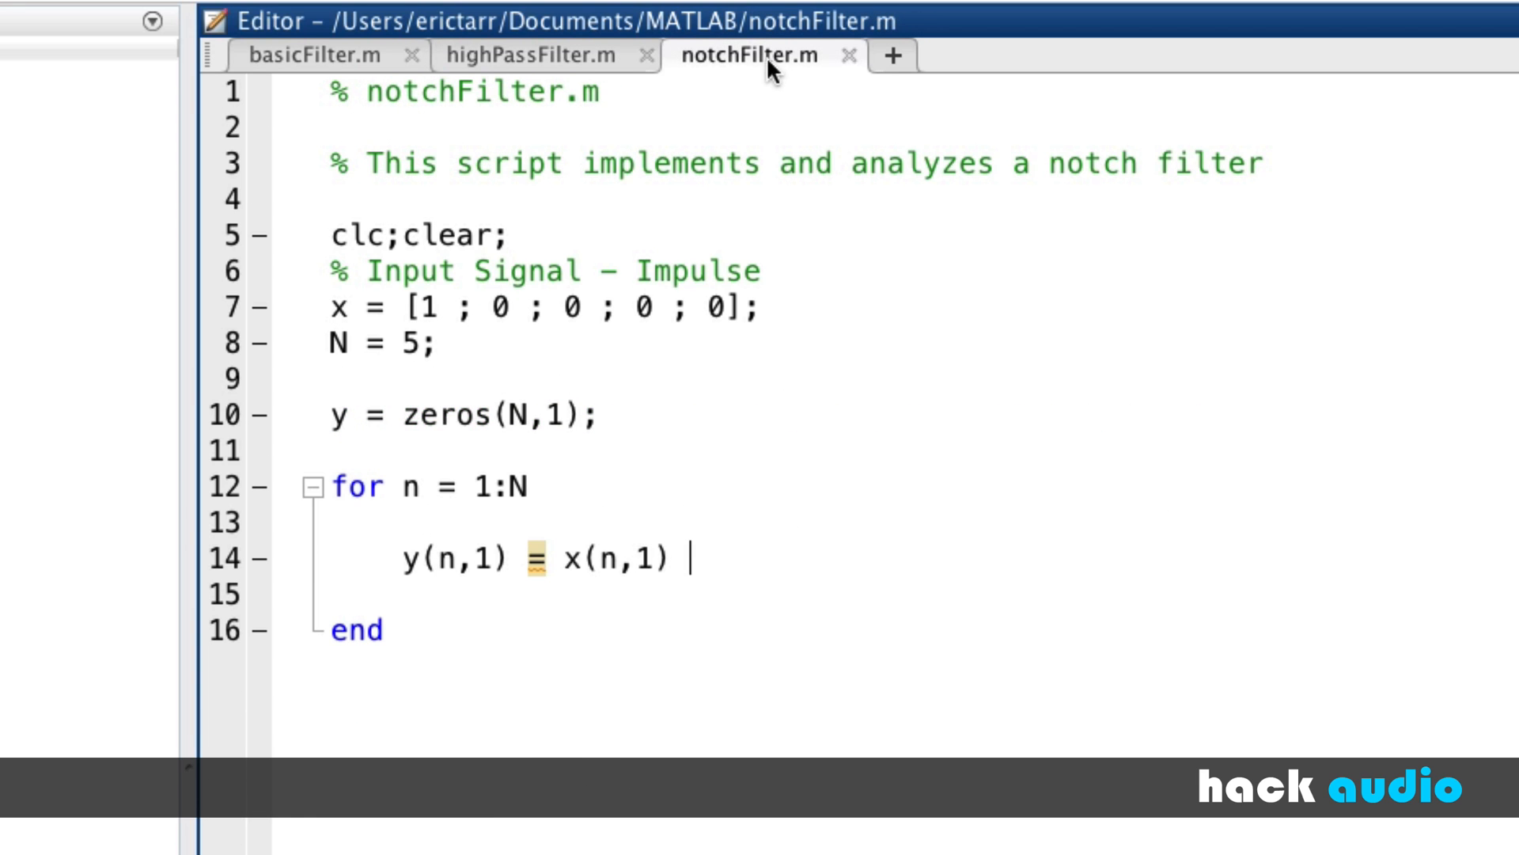
mouse_move(832, 510)
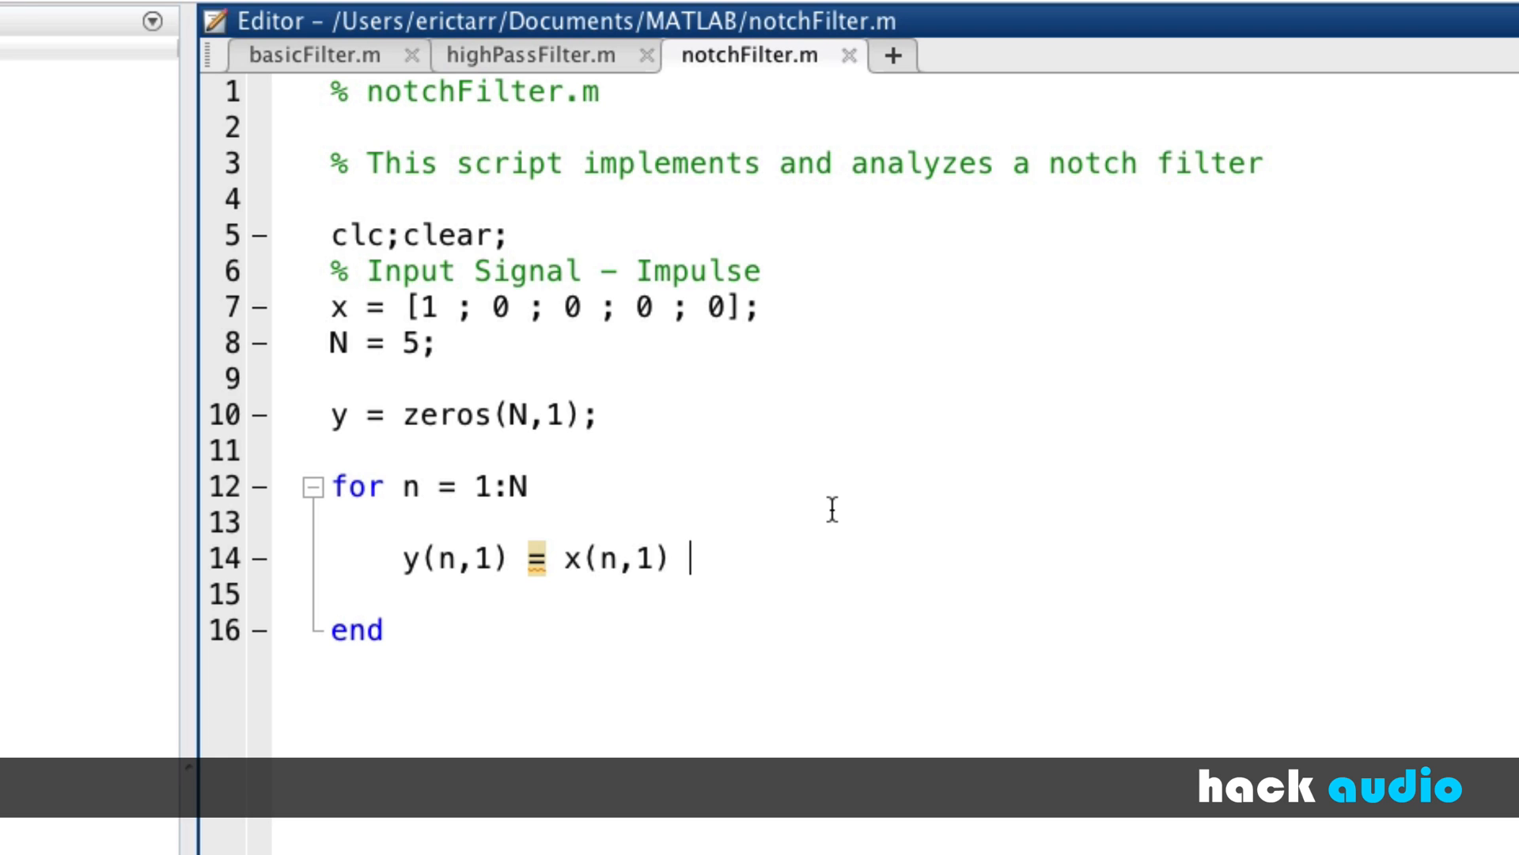
type("+")
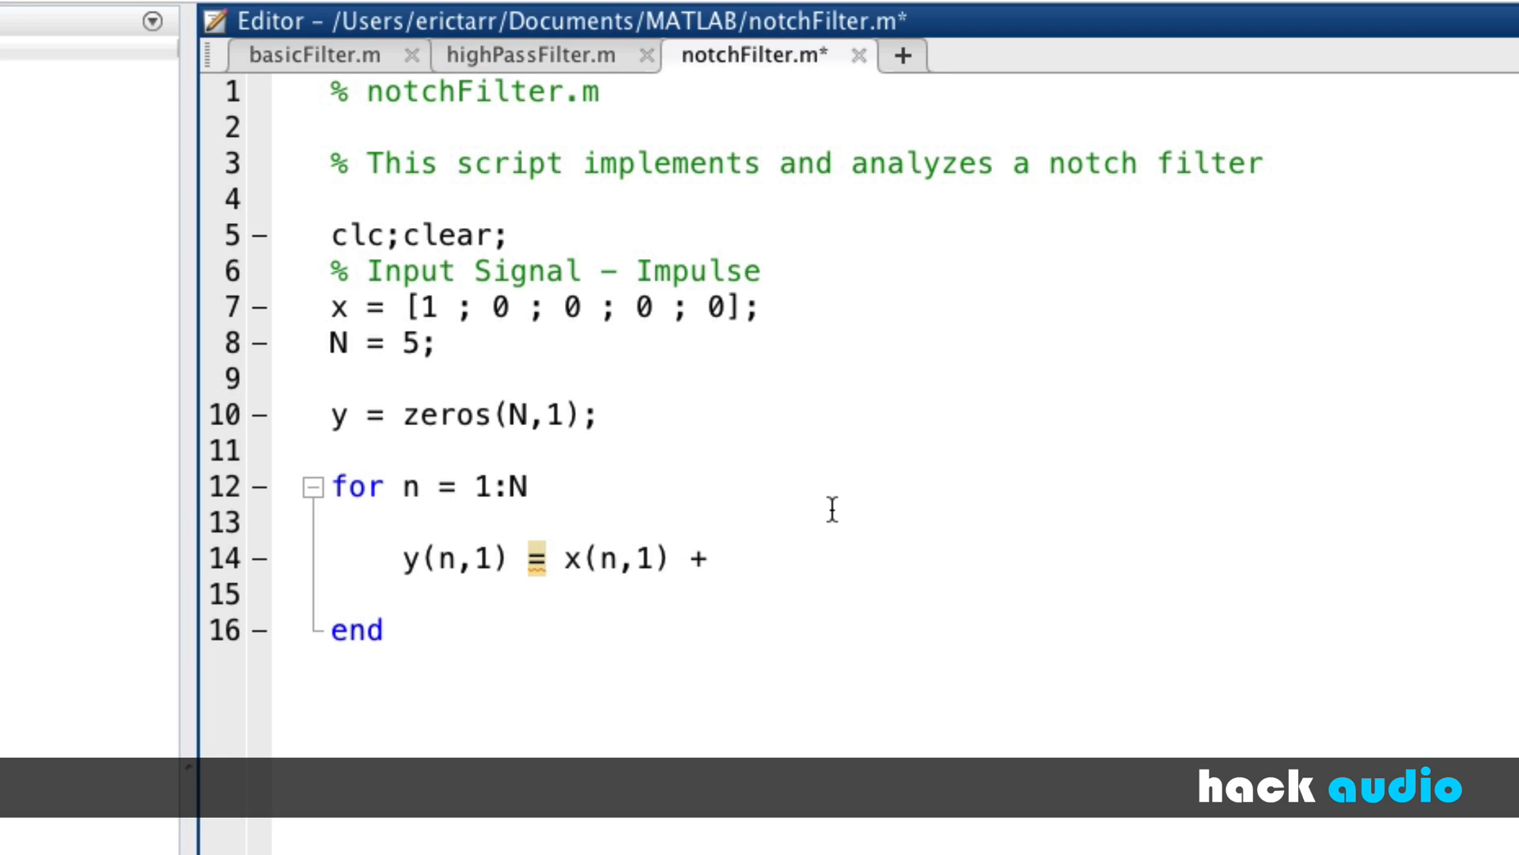
type("x(")
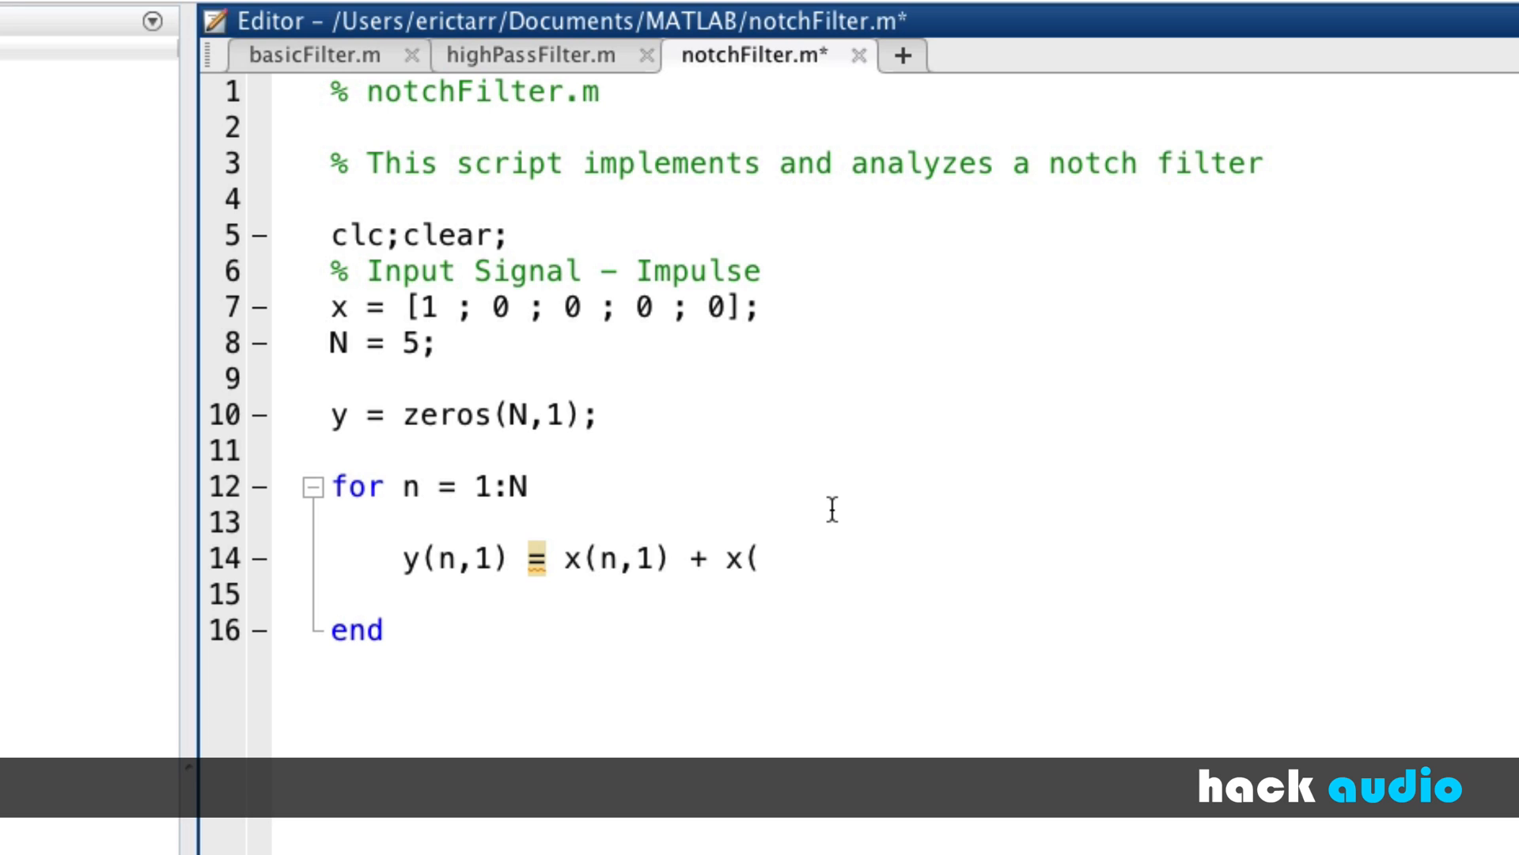
type("n")
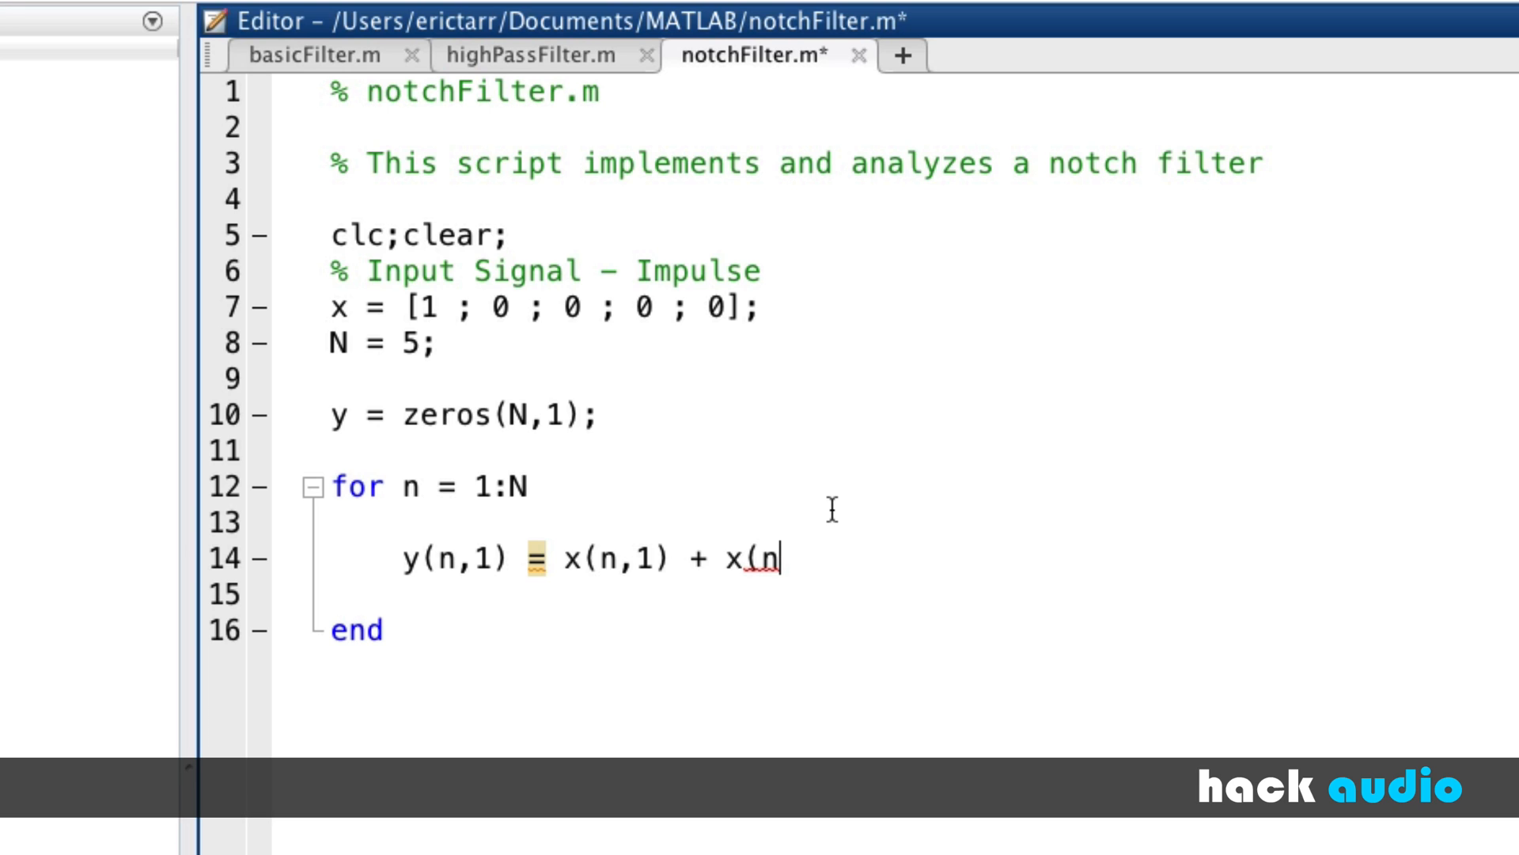
type("-2")
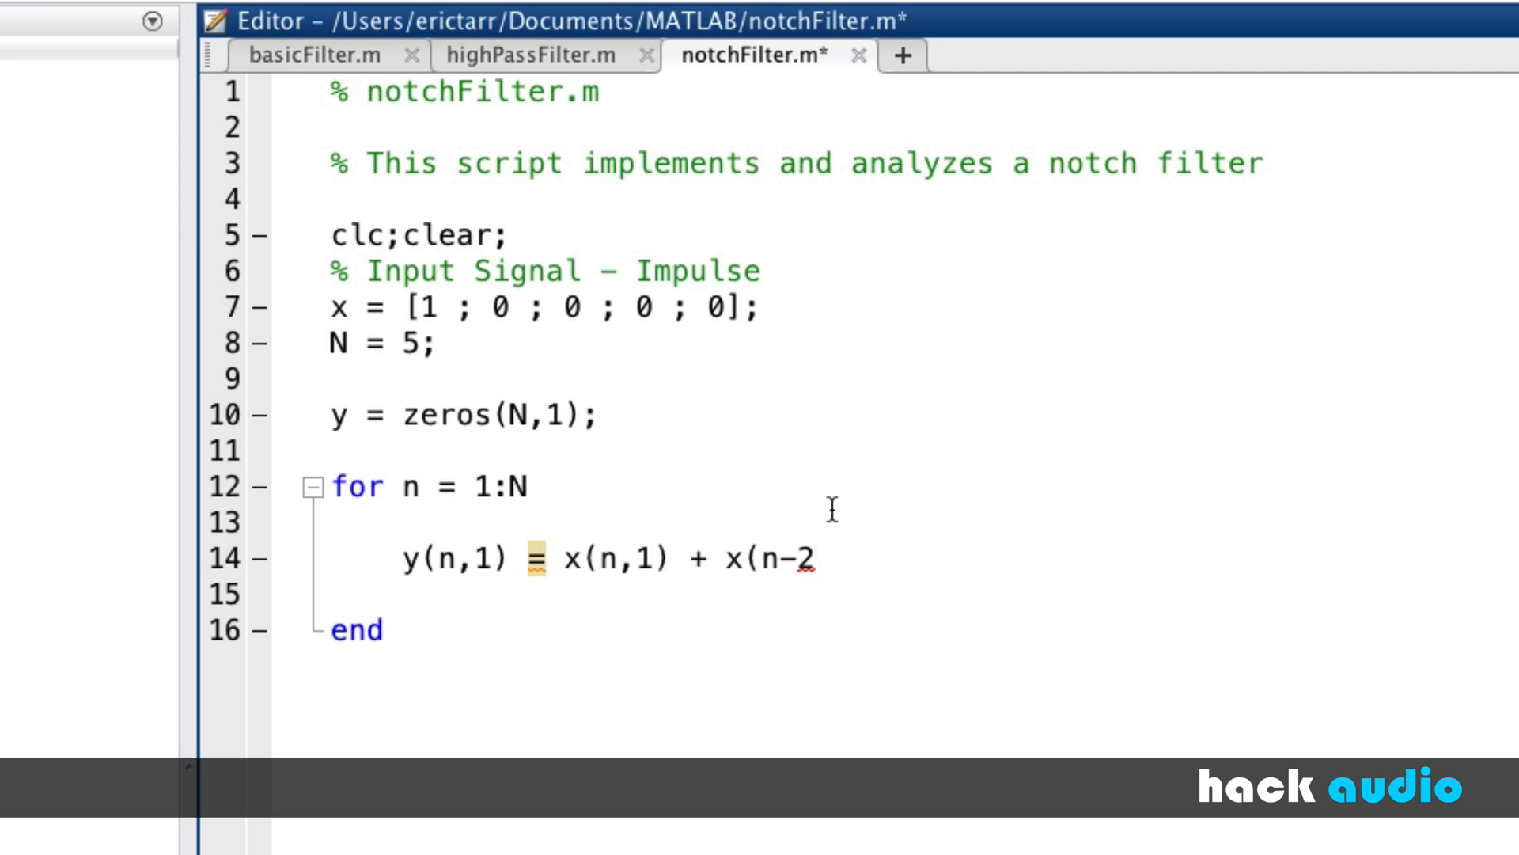
type(",1")
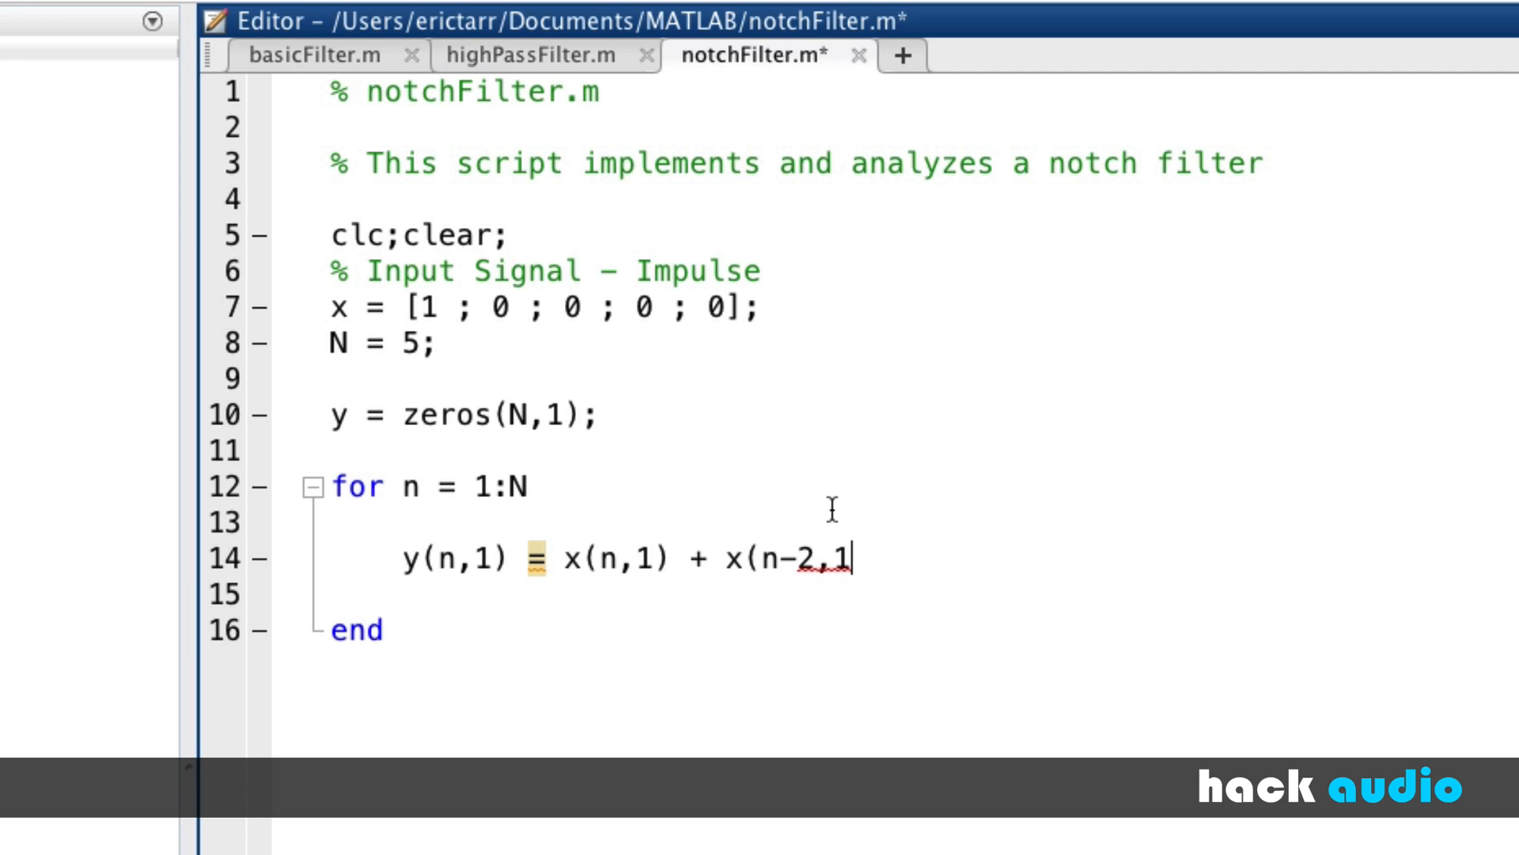
type(");")
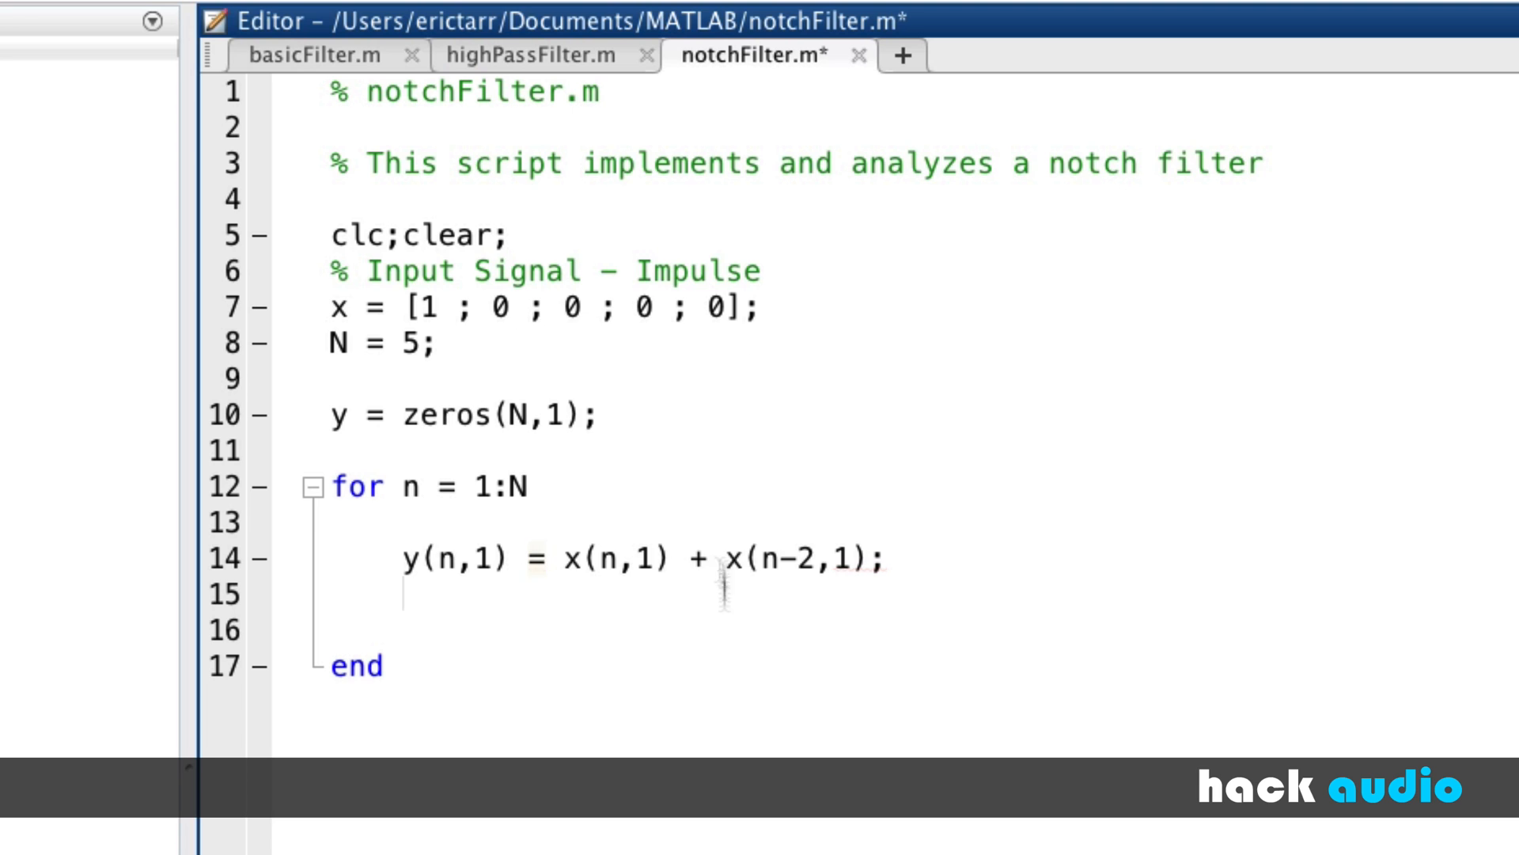
- Wrap the filter line in an if (n-2) < 1 / else block guarding the delayed index
double_click(808, 559)
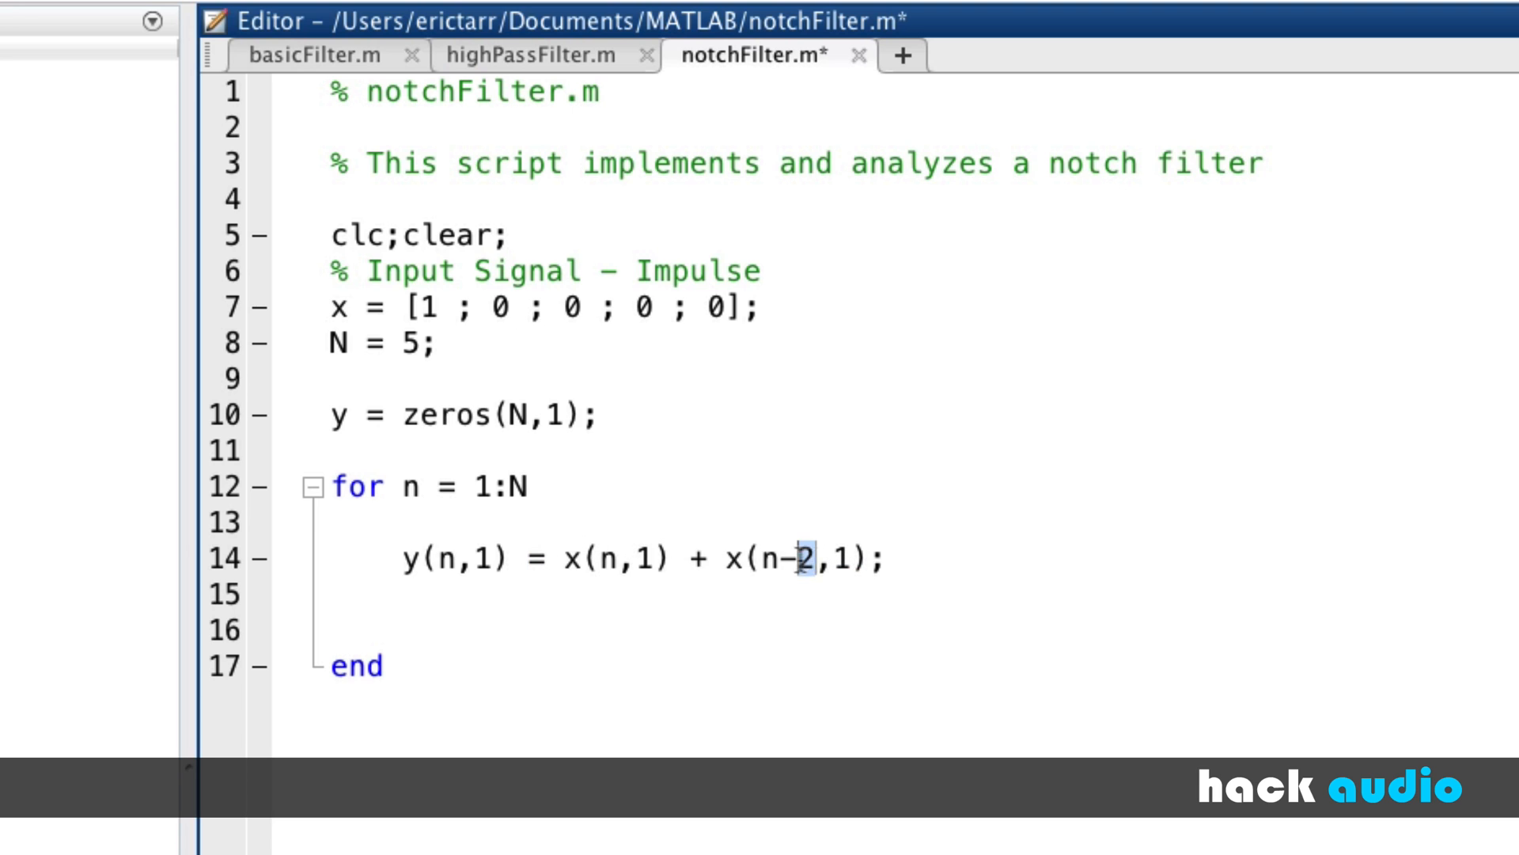
double_click(785, 560)
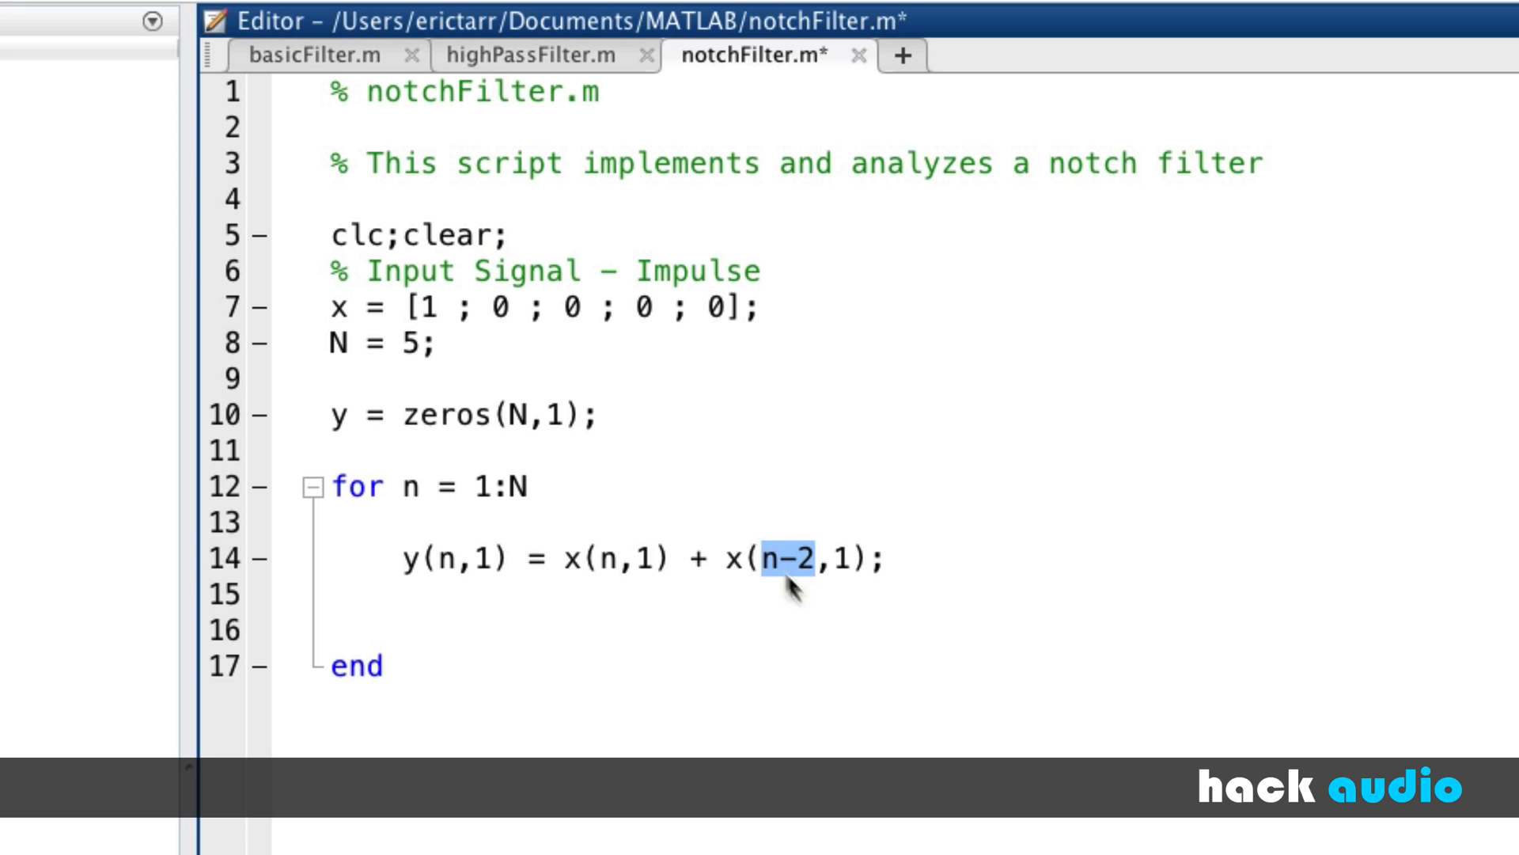
mouse_move(799, 585)
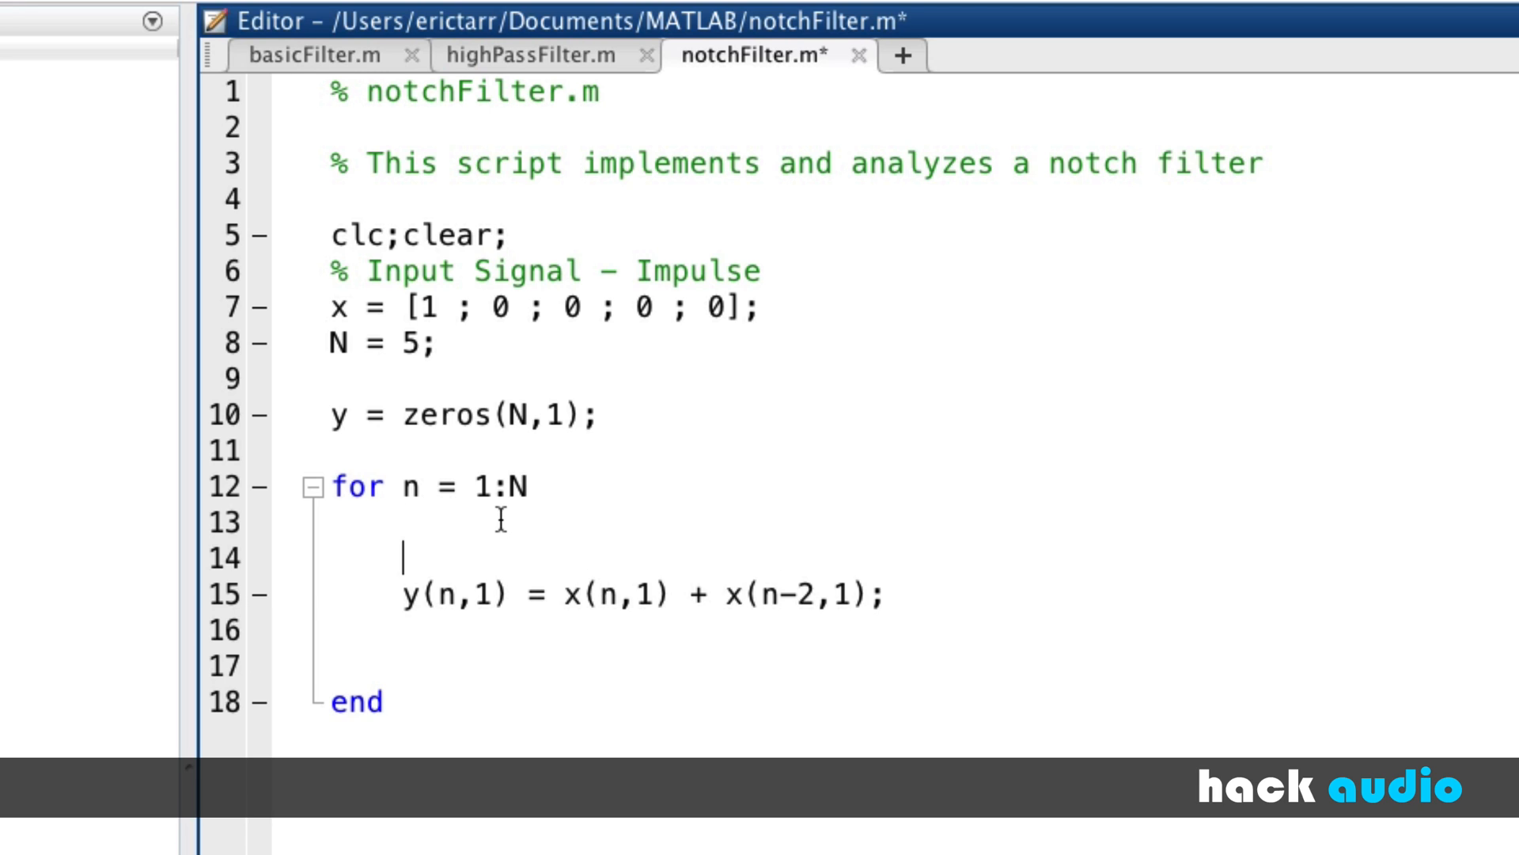
type("if (")
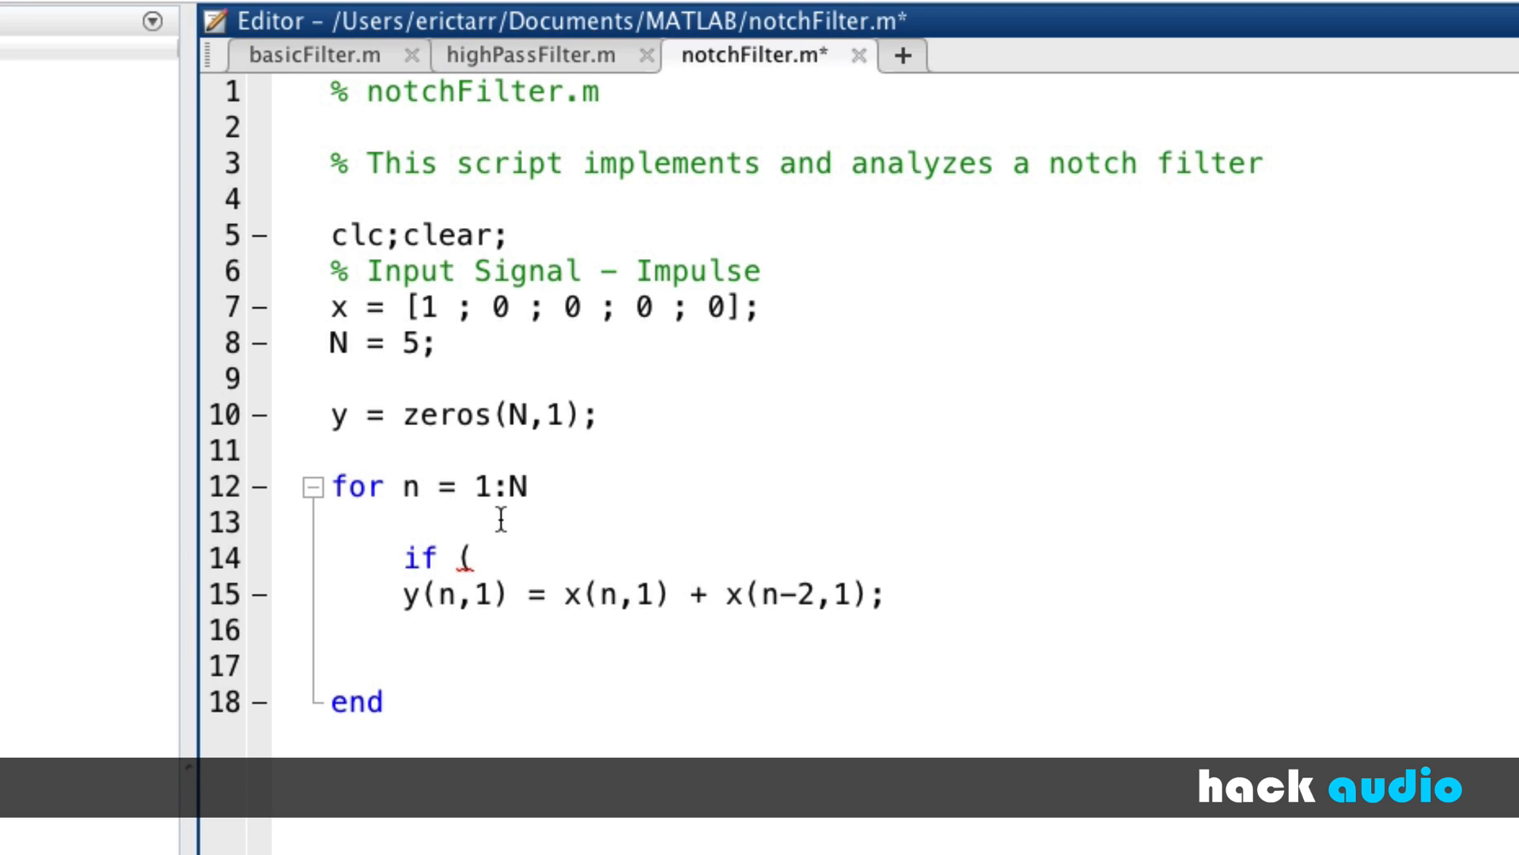
type("n")
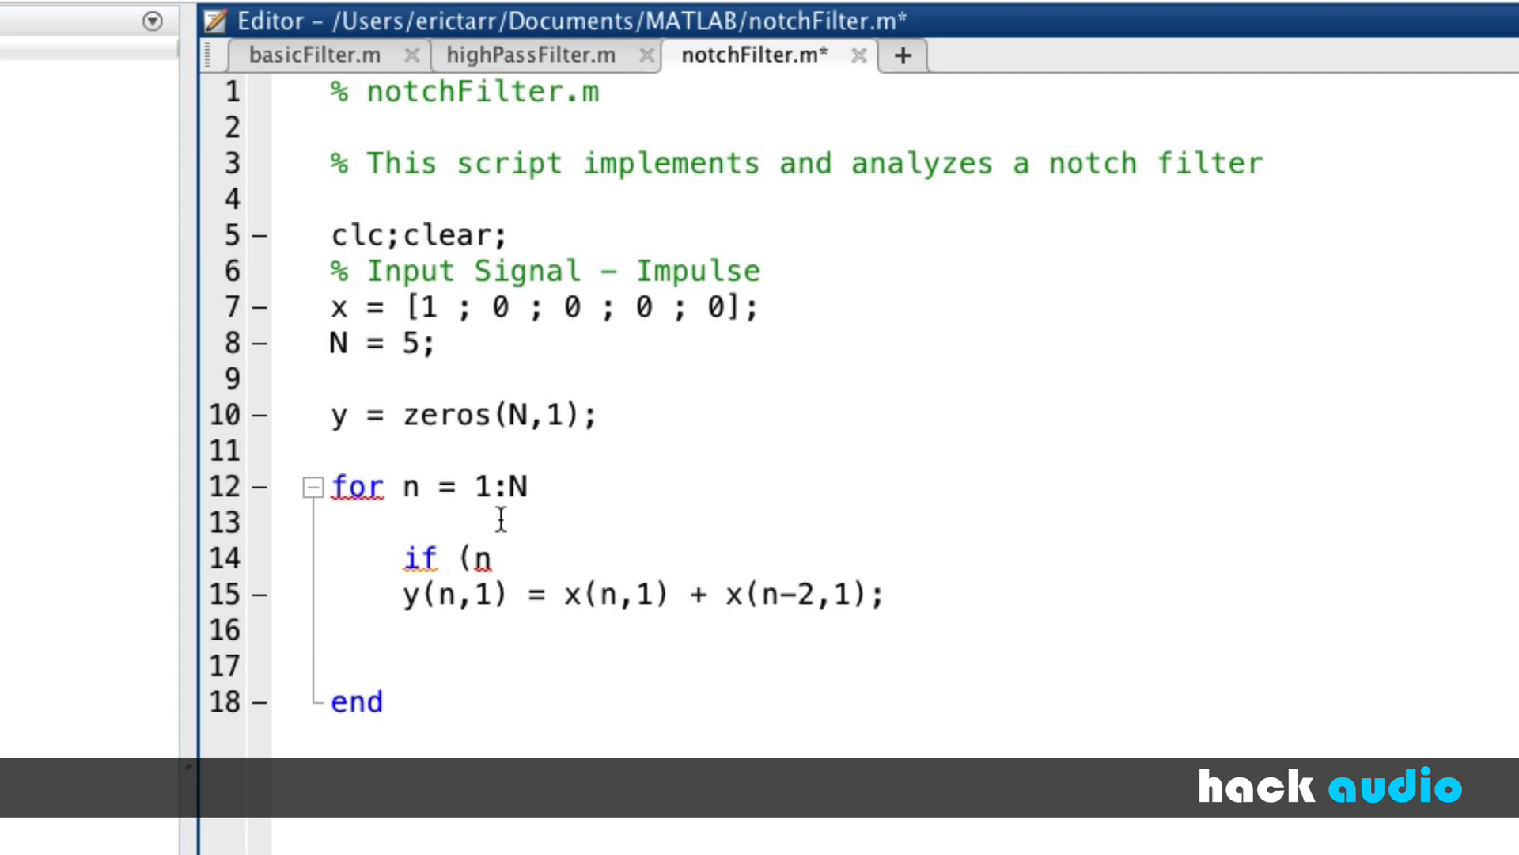
type("-2)")
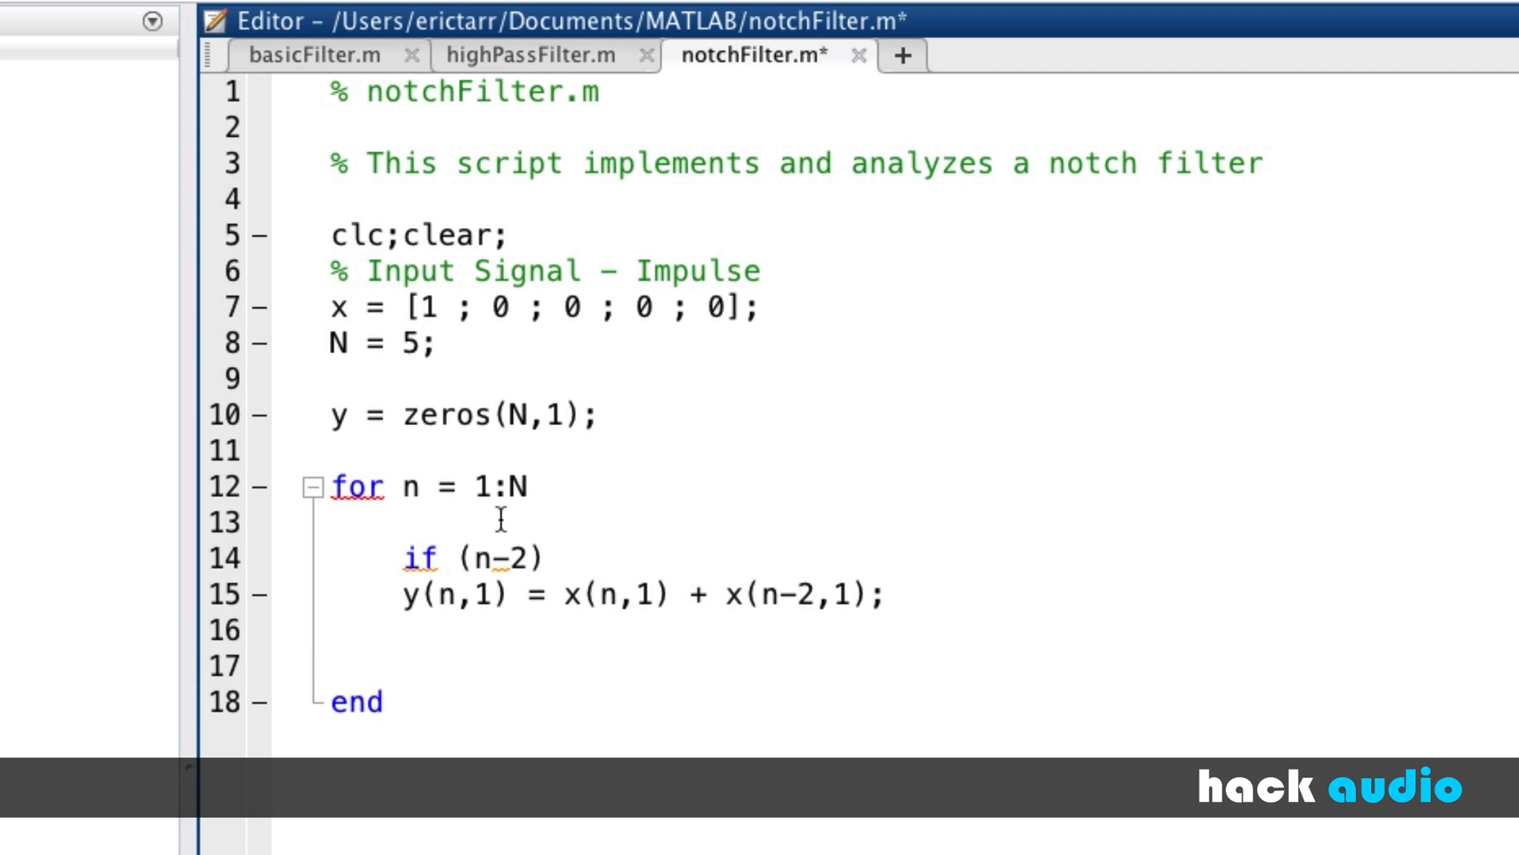
type("< 1")
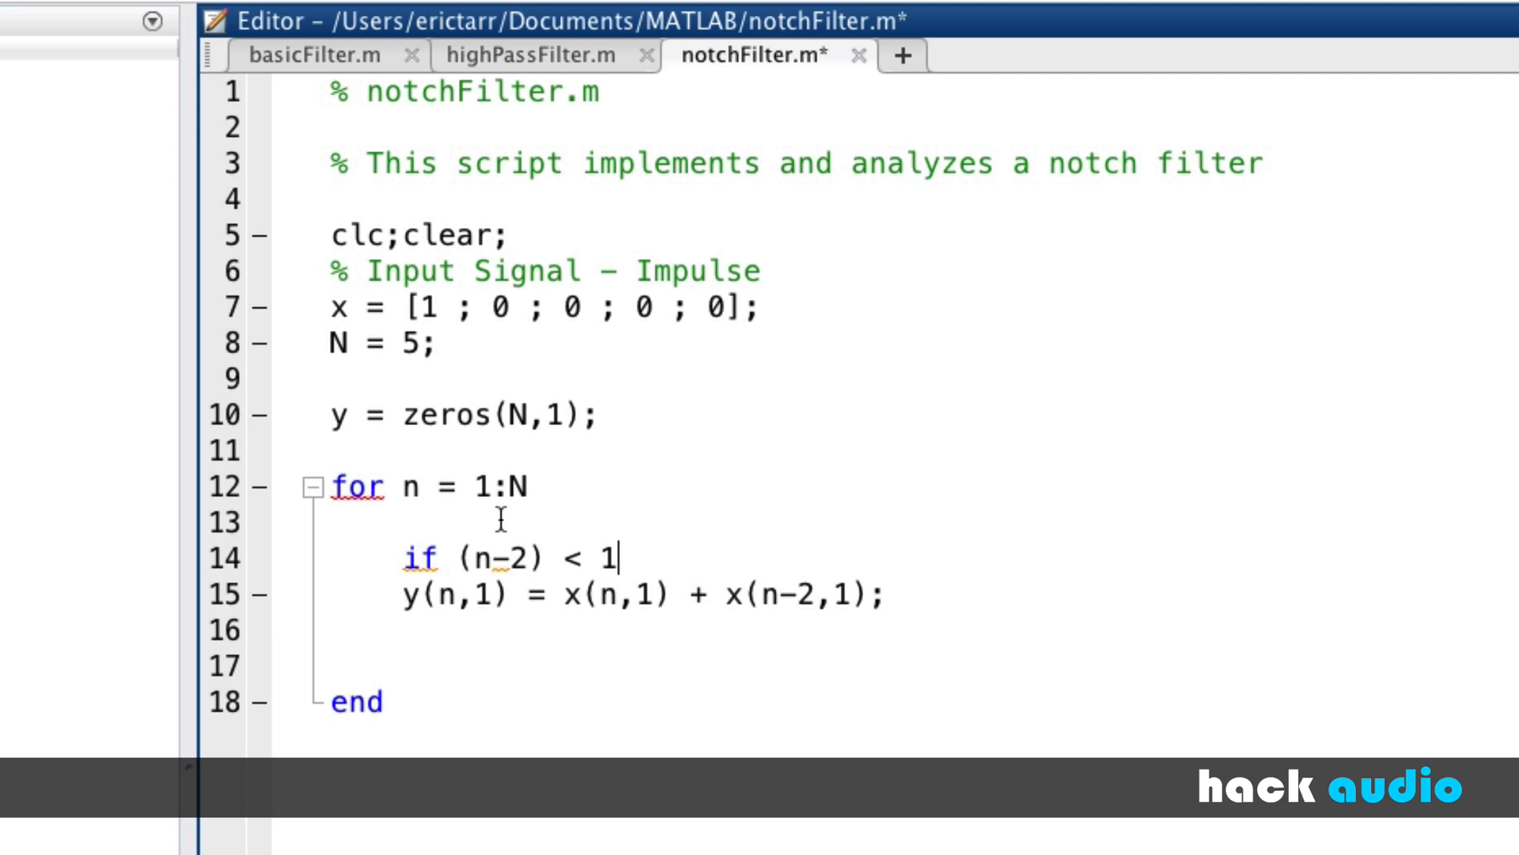
type("el")
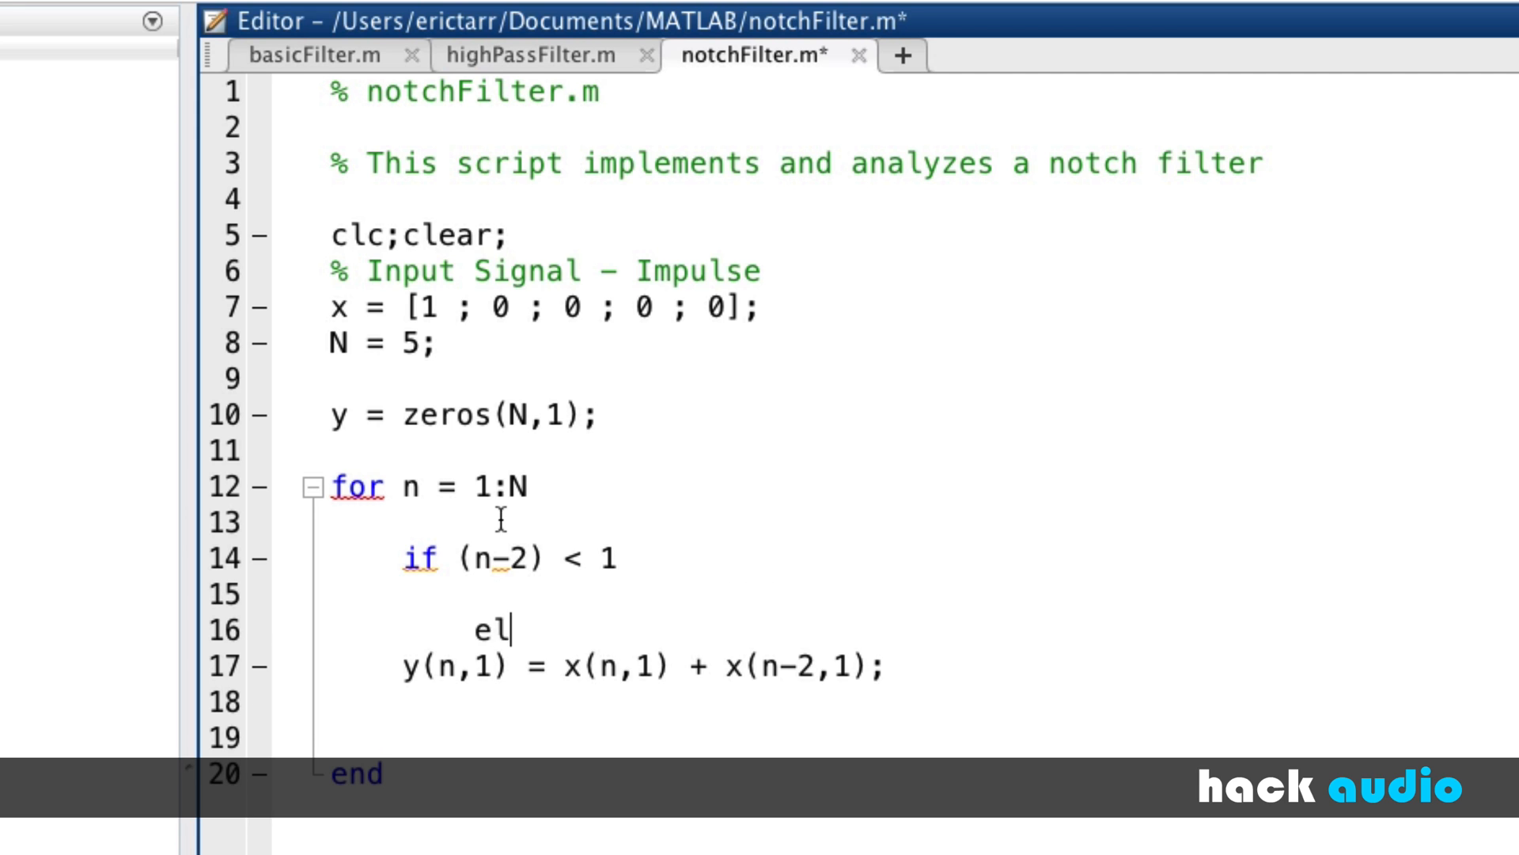
type("se")
left_click(896, 702)
type("end")
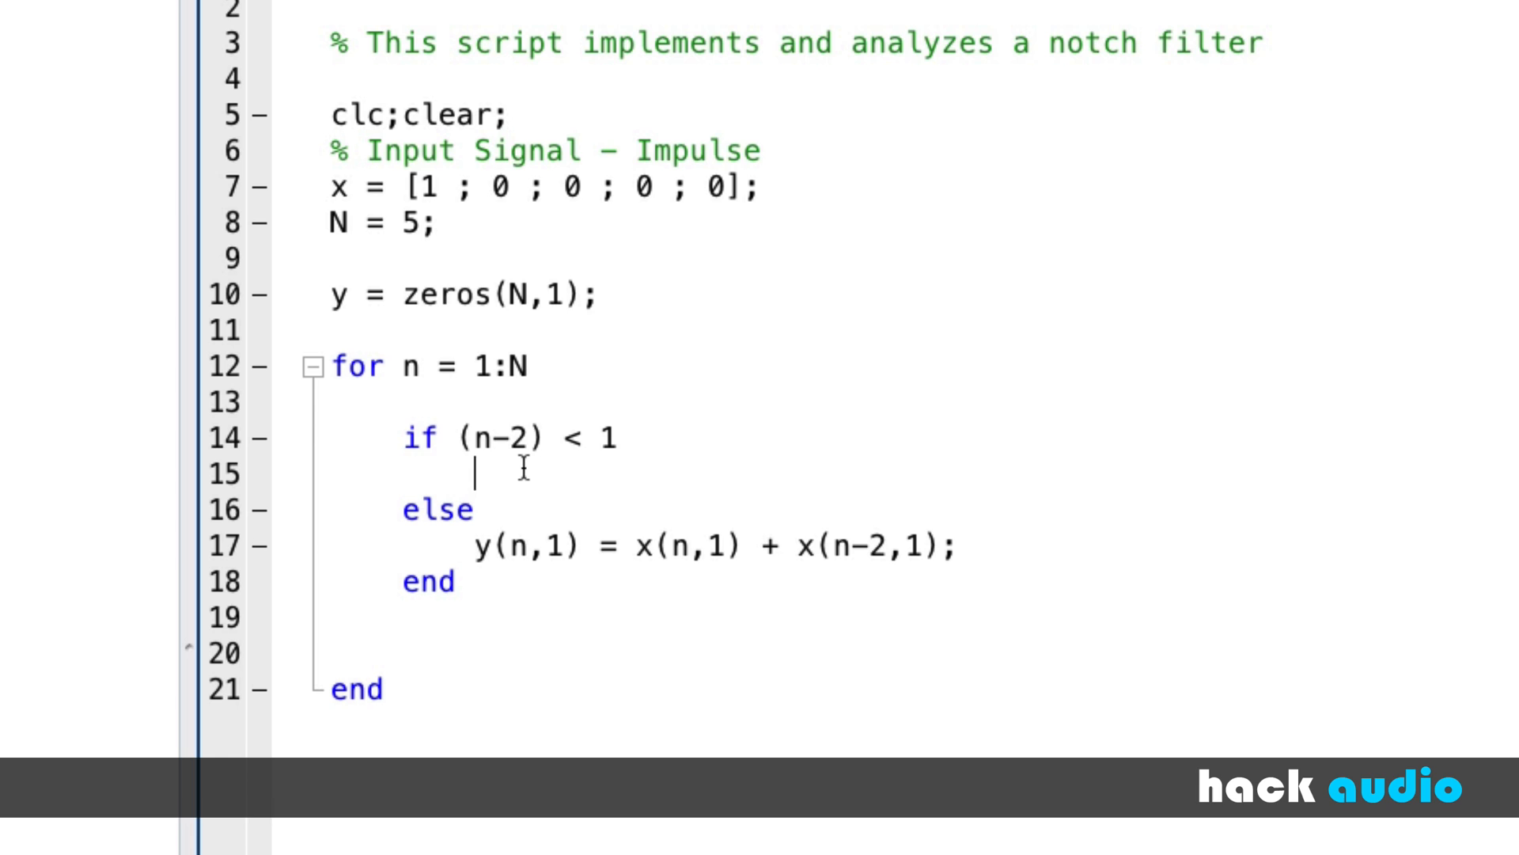
- Set y(n,1) = x(n,1) in the if branch when the delayed sample is out of range
type("y(")
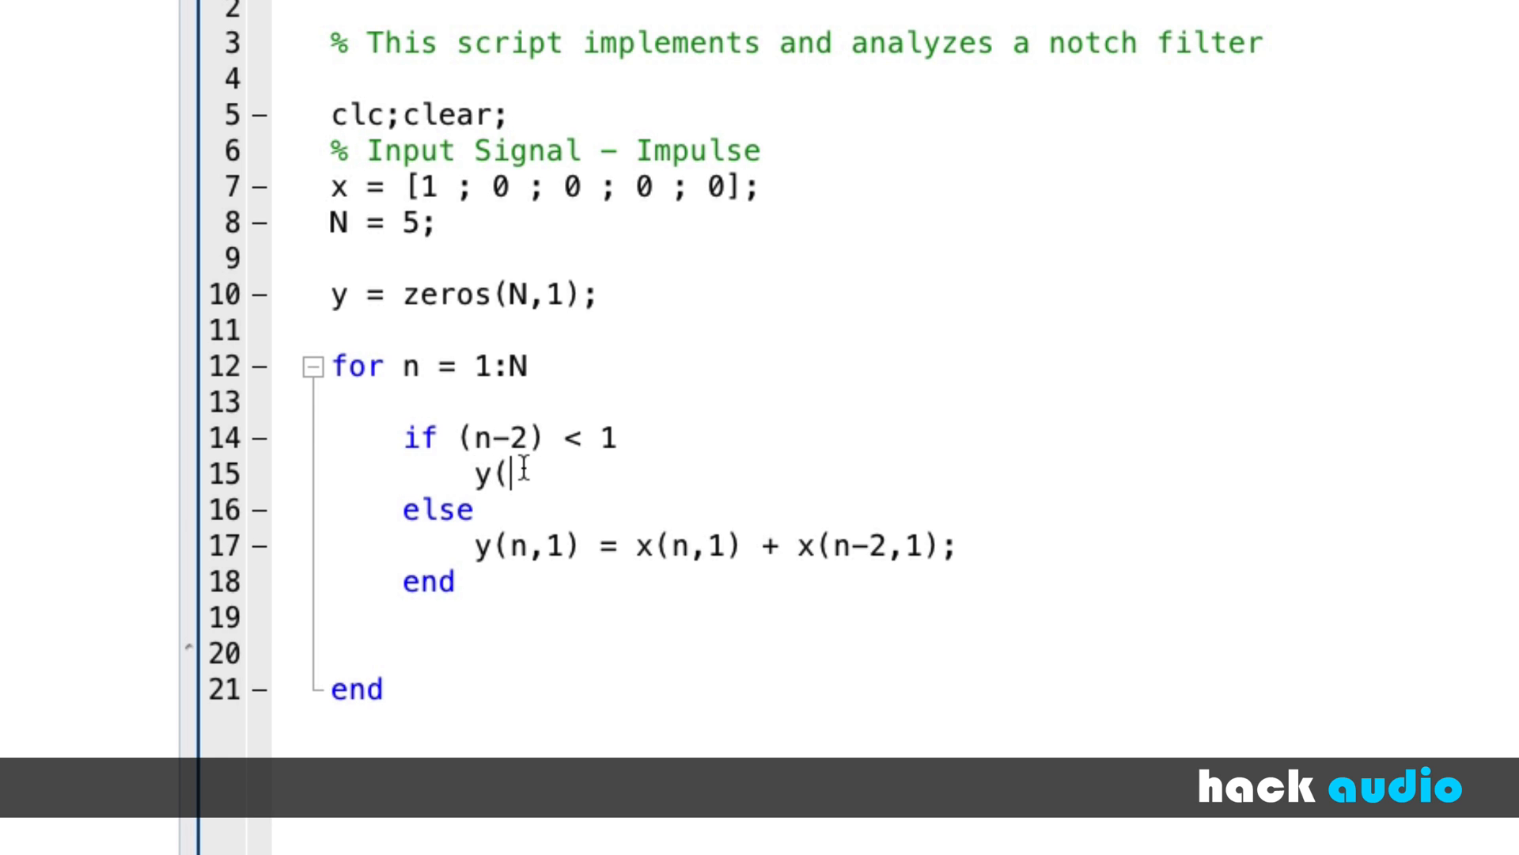
type("n,1)")
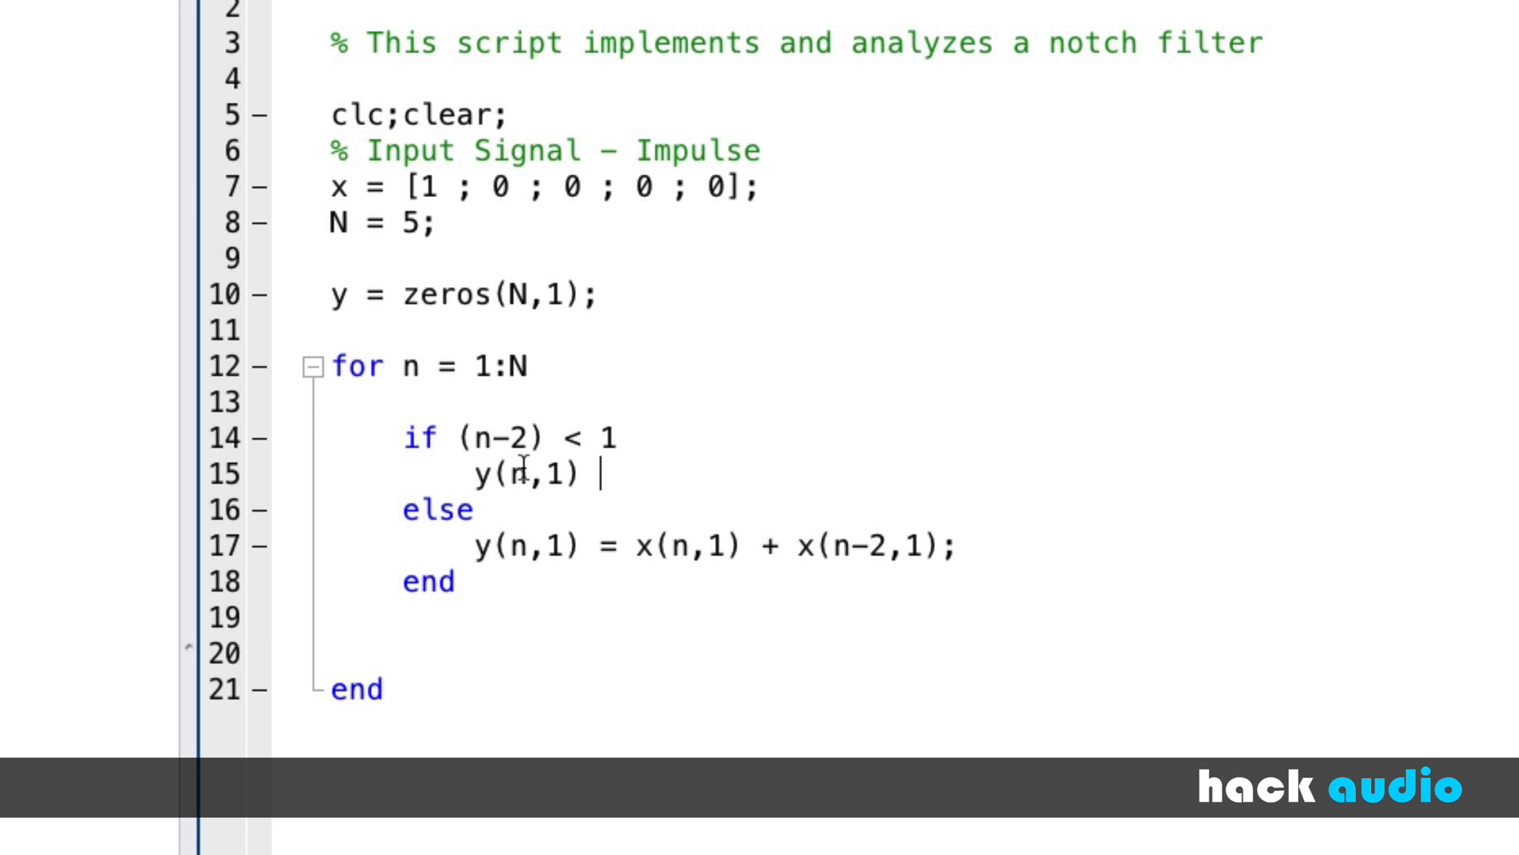
type("= x(n")
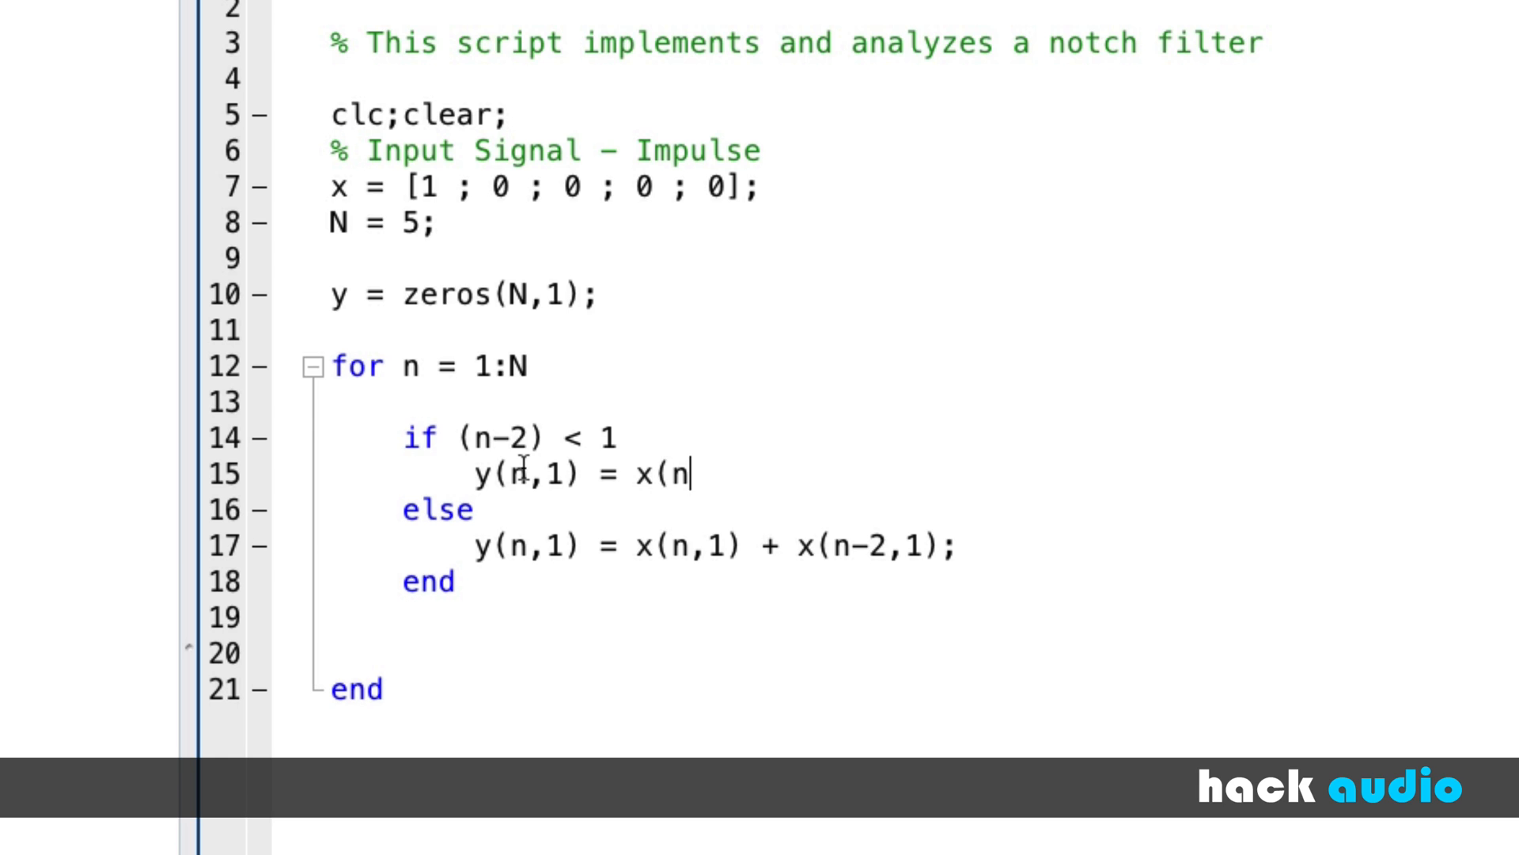
type(",1);")
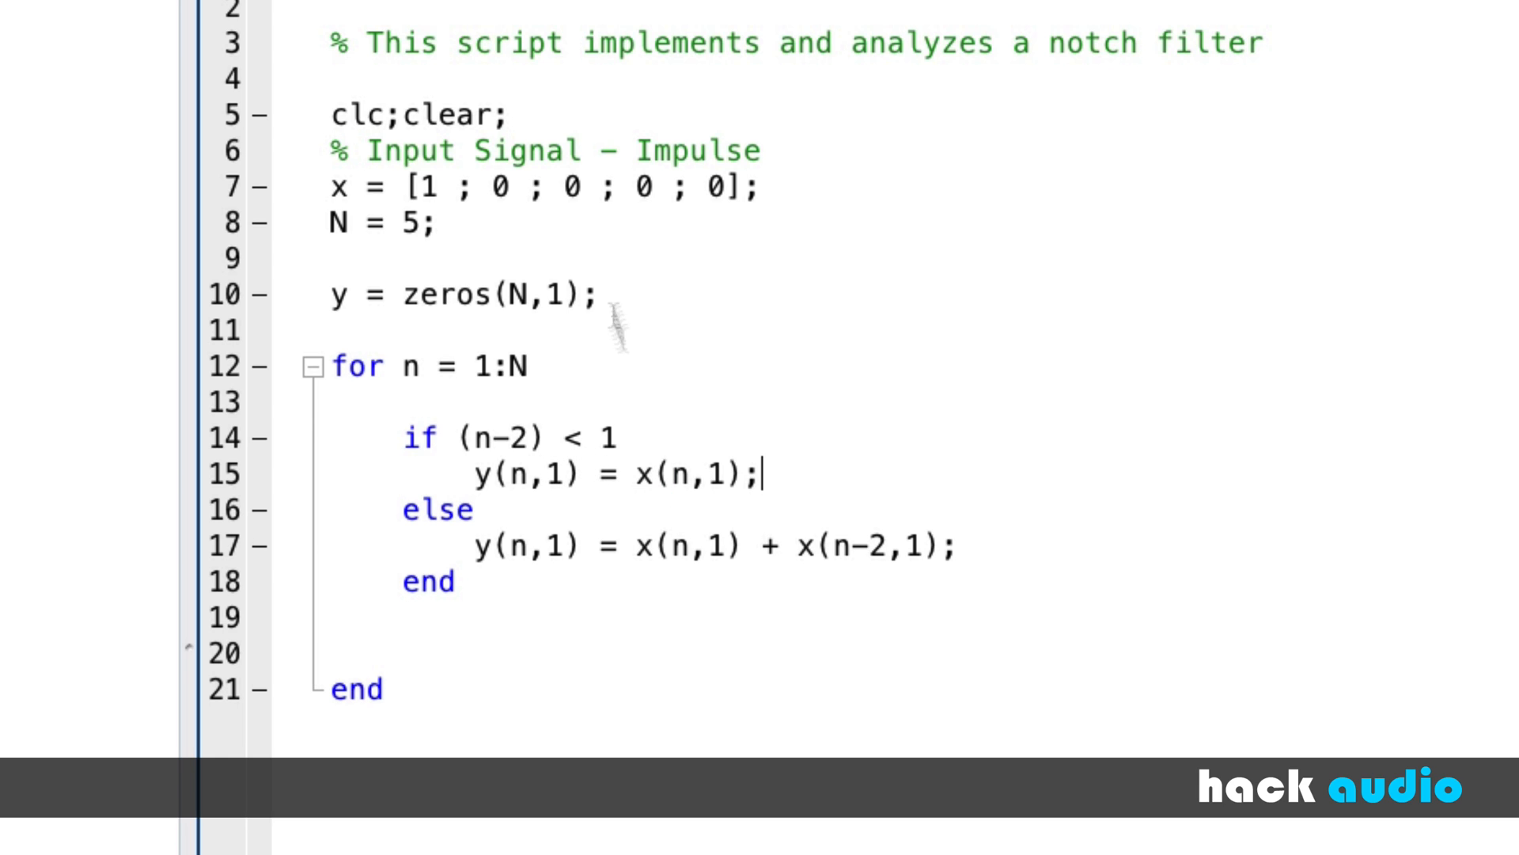
mouse_move(536, 439)
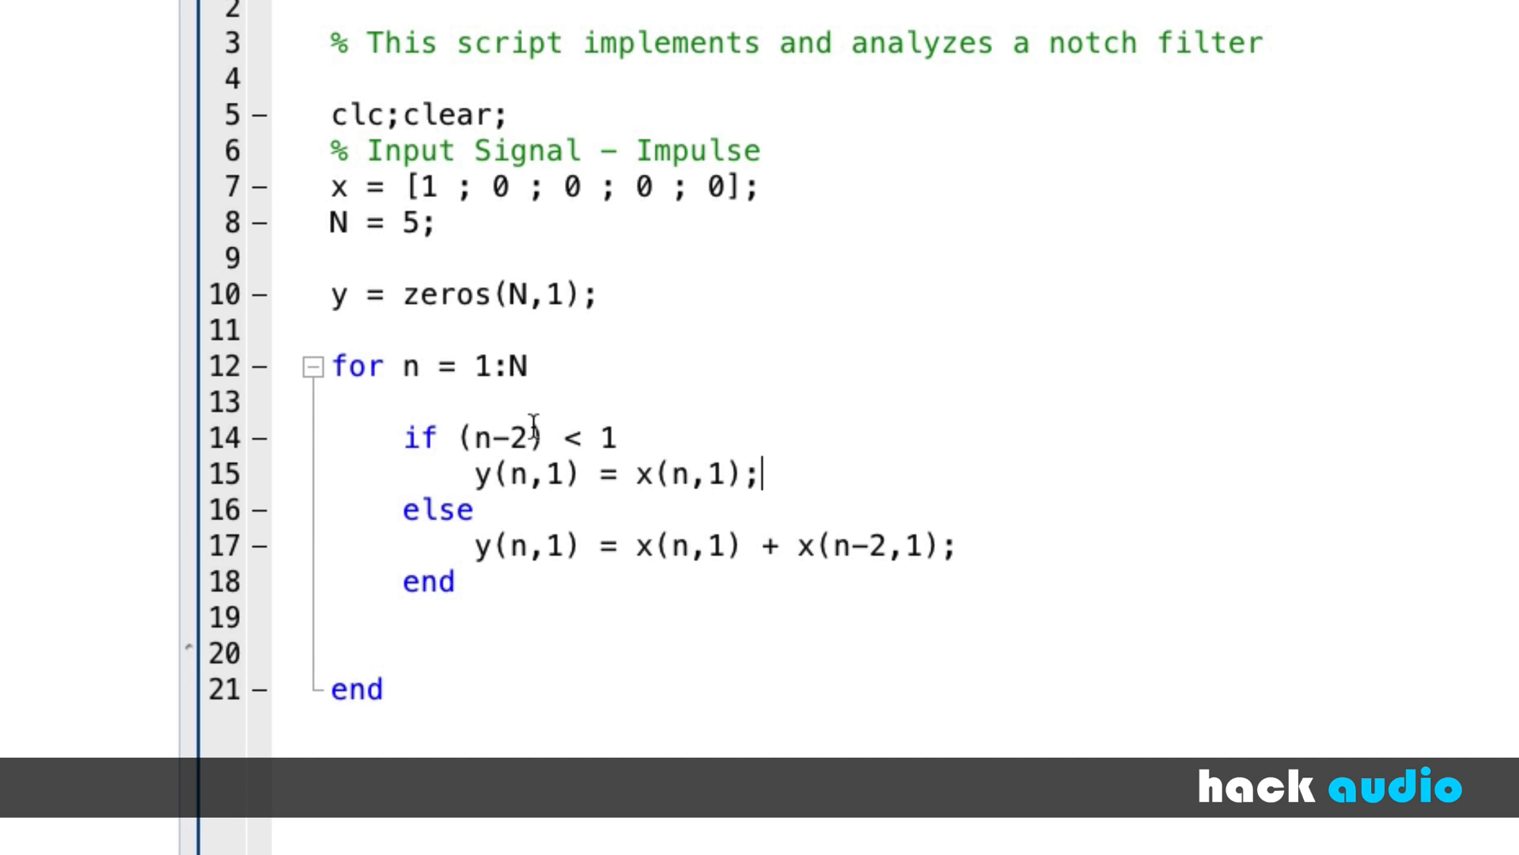
double_click(869, 549)
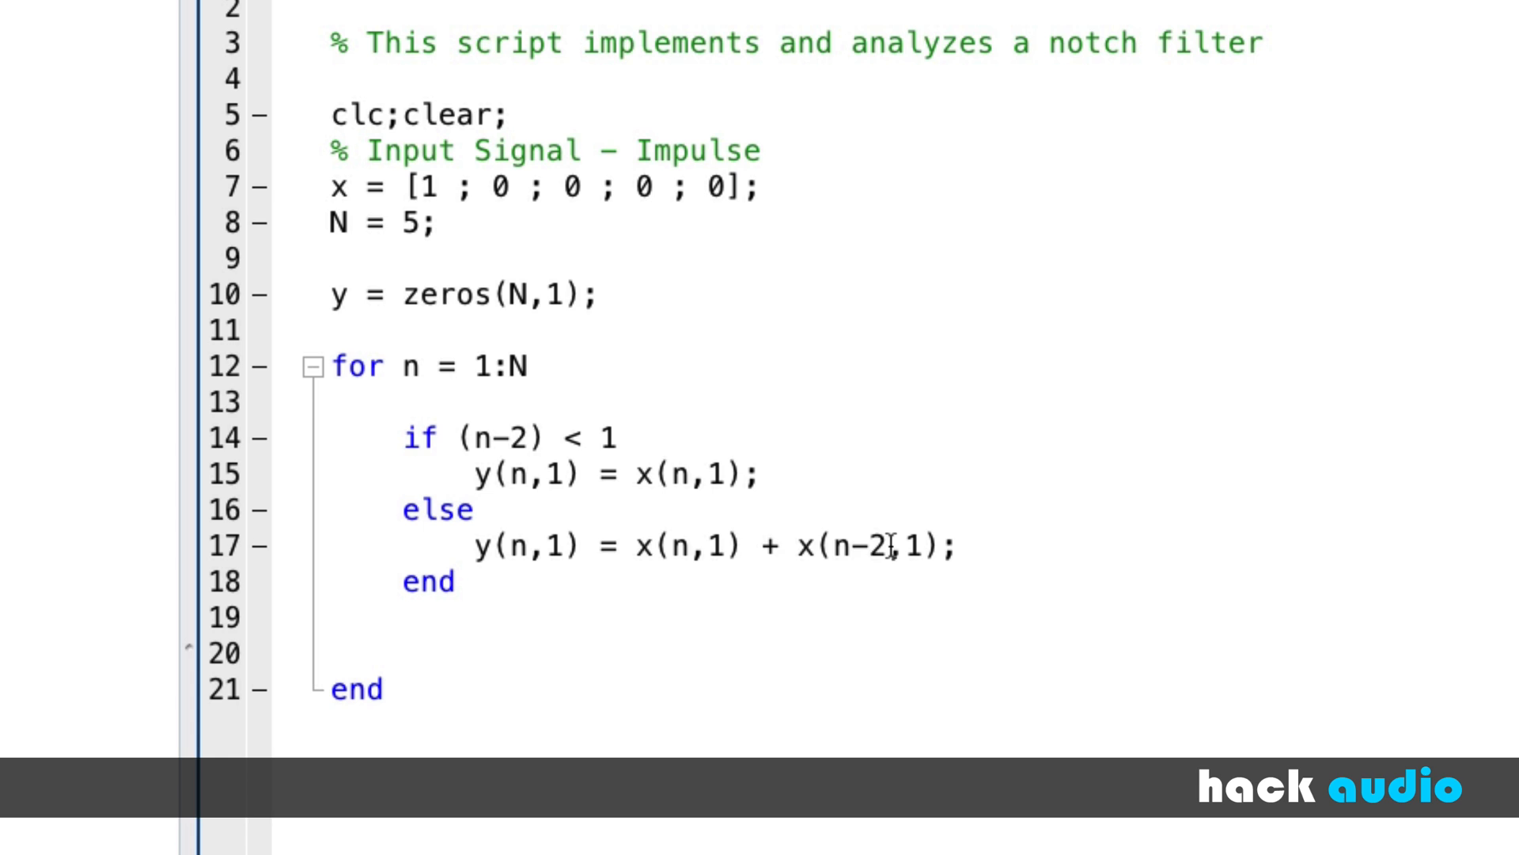
double_click(867, 550)
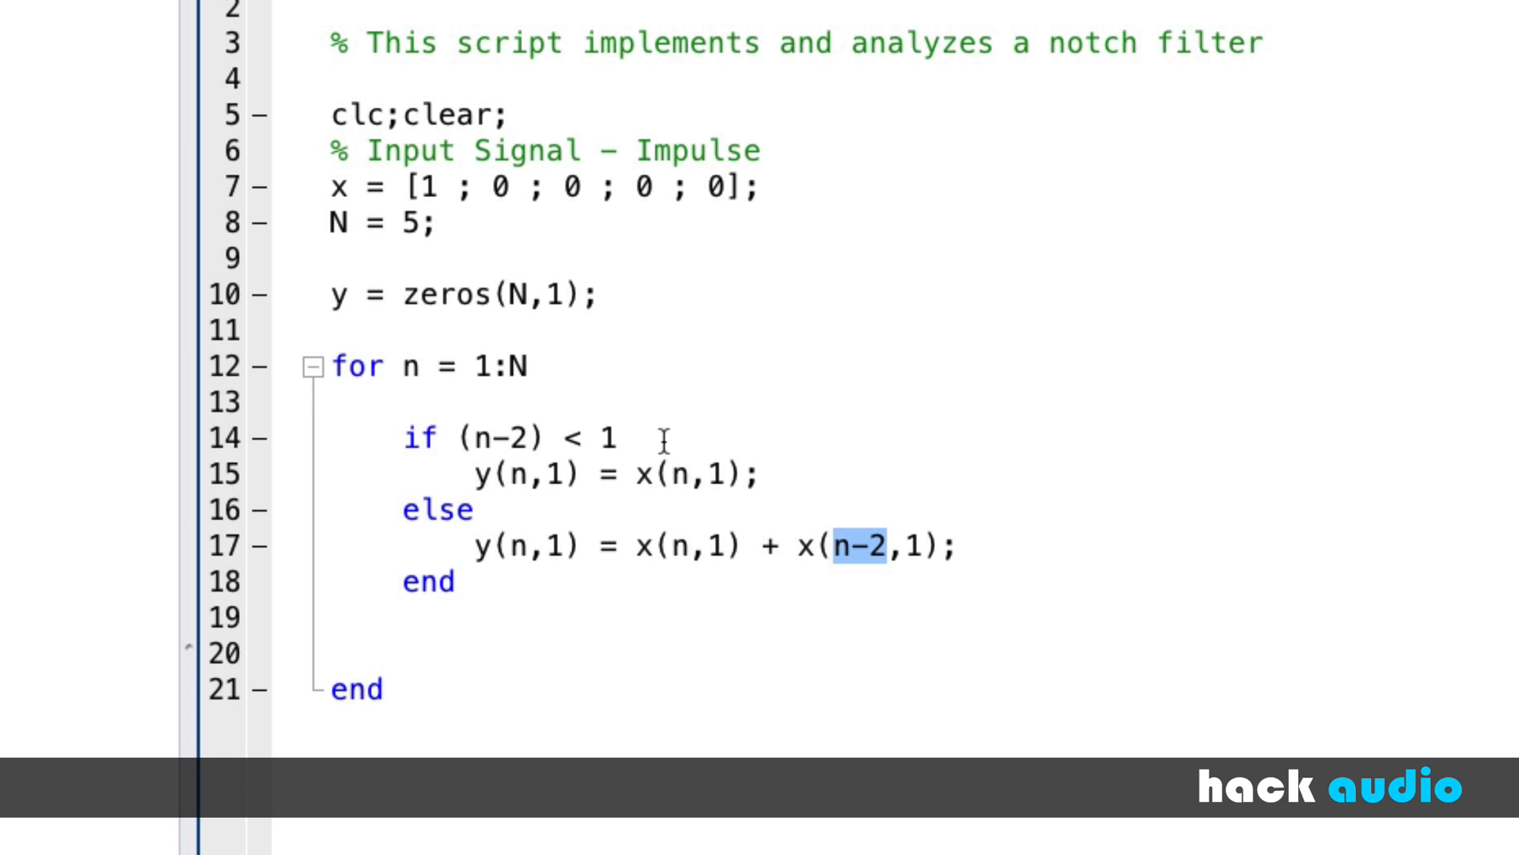
mouse_move(863, 553)
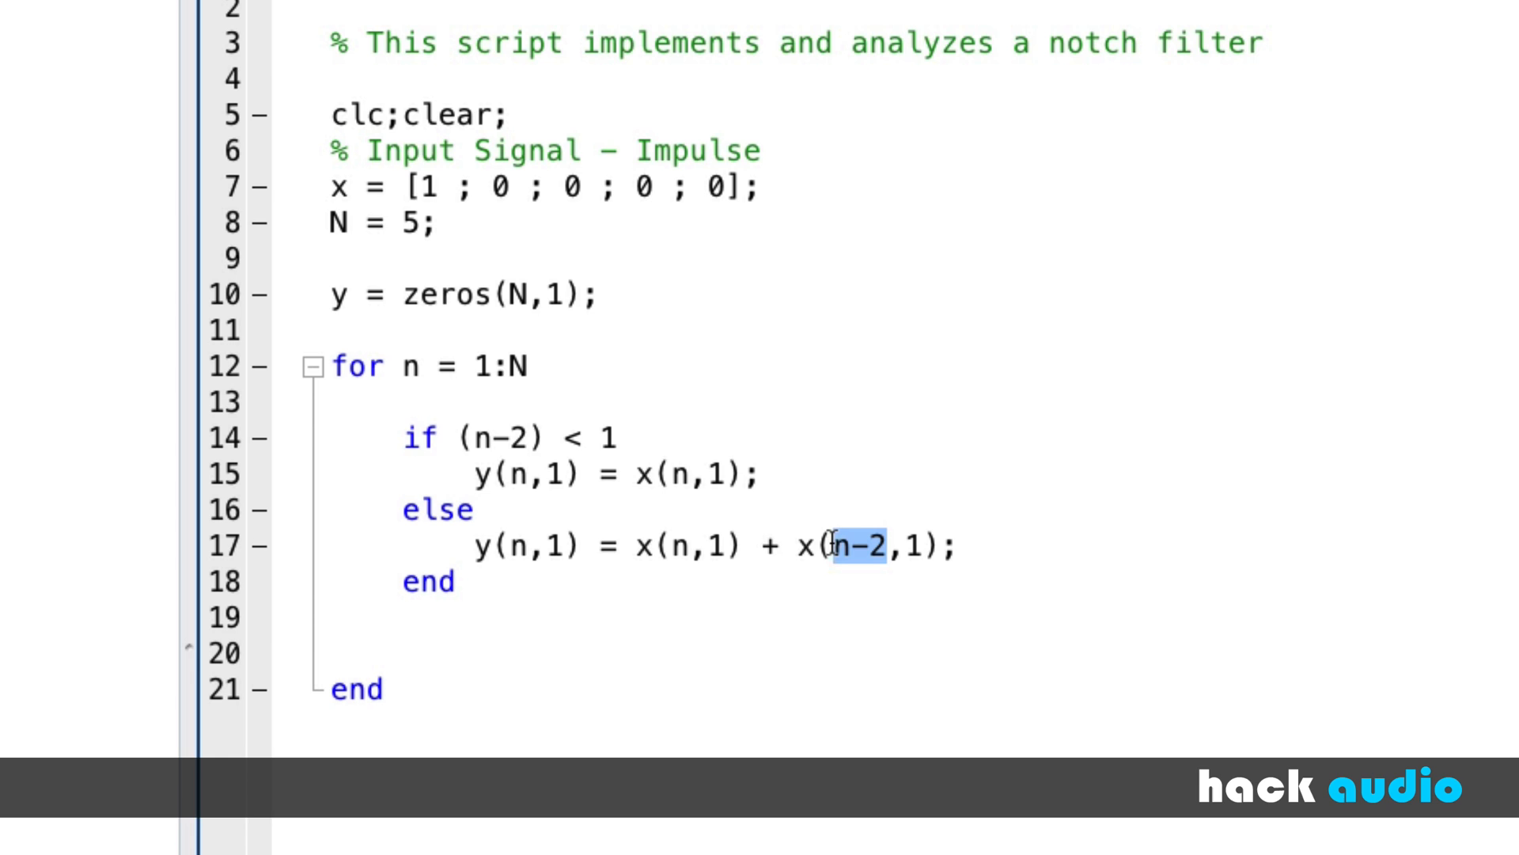
mouse_move(568, 546)
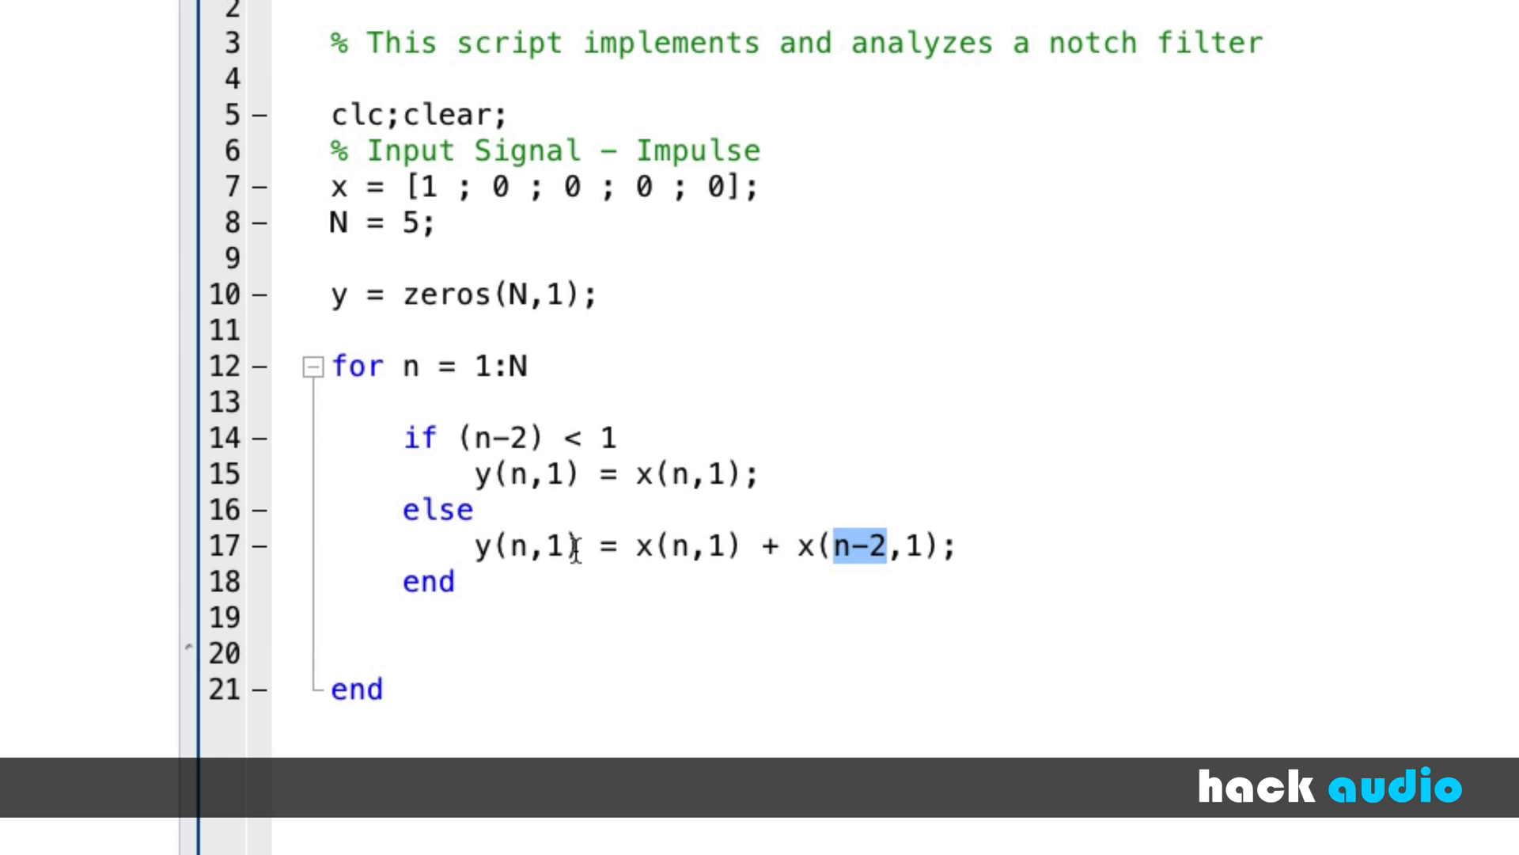
mouse_move(646, 546)
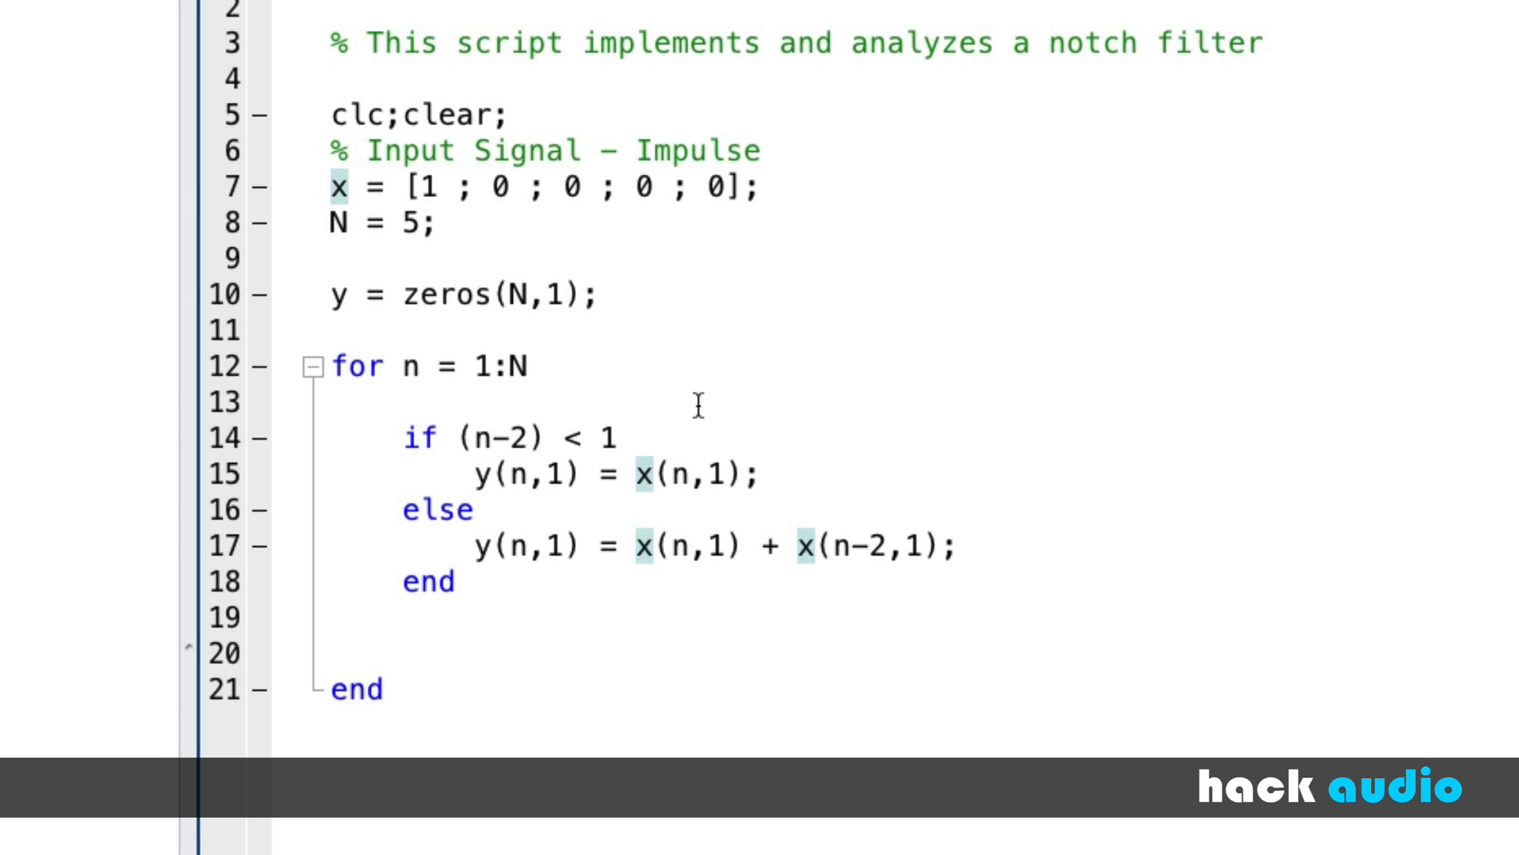
- Scale both branches by 0.5: y = 0.5 * x(n,1) and 0.5 * (x(n,1) + x(n-2,1))
left_click(636, 474)
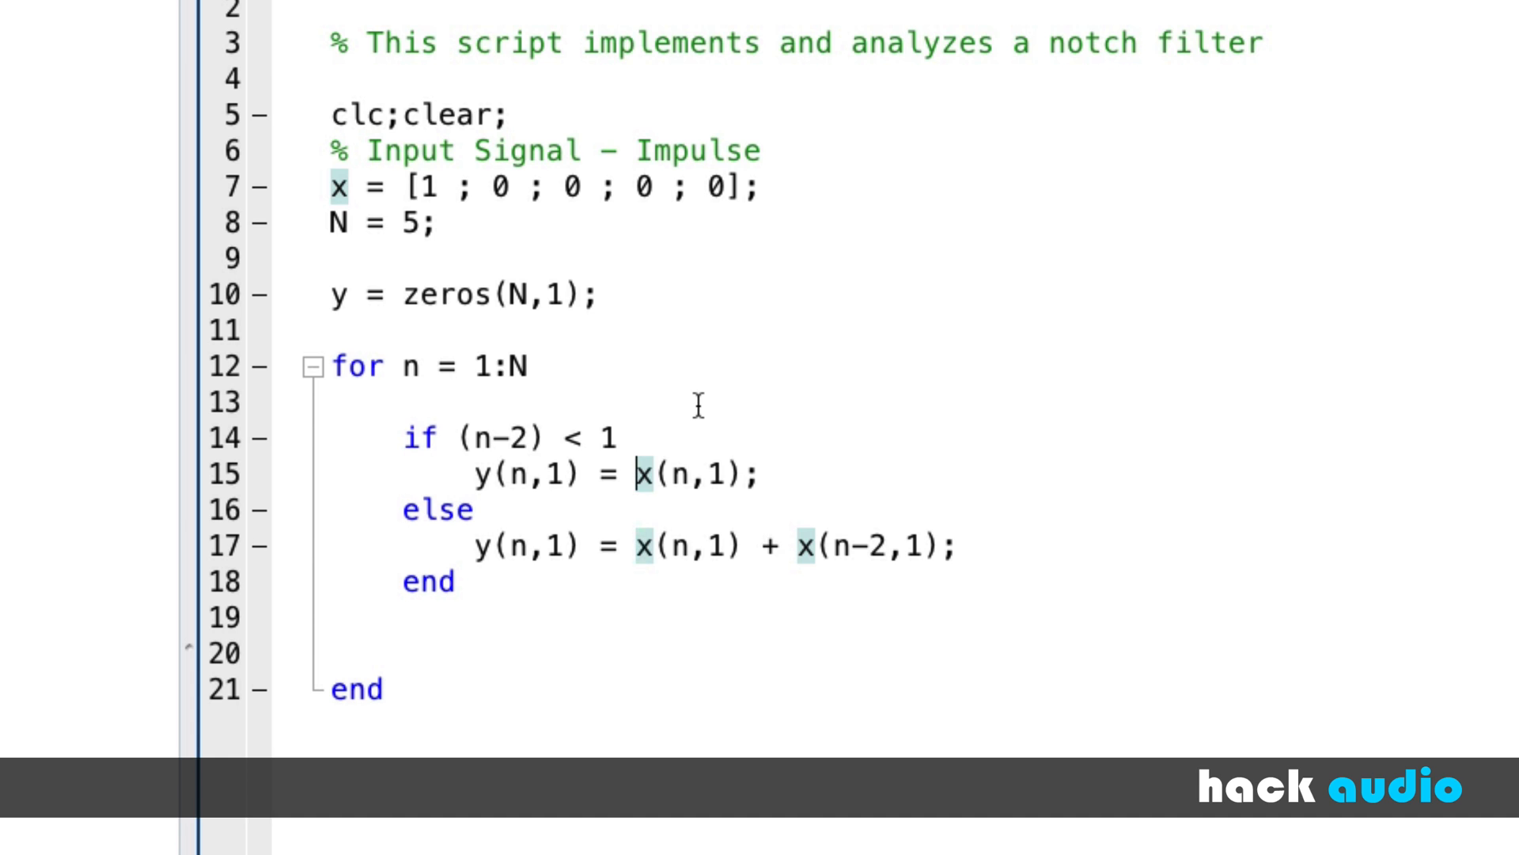
type("0")
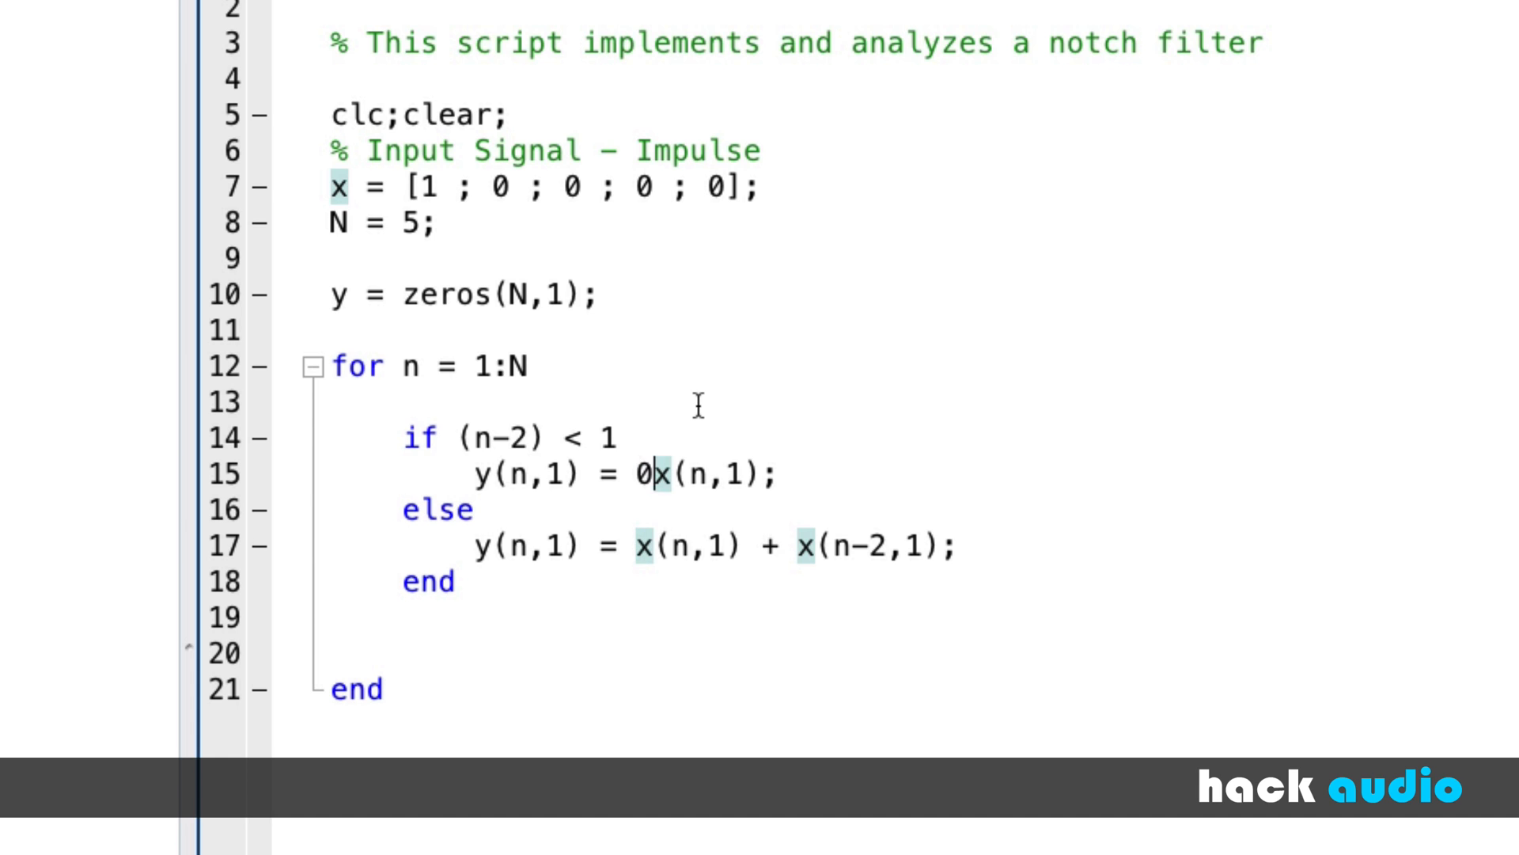
type(".5 *")
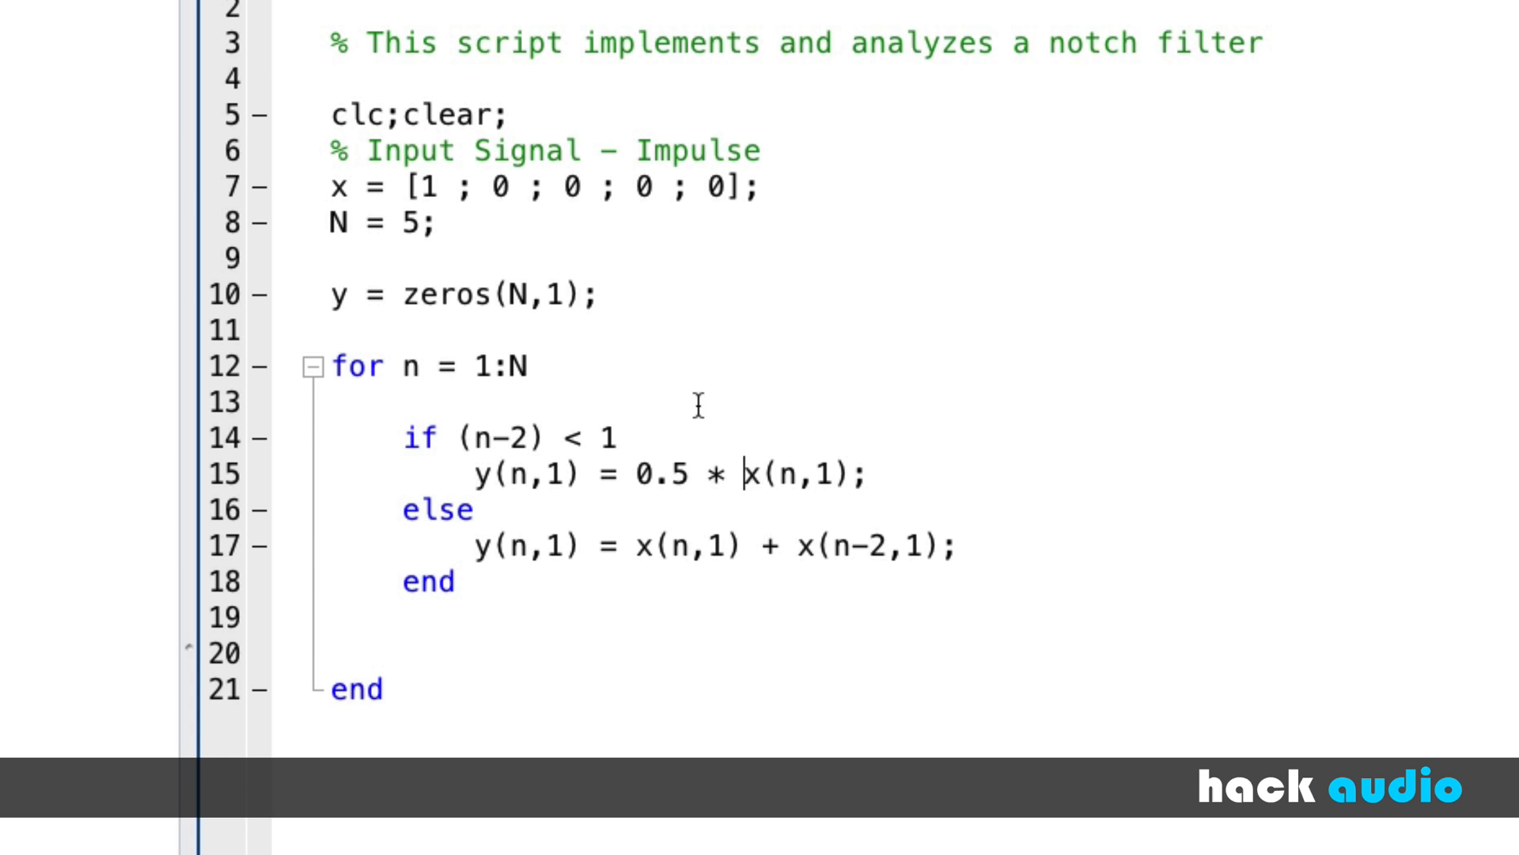
double_click(641, 552)
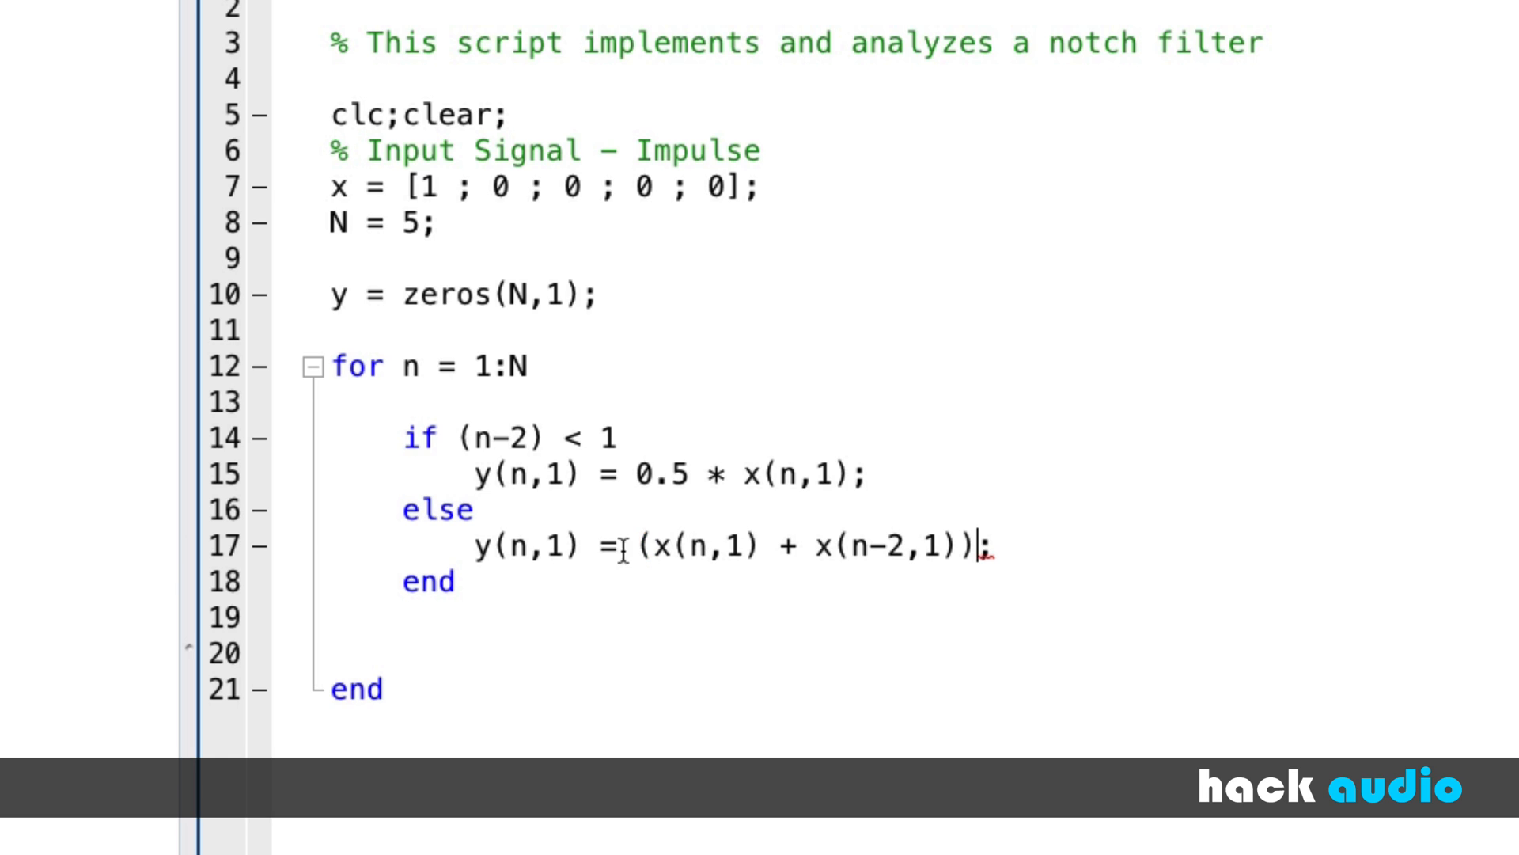
type("0.5")
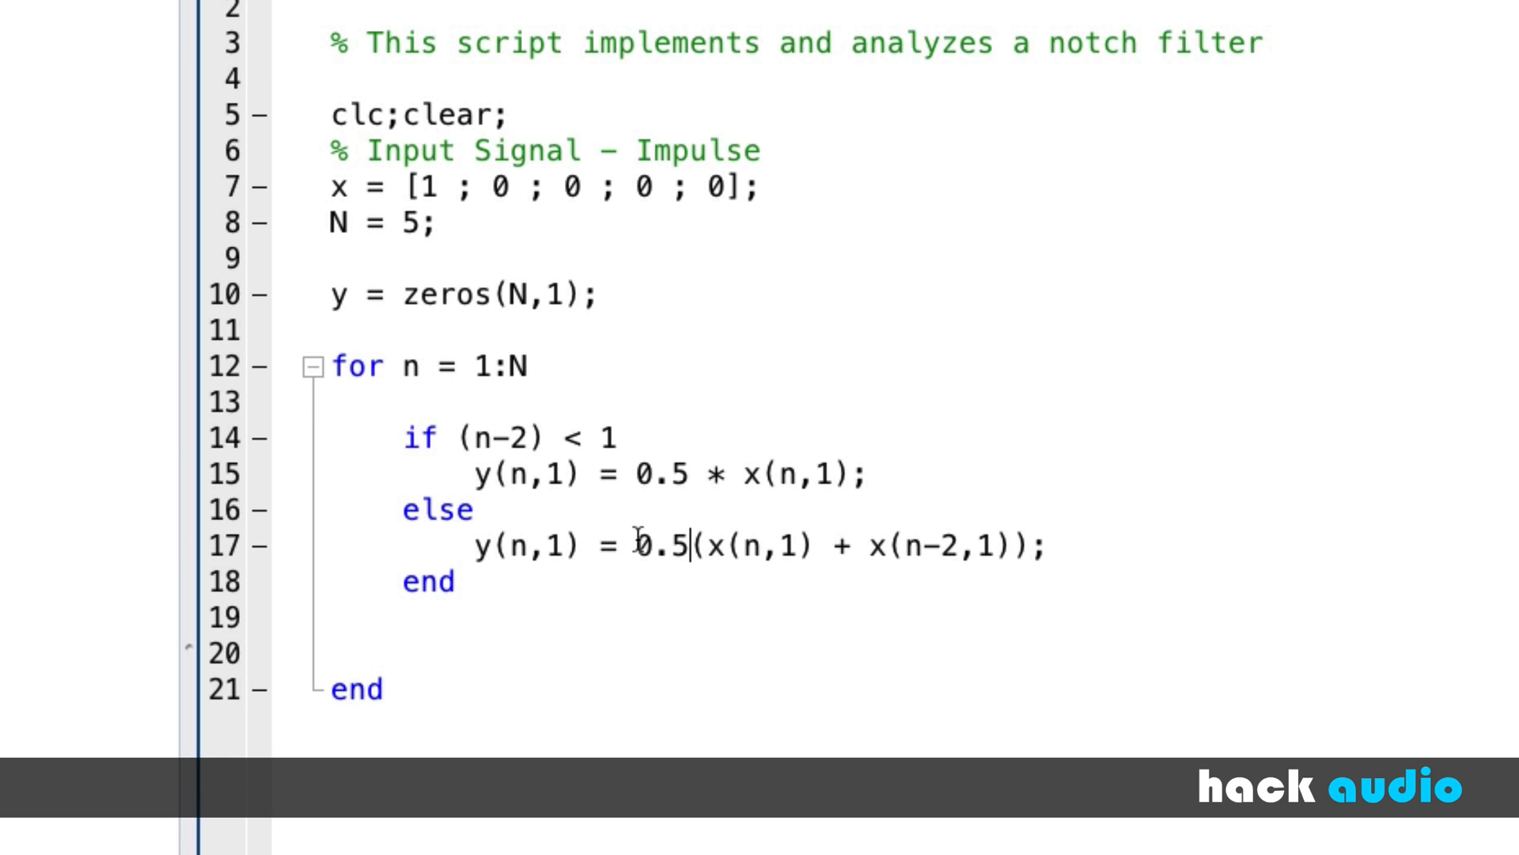
type("*")
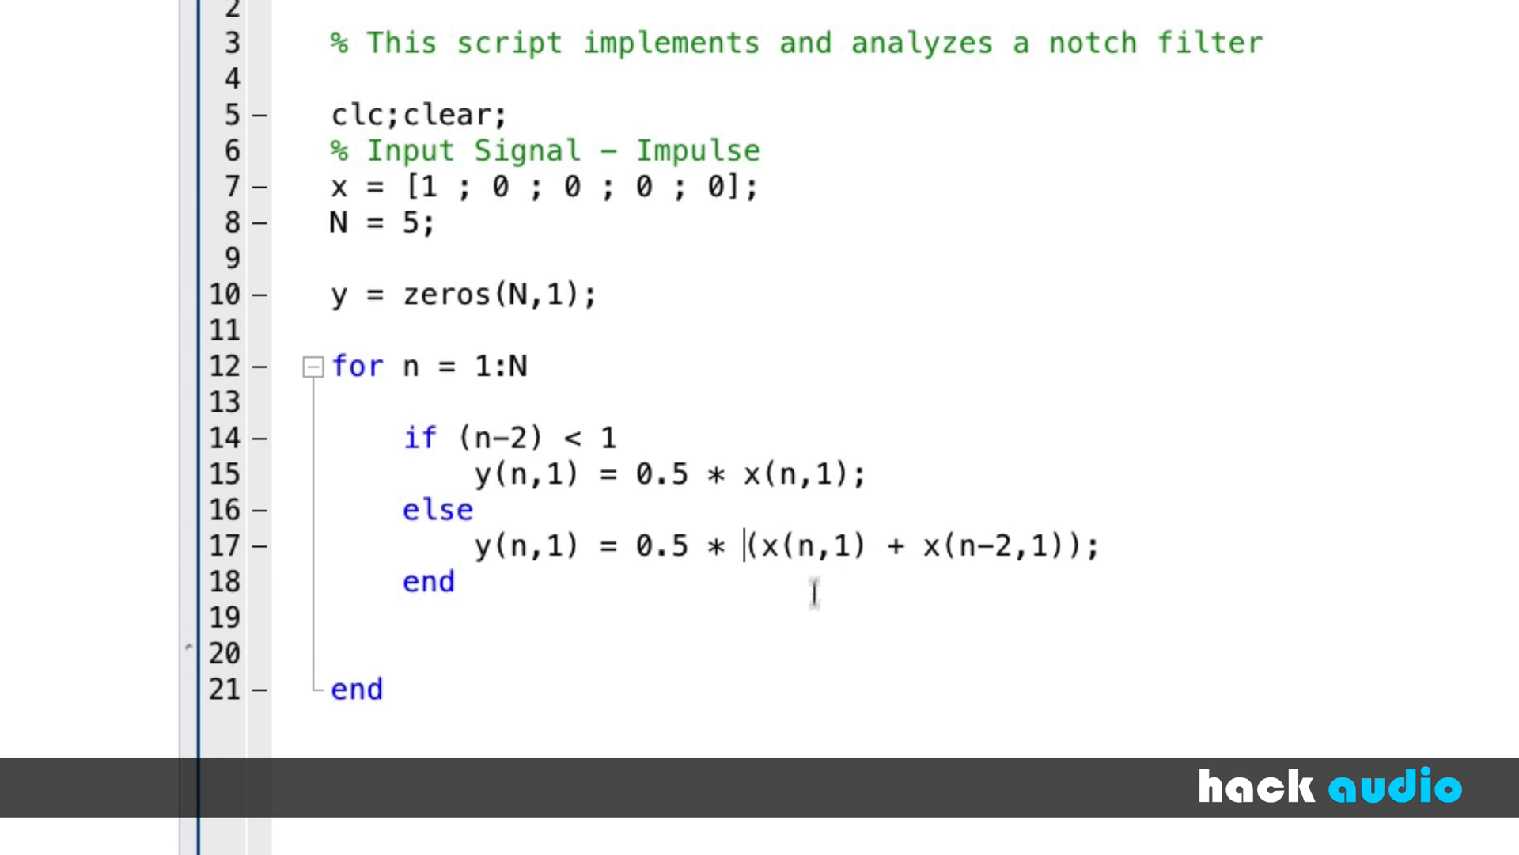
mouse_move(645, 312)
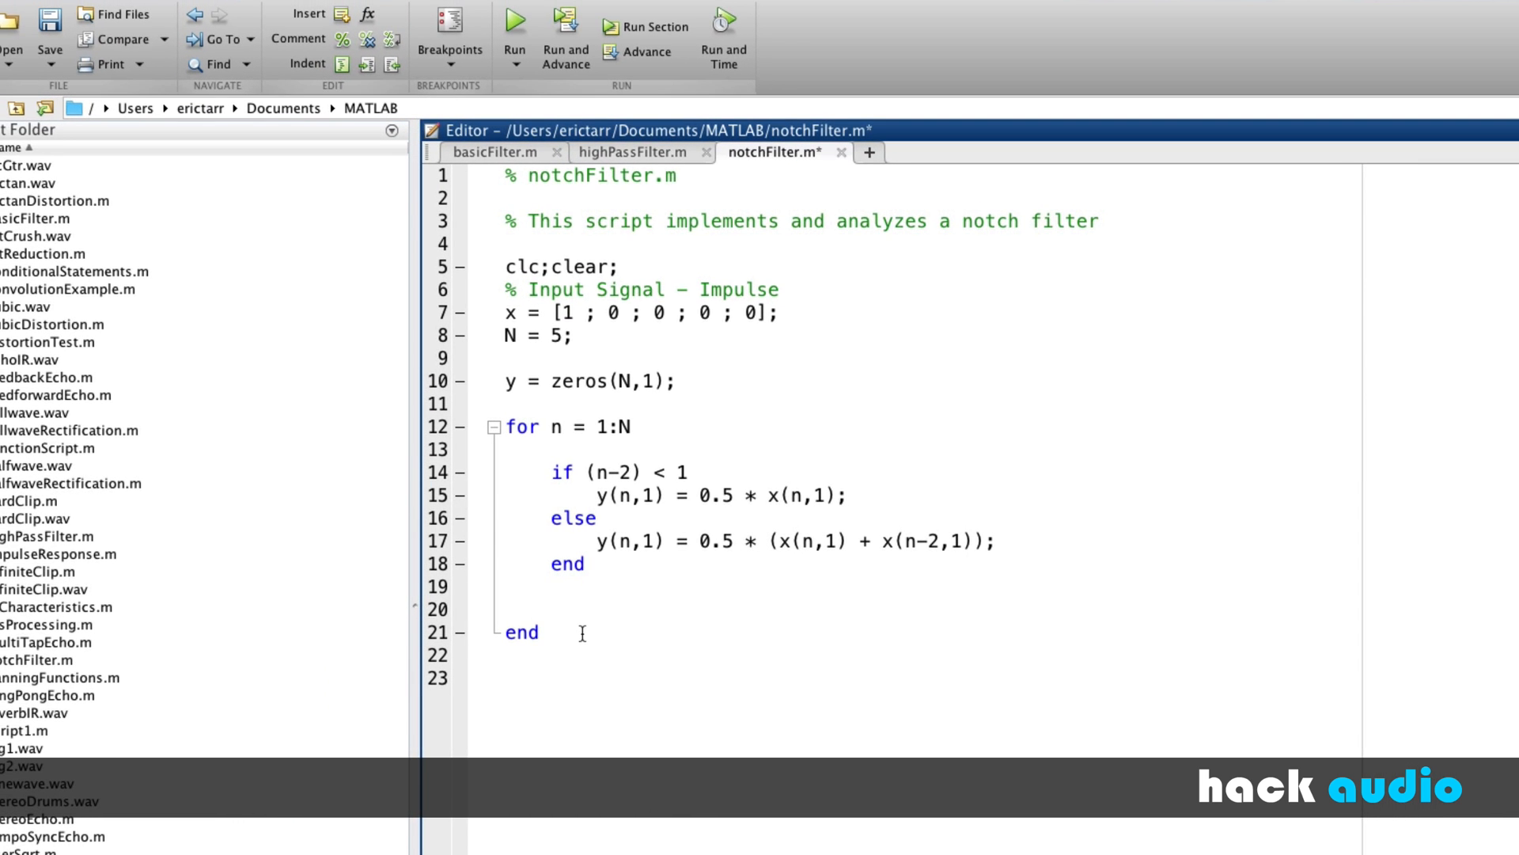
- Run the script to print y = 0.5, 0, 0.5, 0, 0, then replace the y line with a % Filter Array comment
type("y")
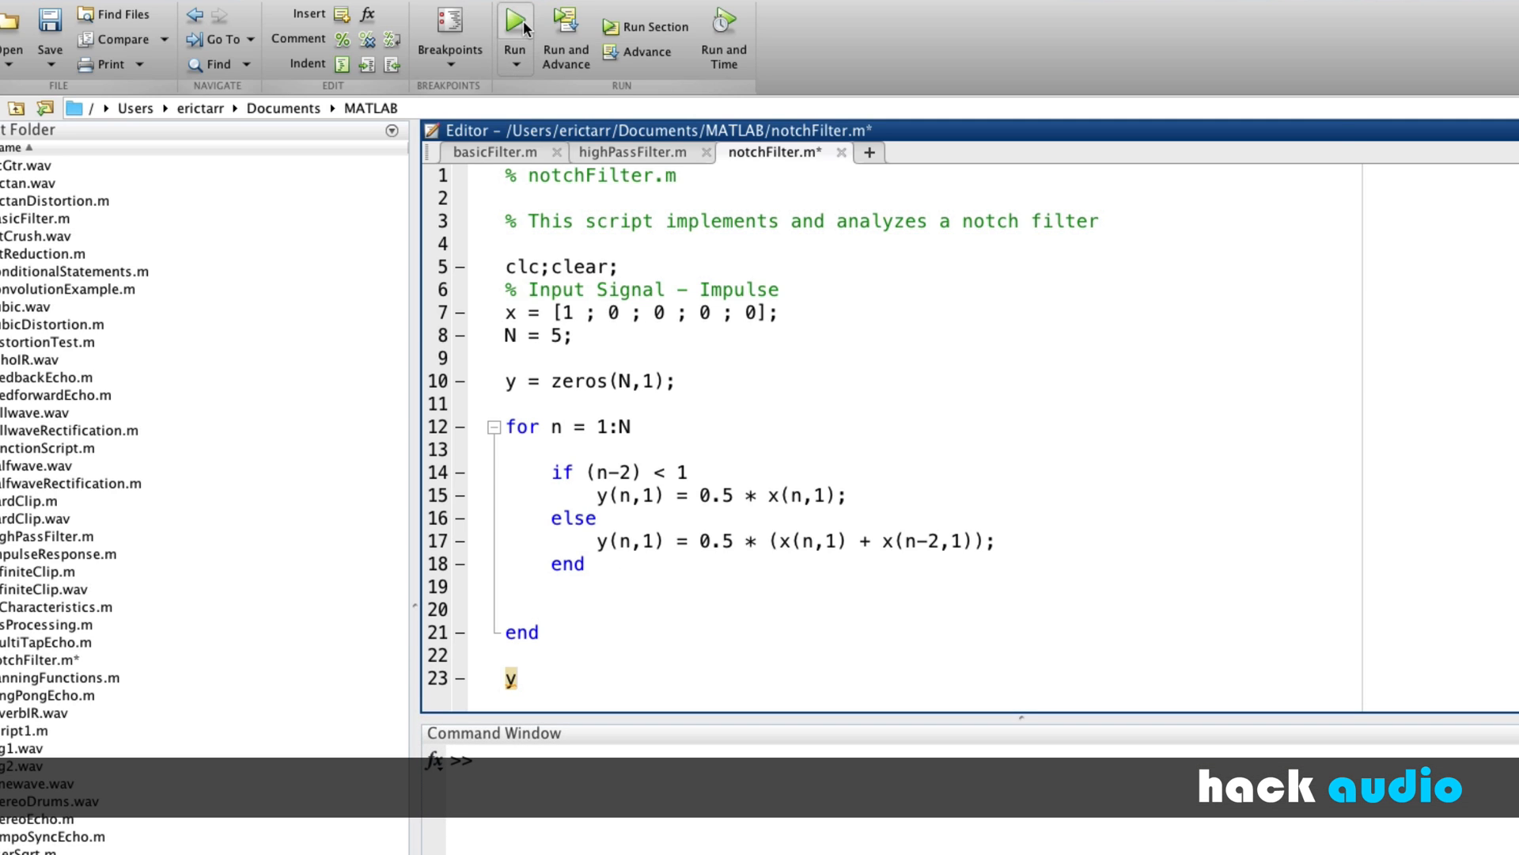
left_click(514, 16)
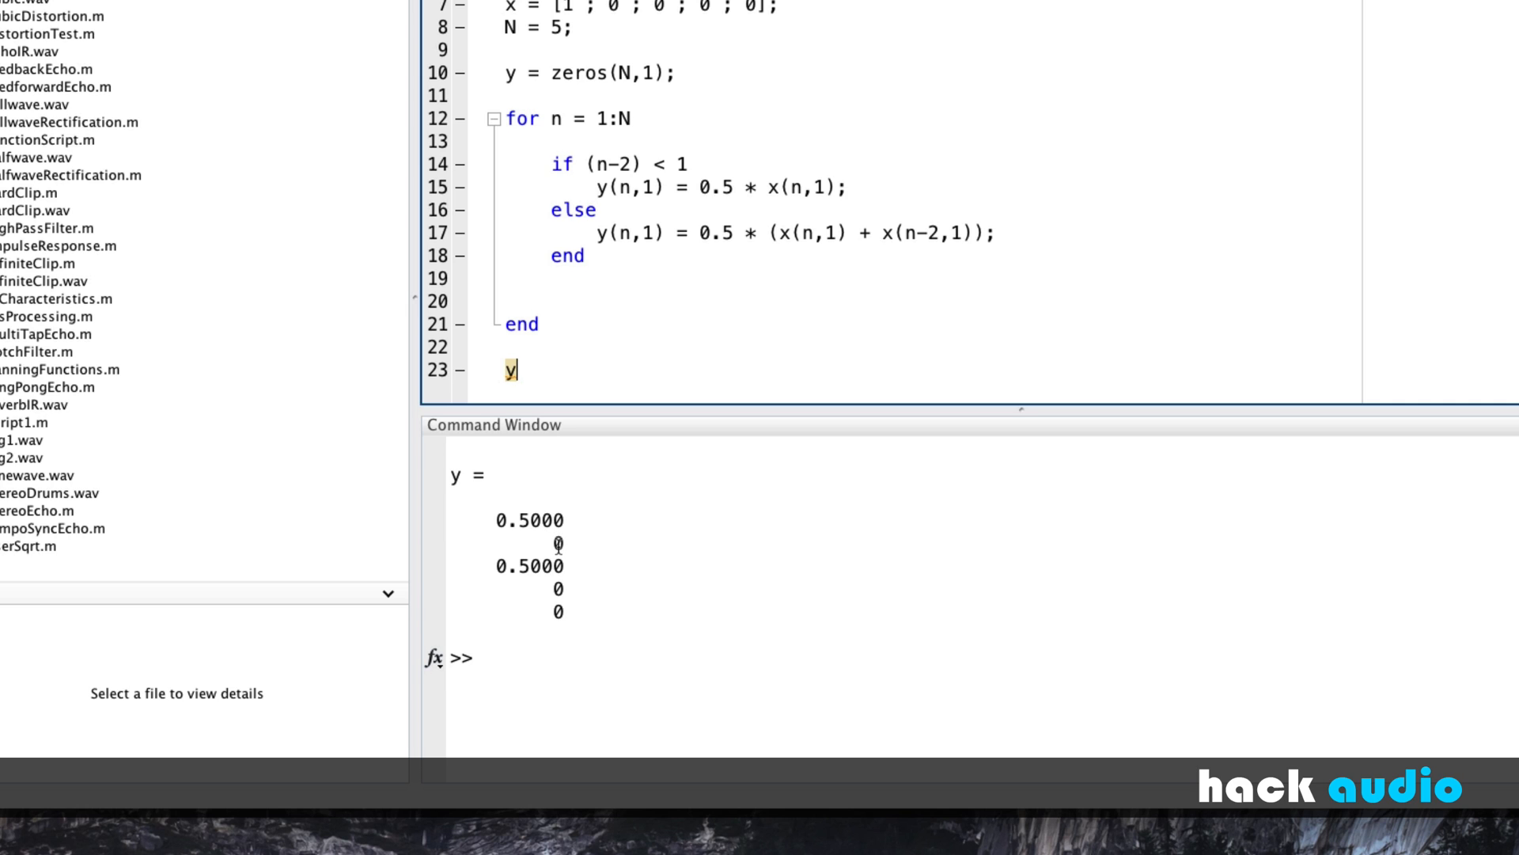
mouse_move(523, 572)
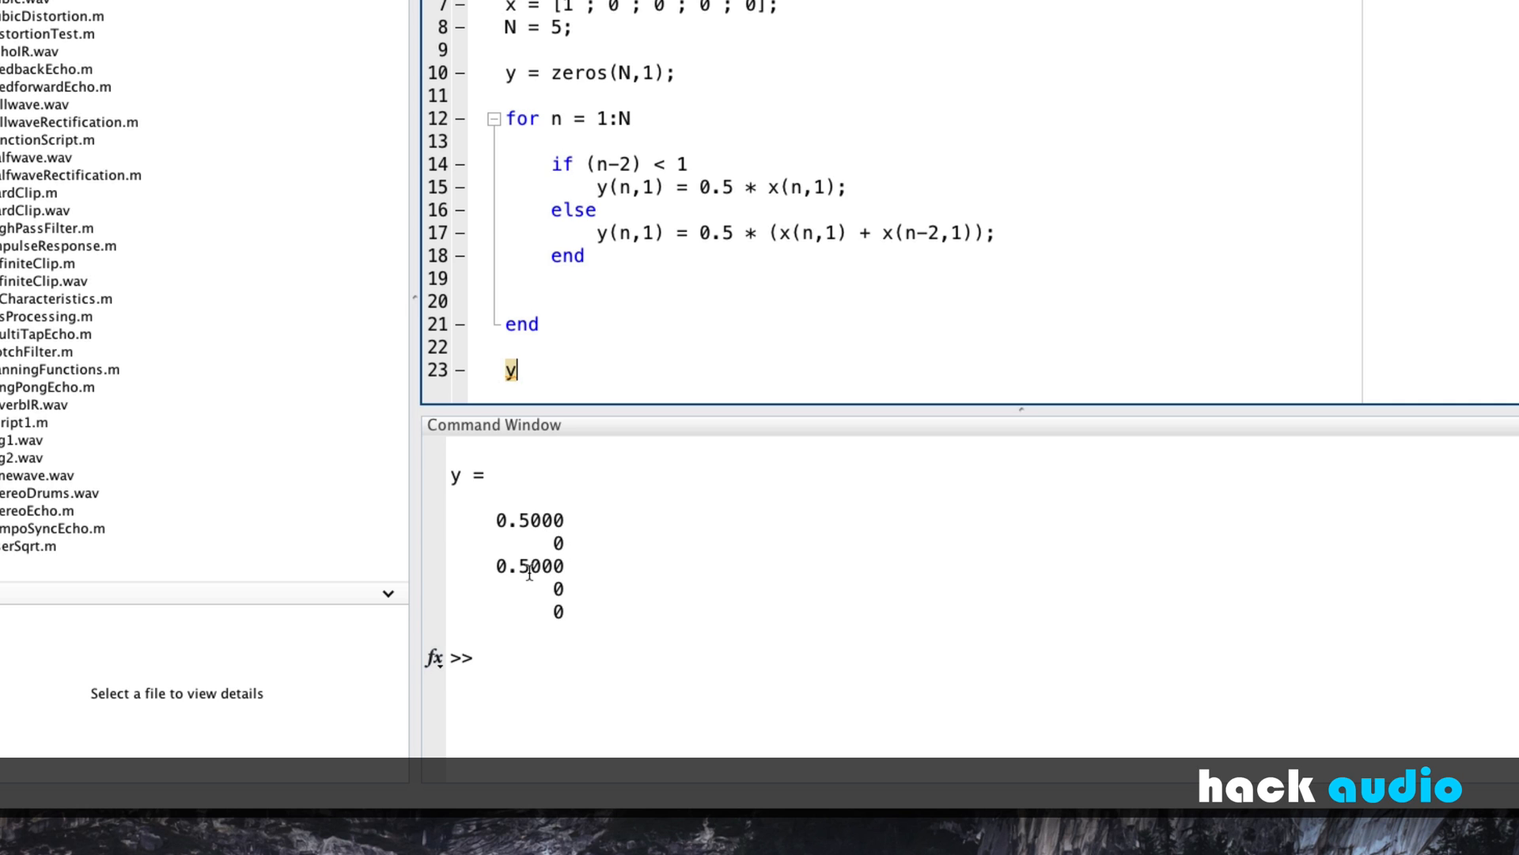
mouse_move(531, 564)
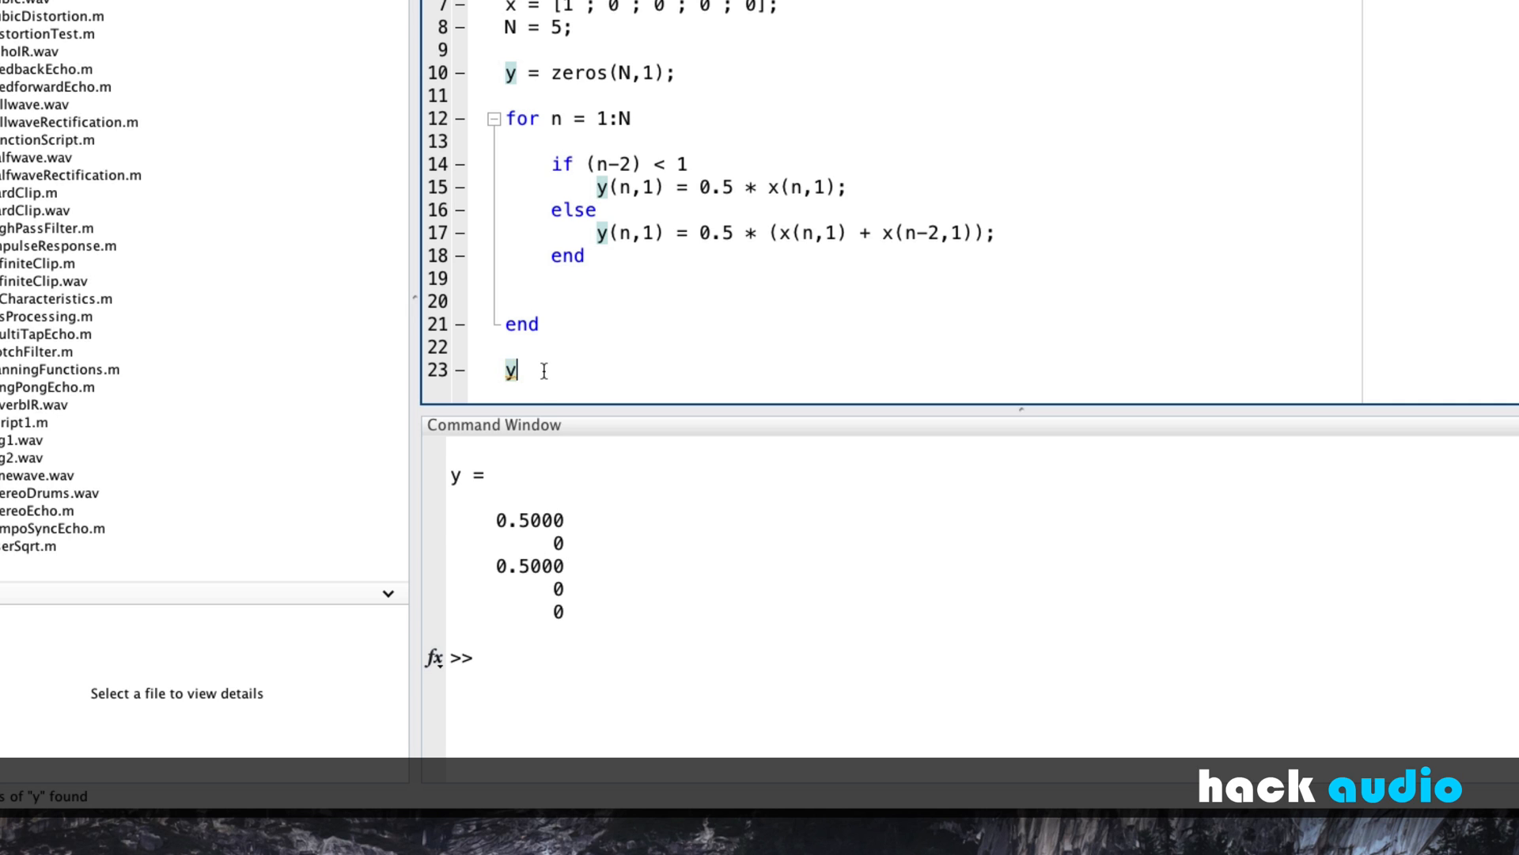
key("Backspace")
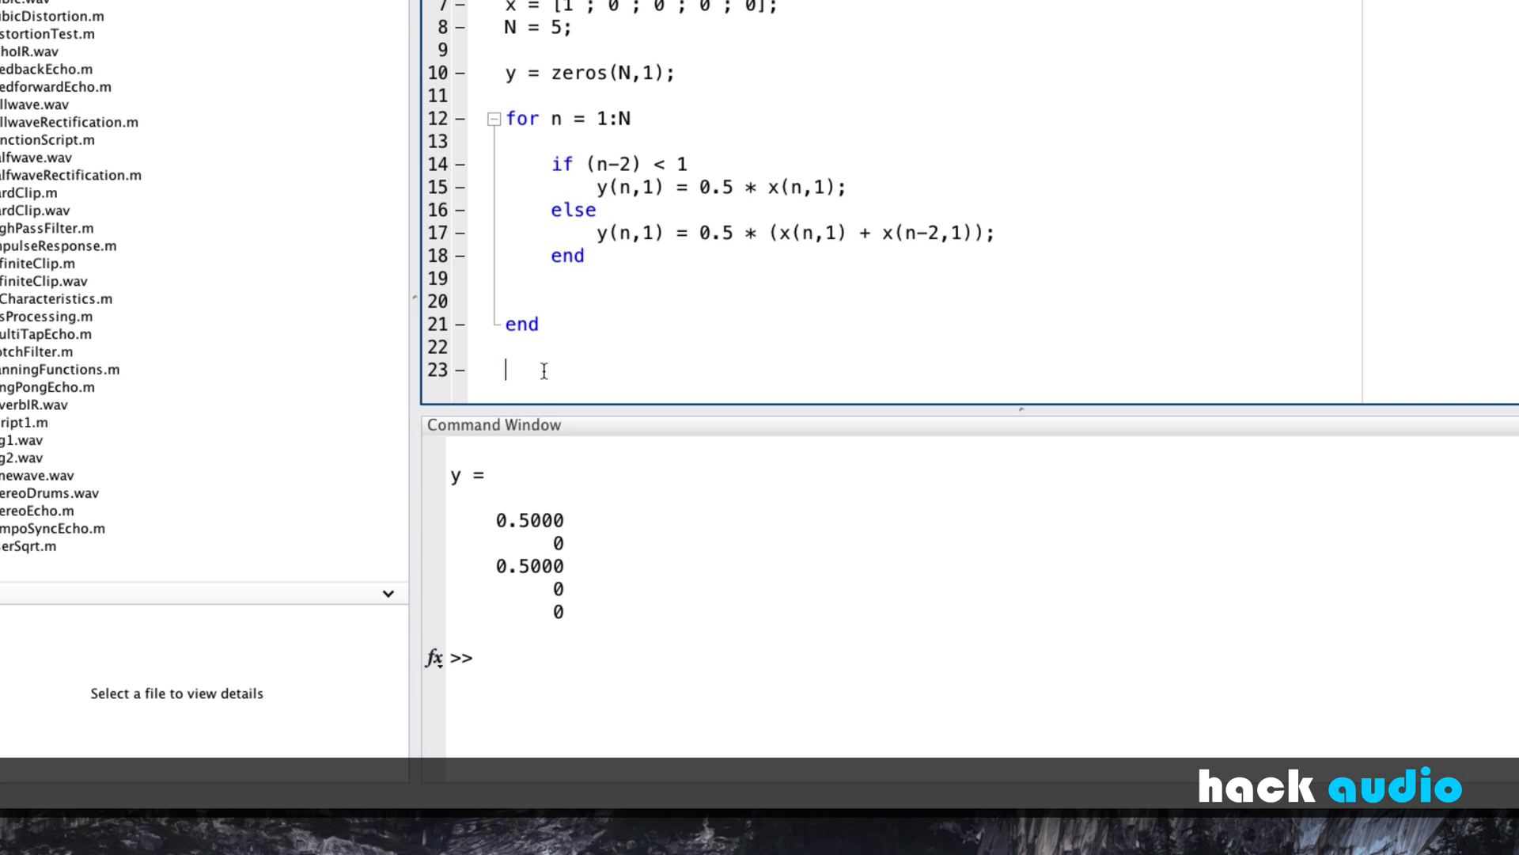
type("% Filter Array")
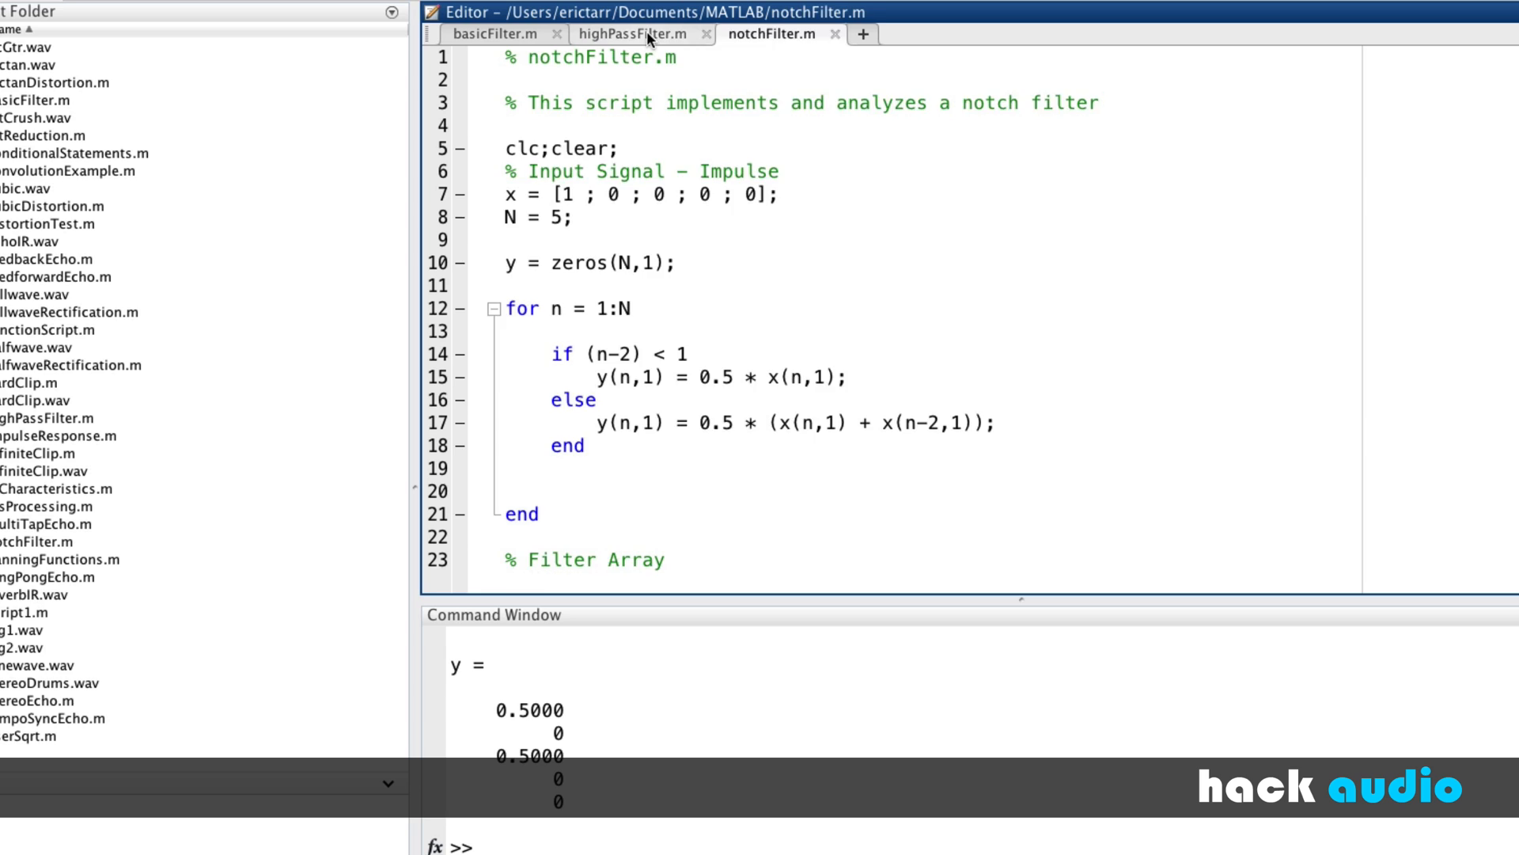
- Define the filter array h = [0.5, 0, 0.5]; below the comment
left_click(634, 34)
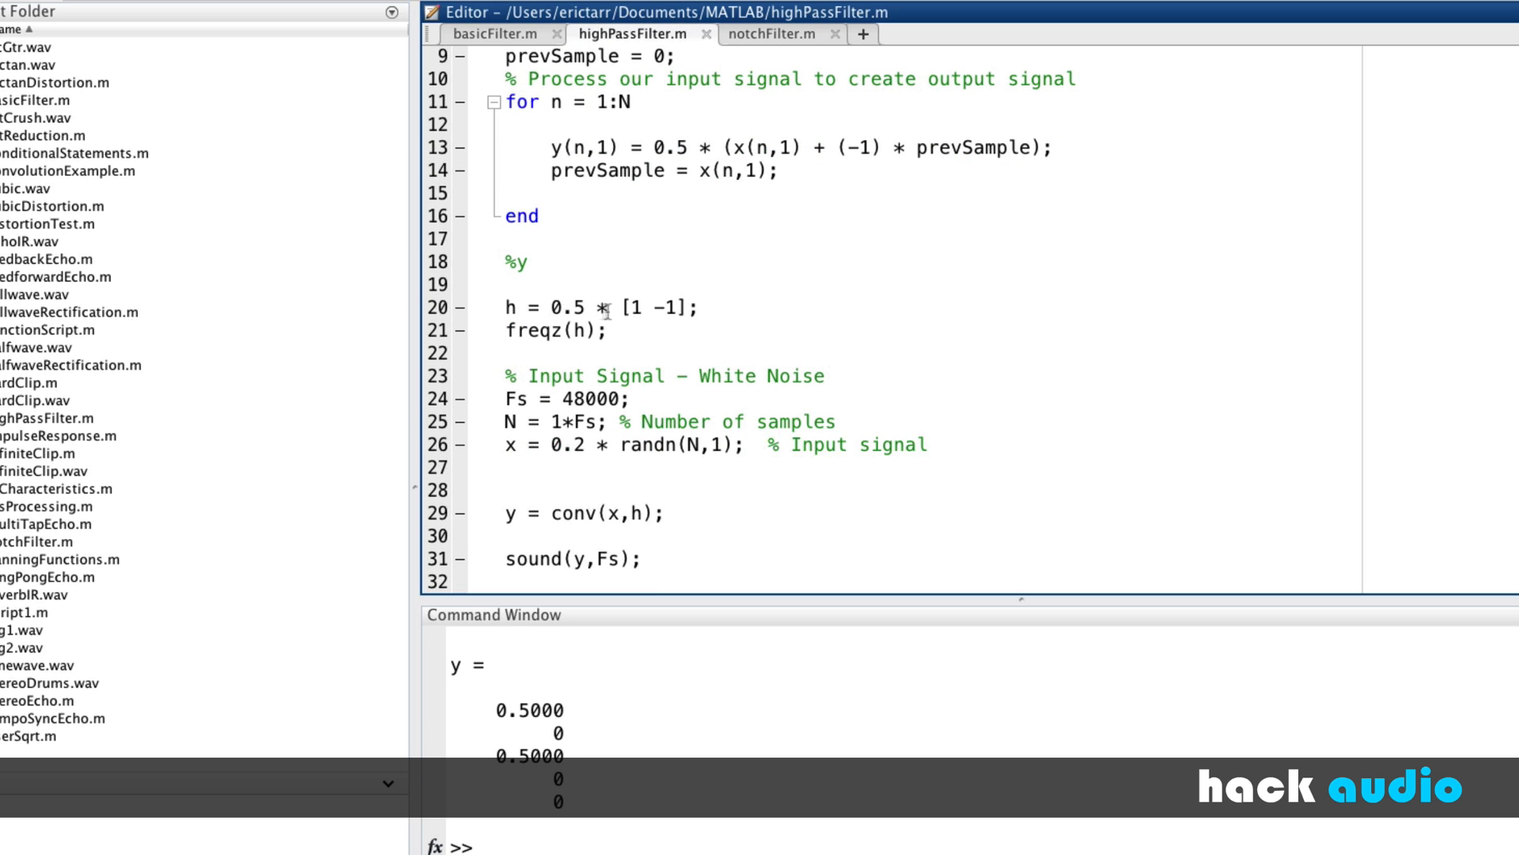
mouse_move(818, 34)
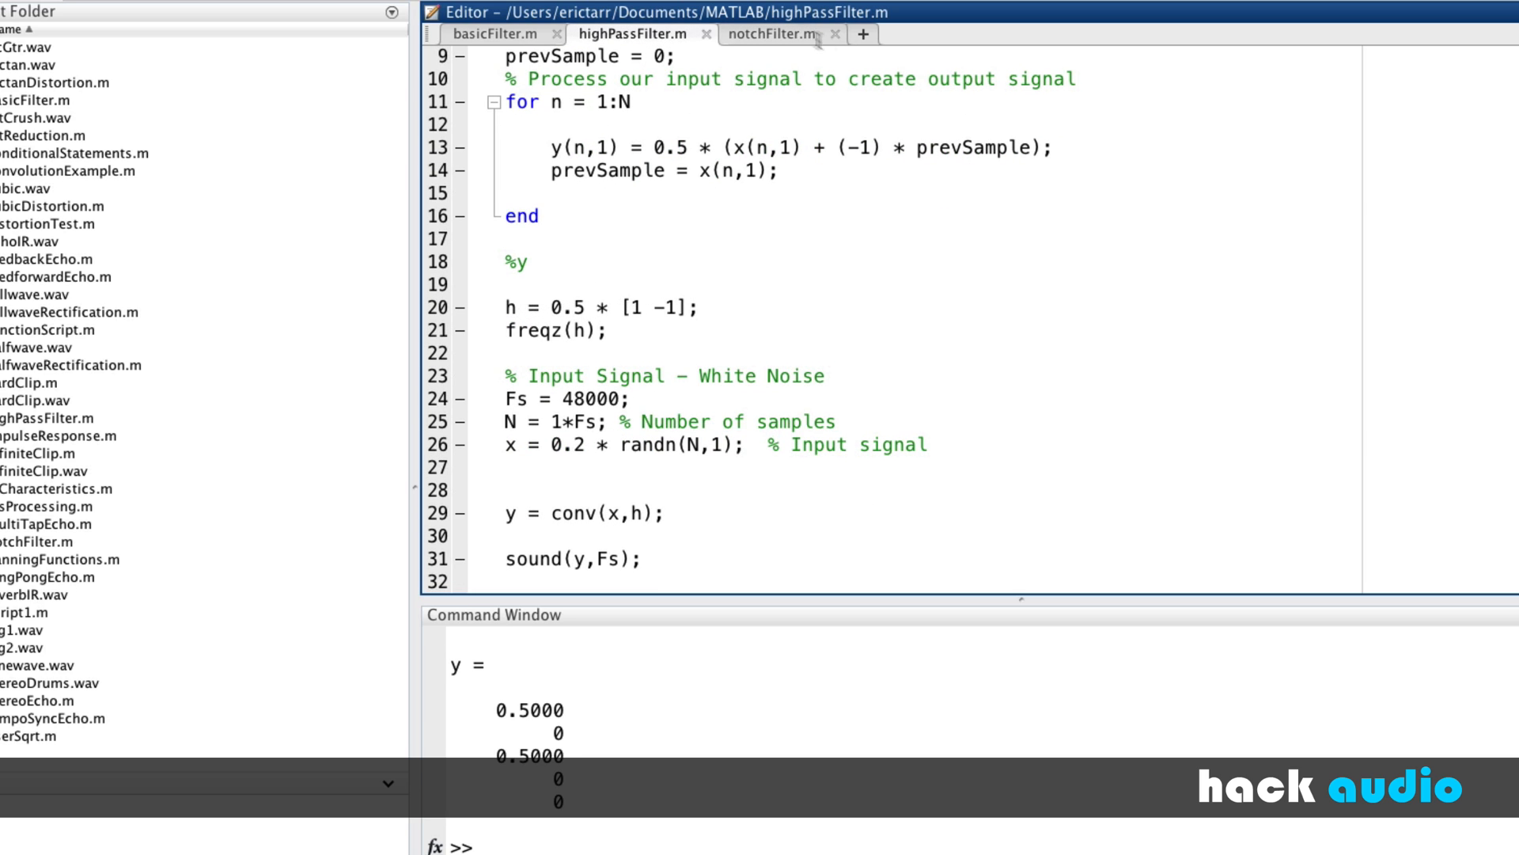
left_click(780, 34)
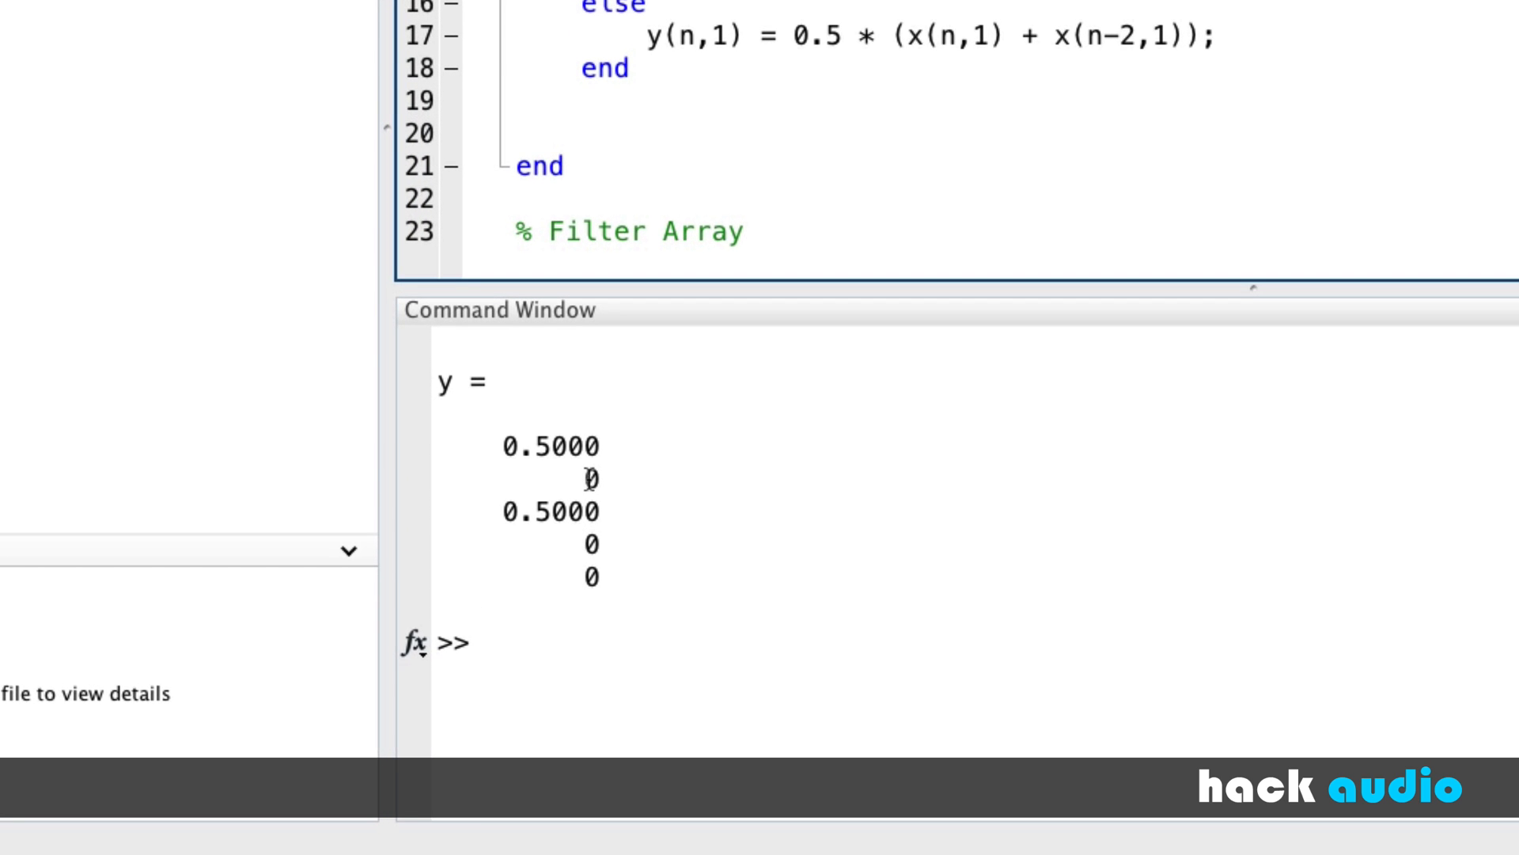
mouse_move(570, 526)
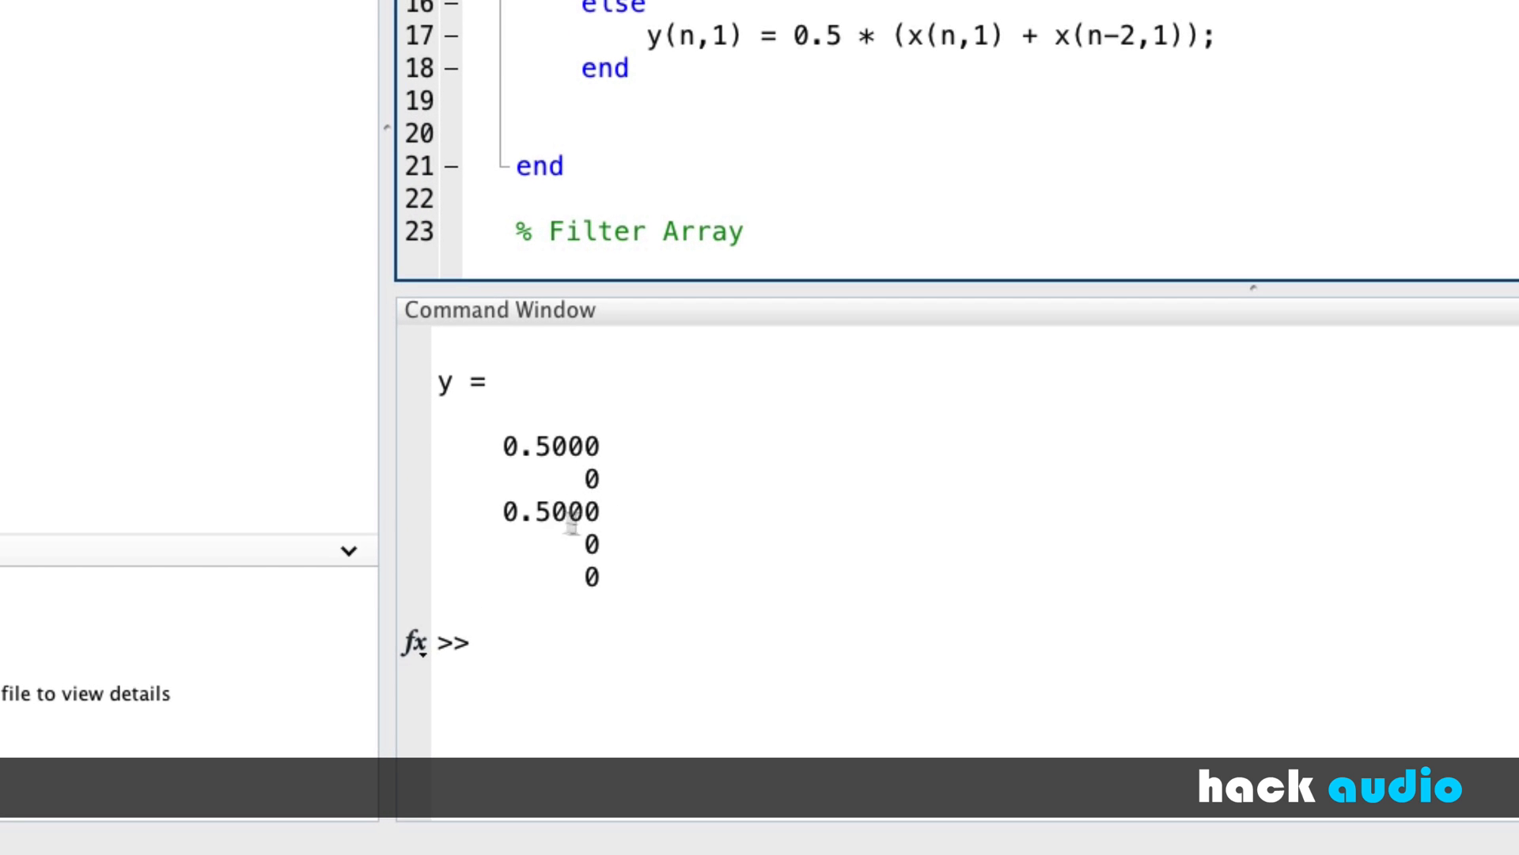
mouse_move(777, 281)
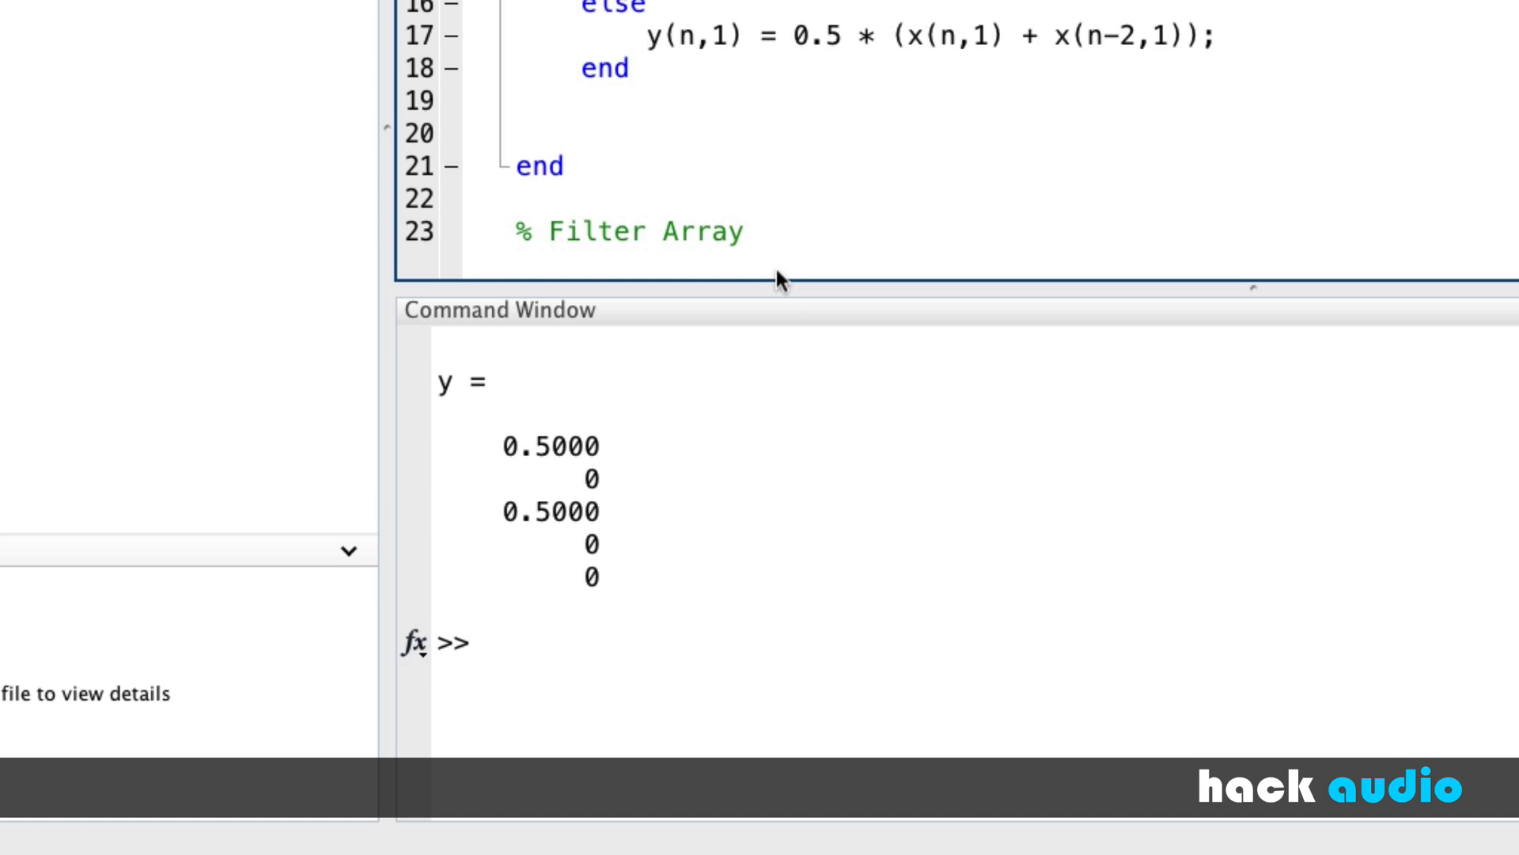
left_click_drag(781, 281, 812, 363)
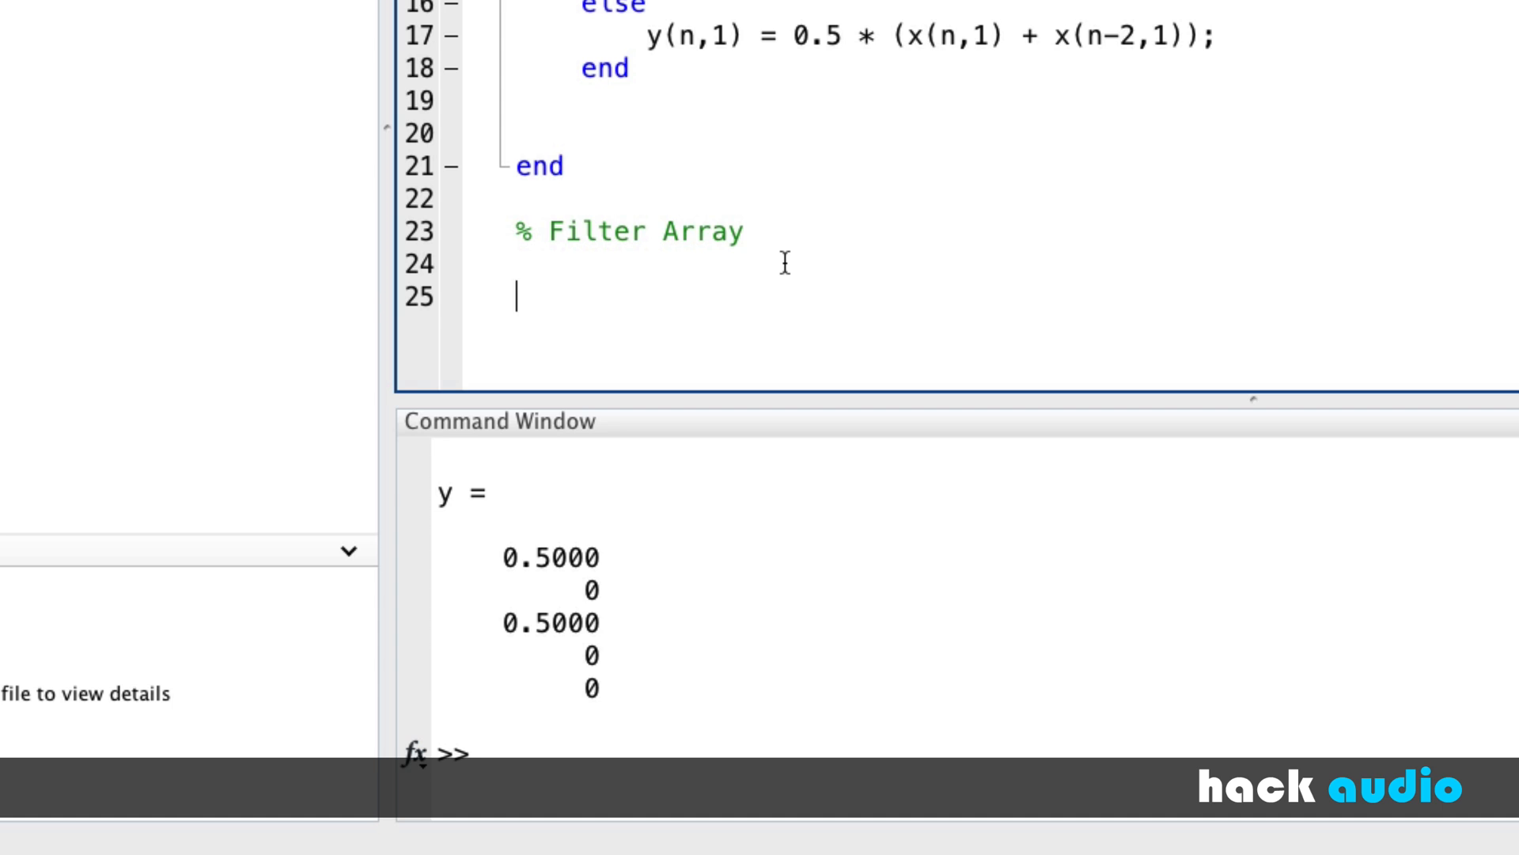
type("h")
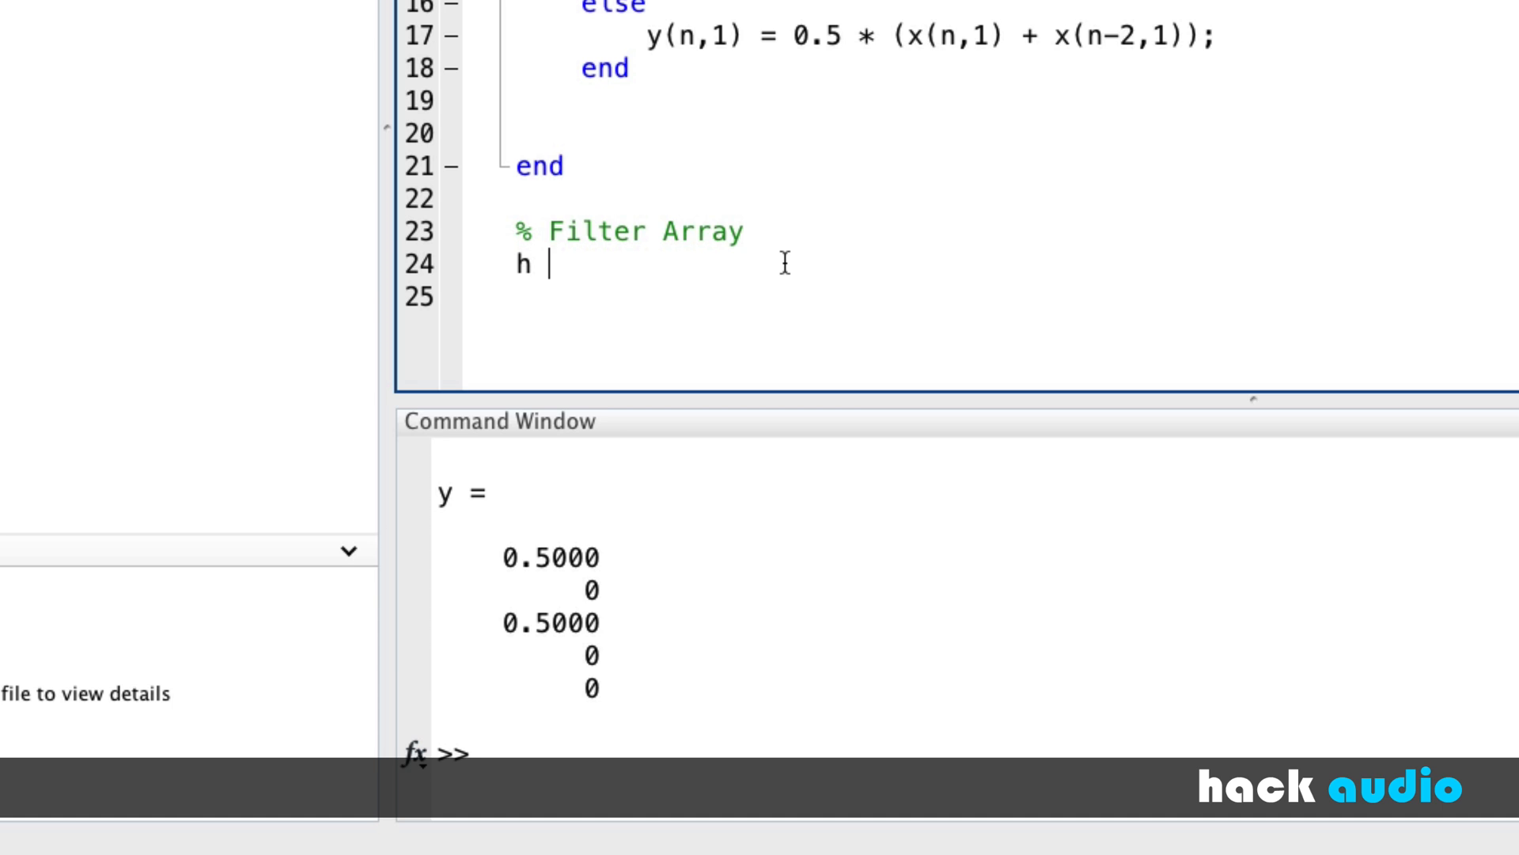
type("=")
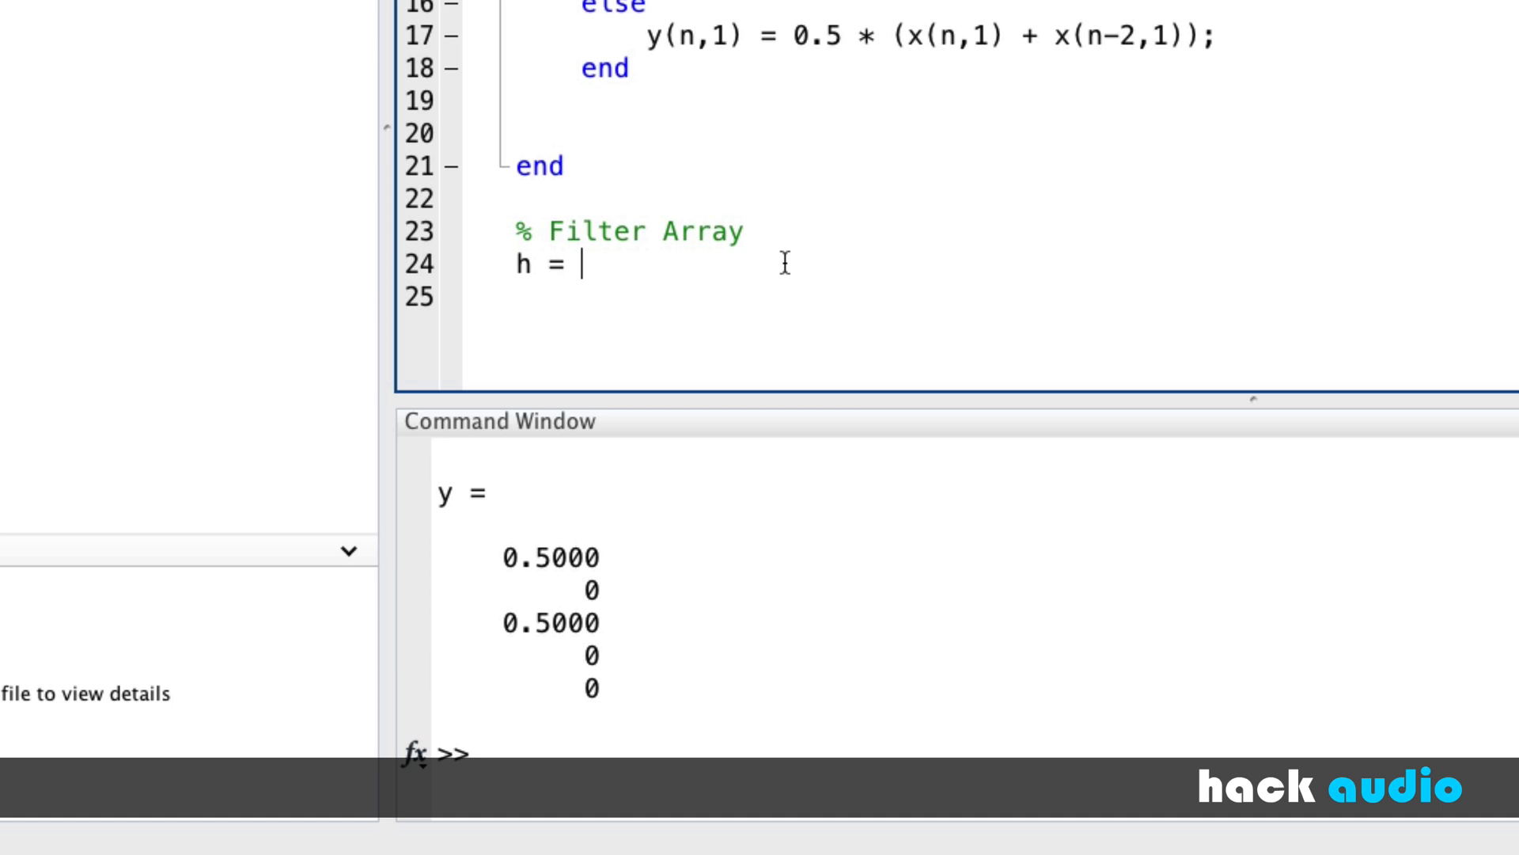
type("[")
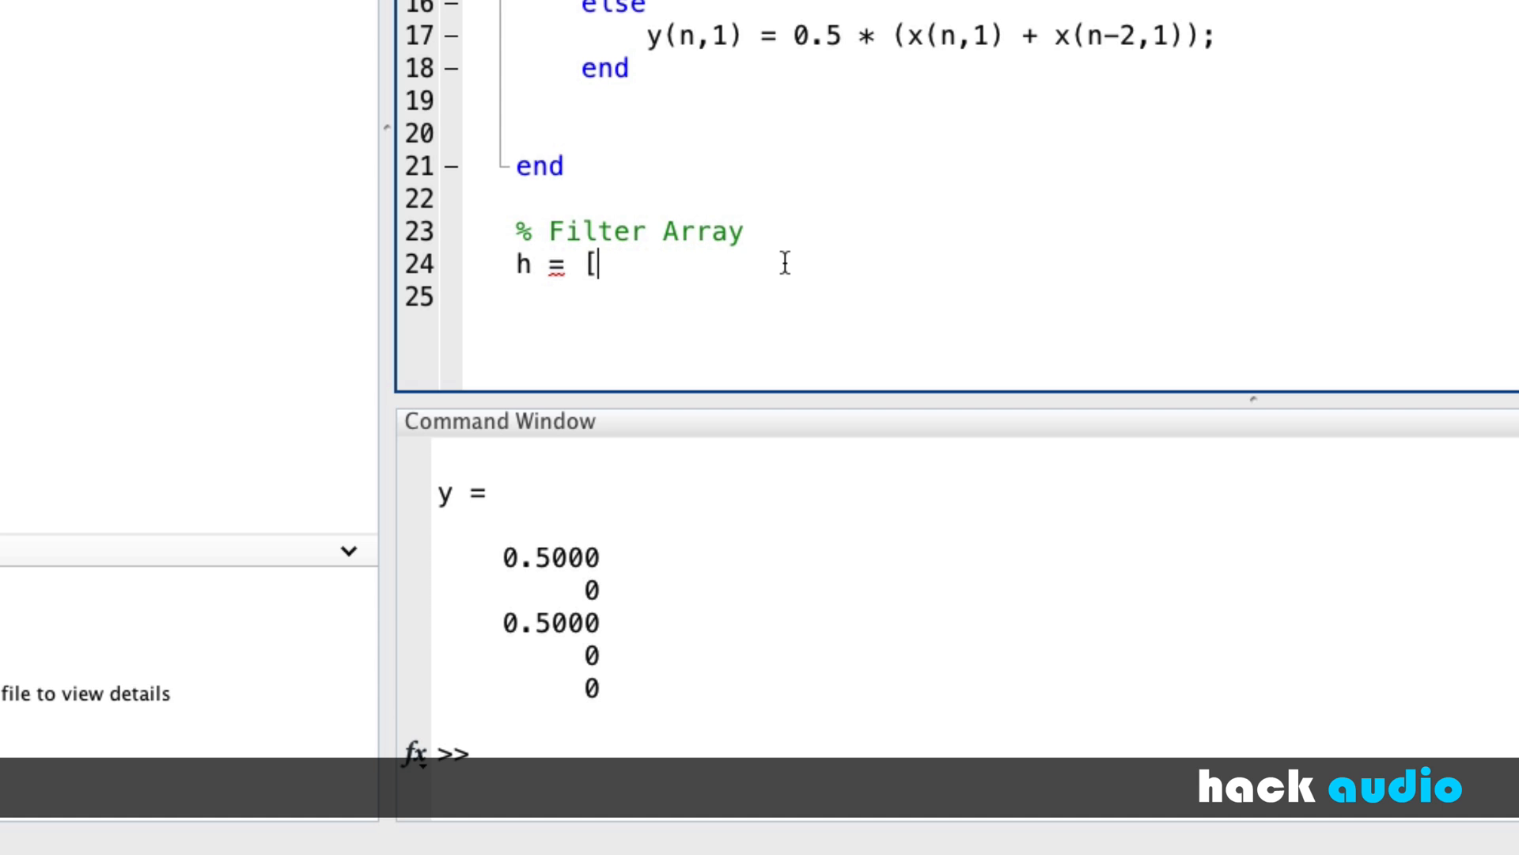
type("0.5")
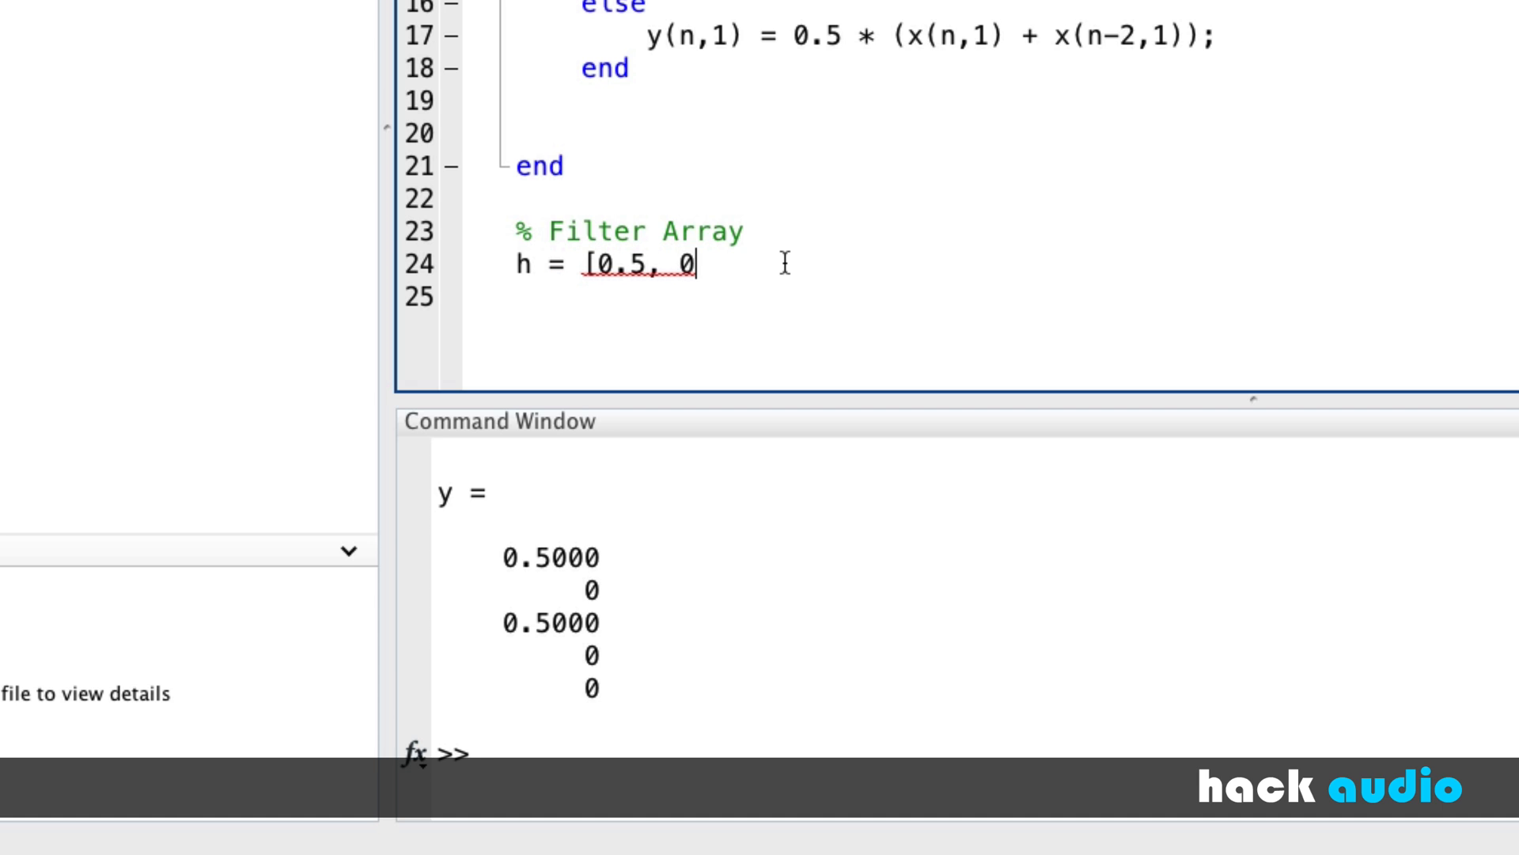
type(", 0.")
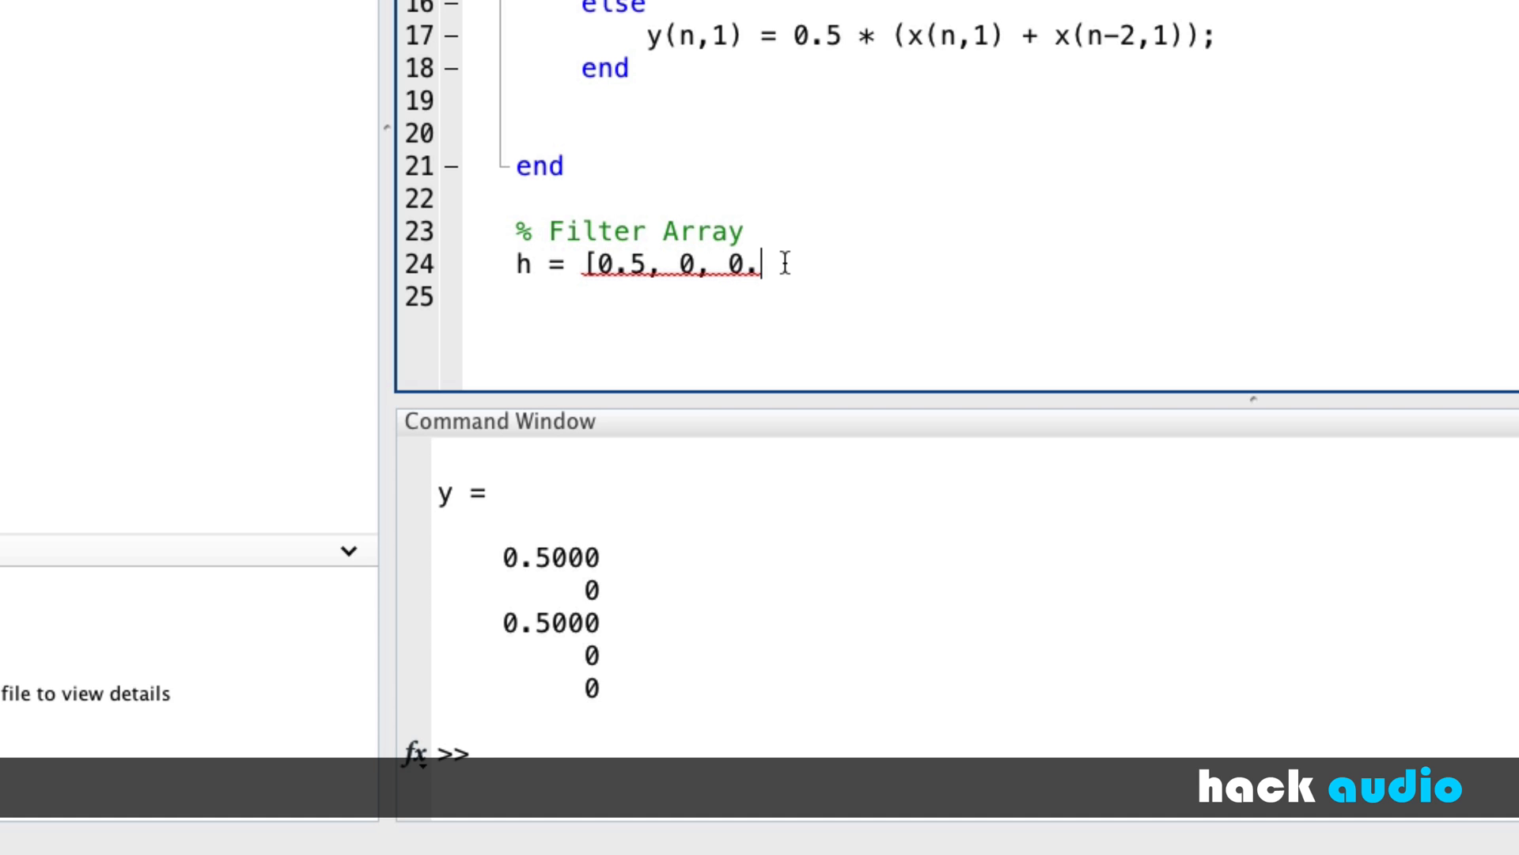
type("5]")
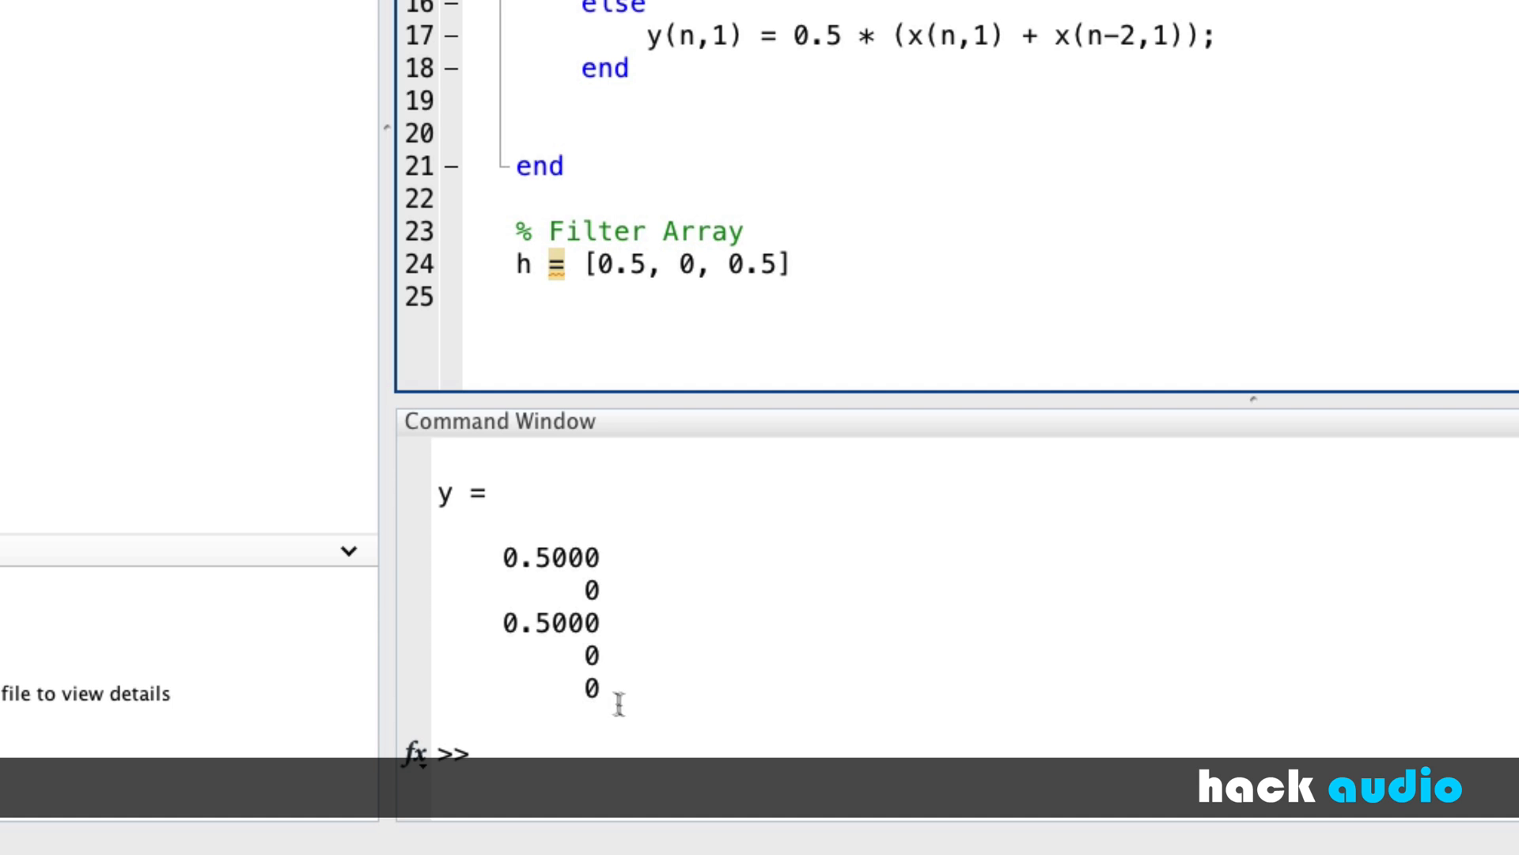
mouse_move(617, 803)
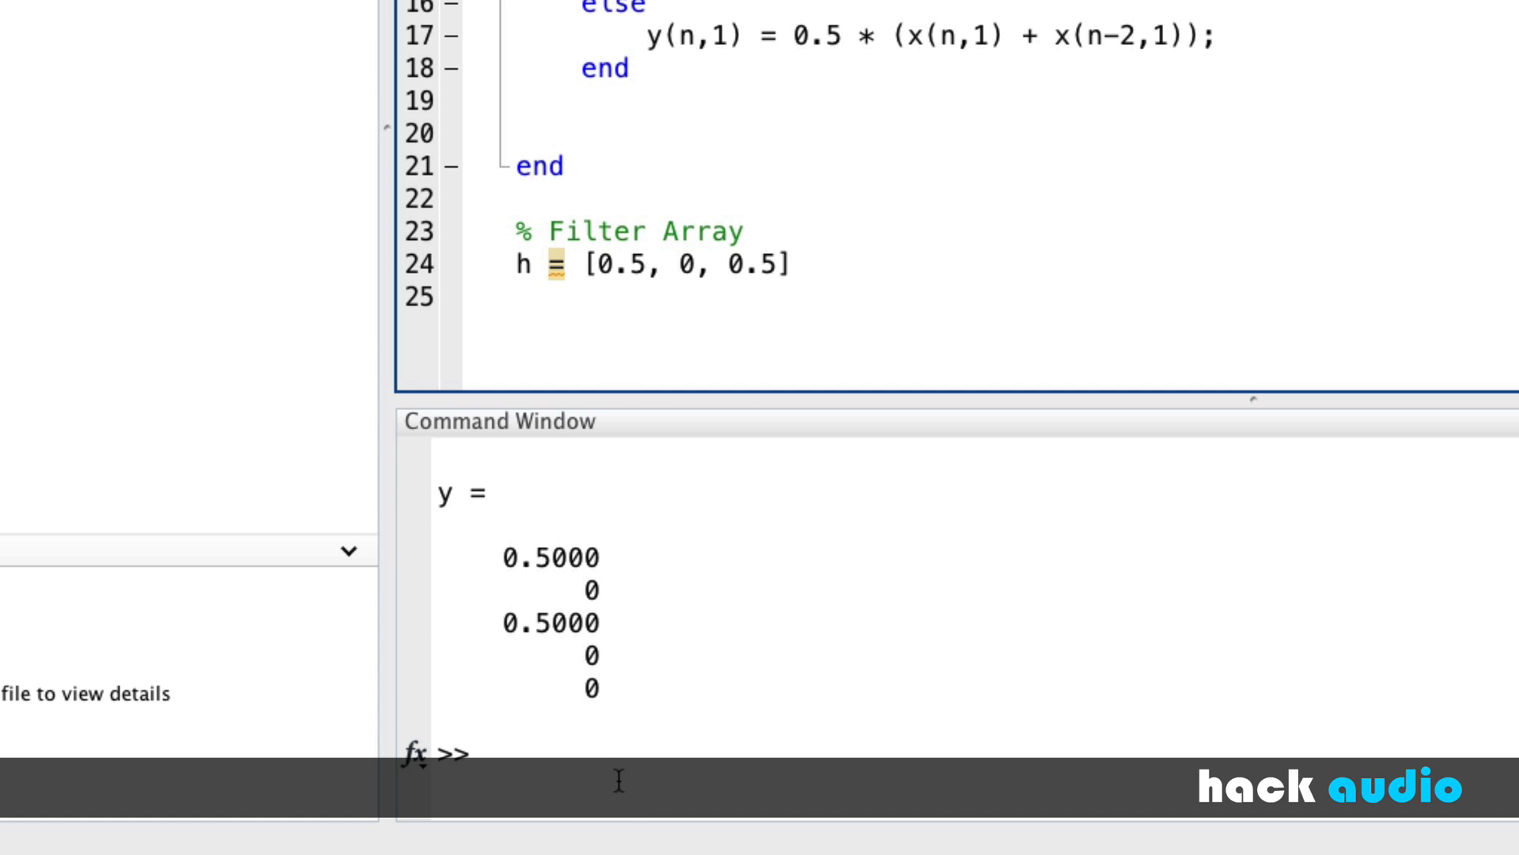
type(";")
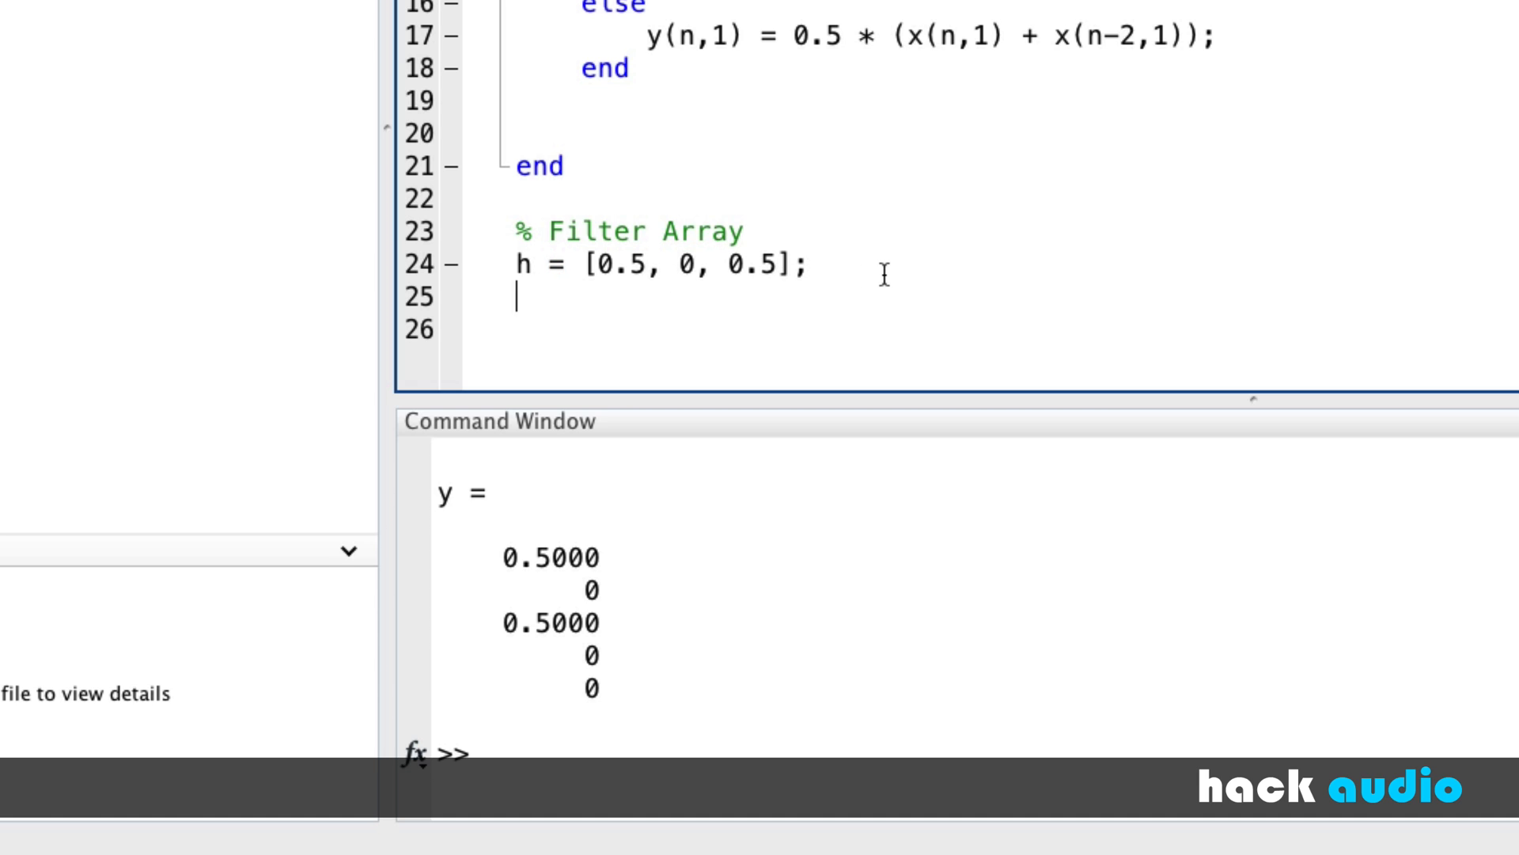
- Compute the frequency response with freqz(h); on line 25
type("freq")
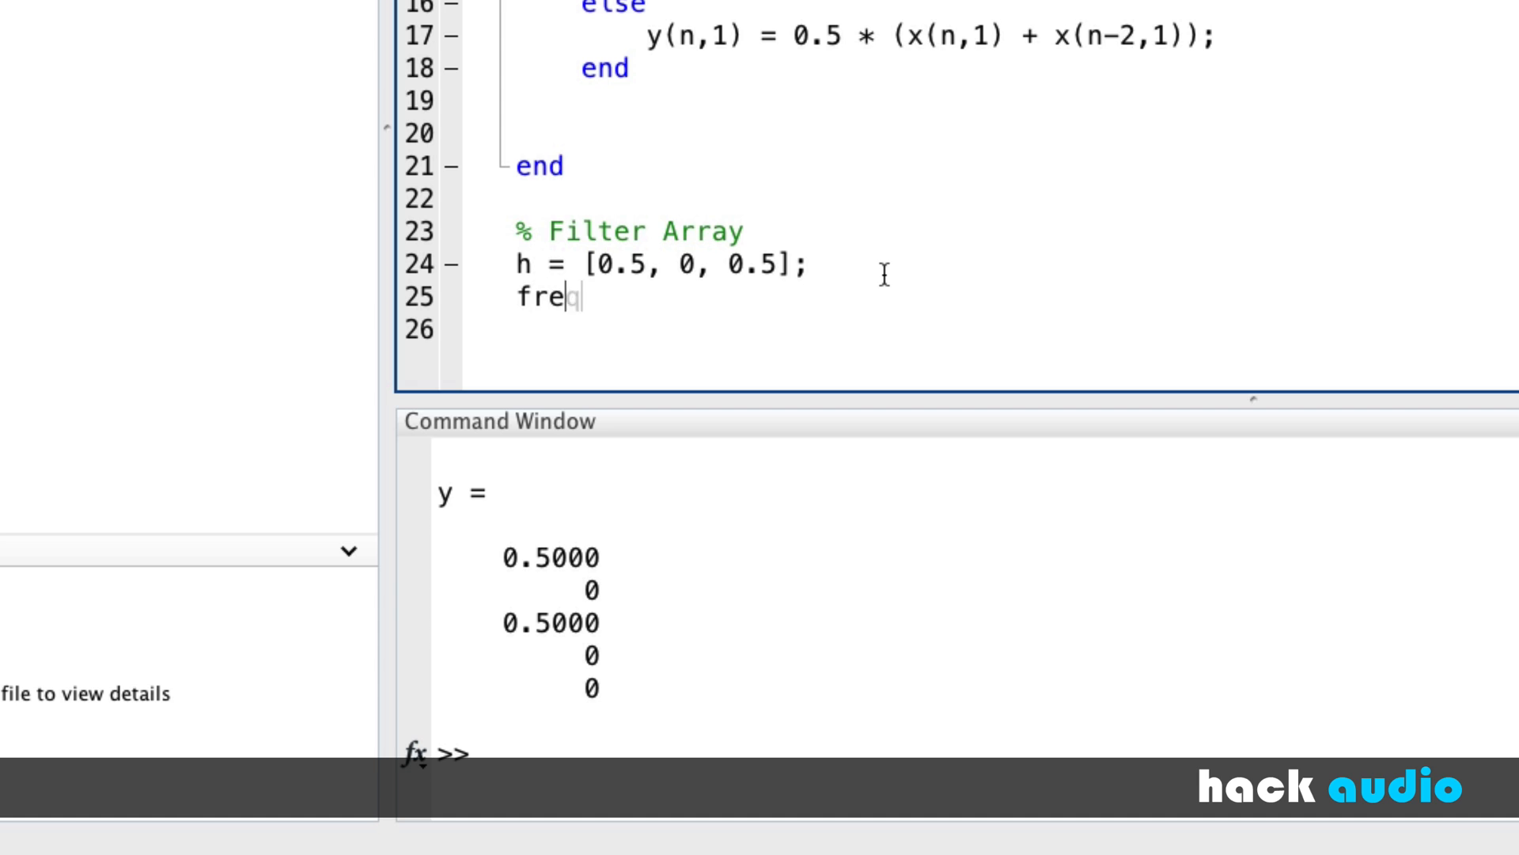
type("z(")
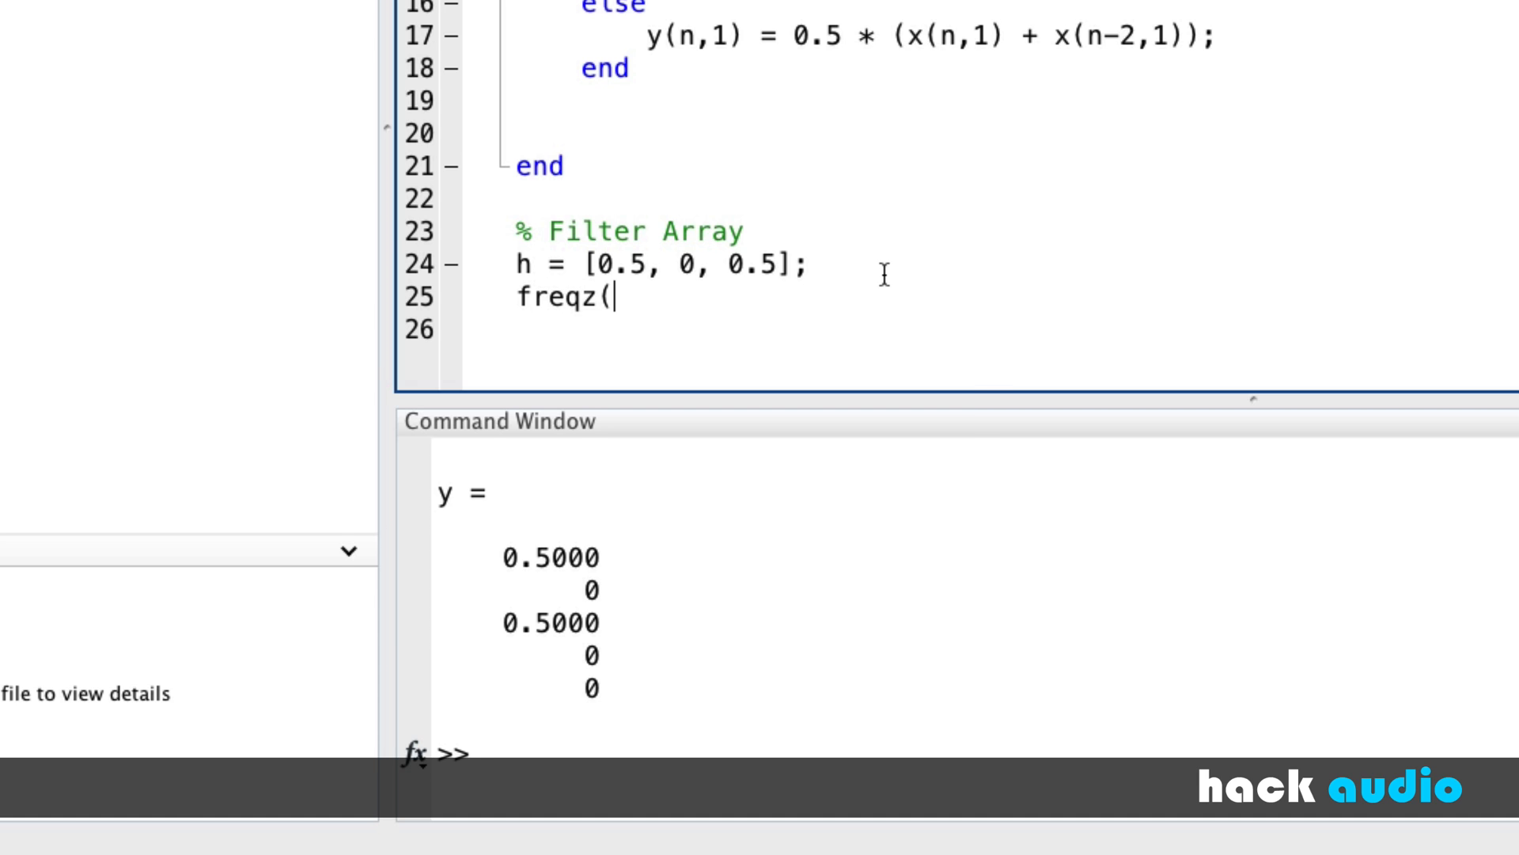
type("h);")
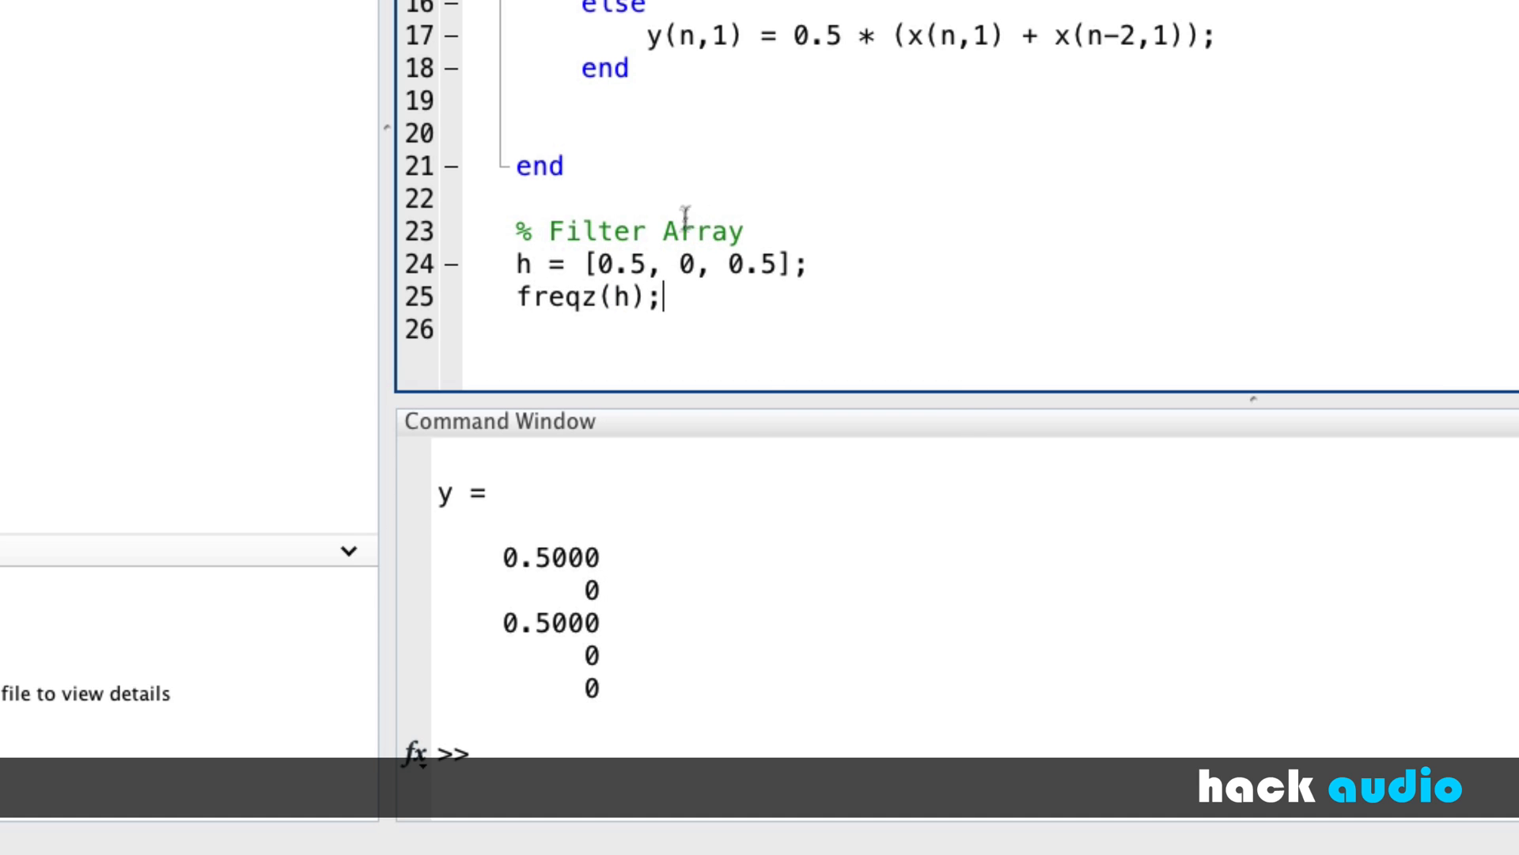
mouse_move(714, 377)
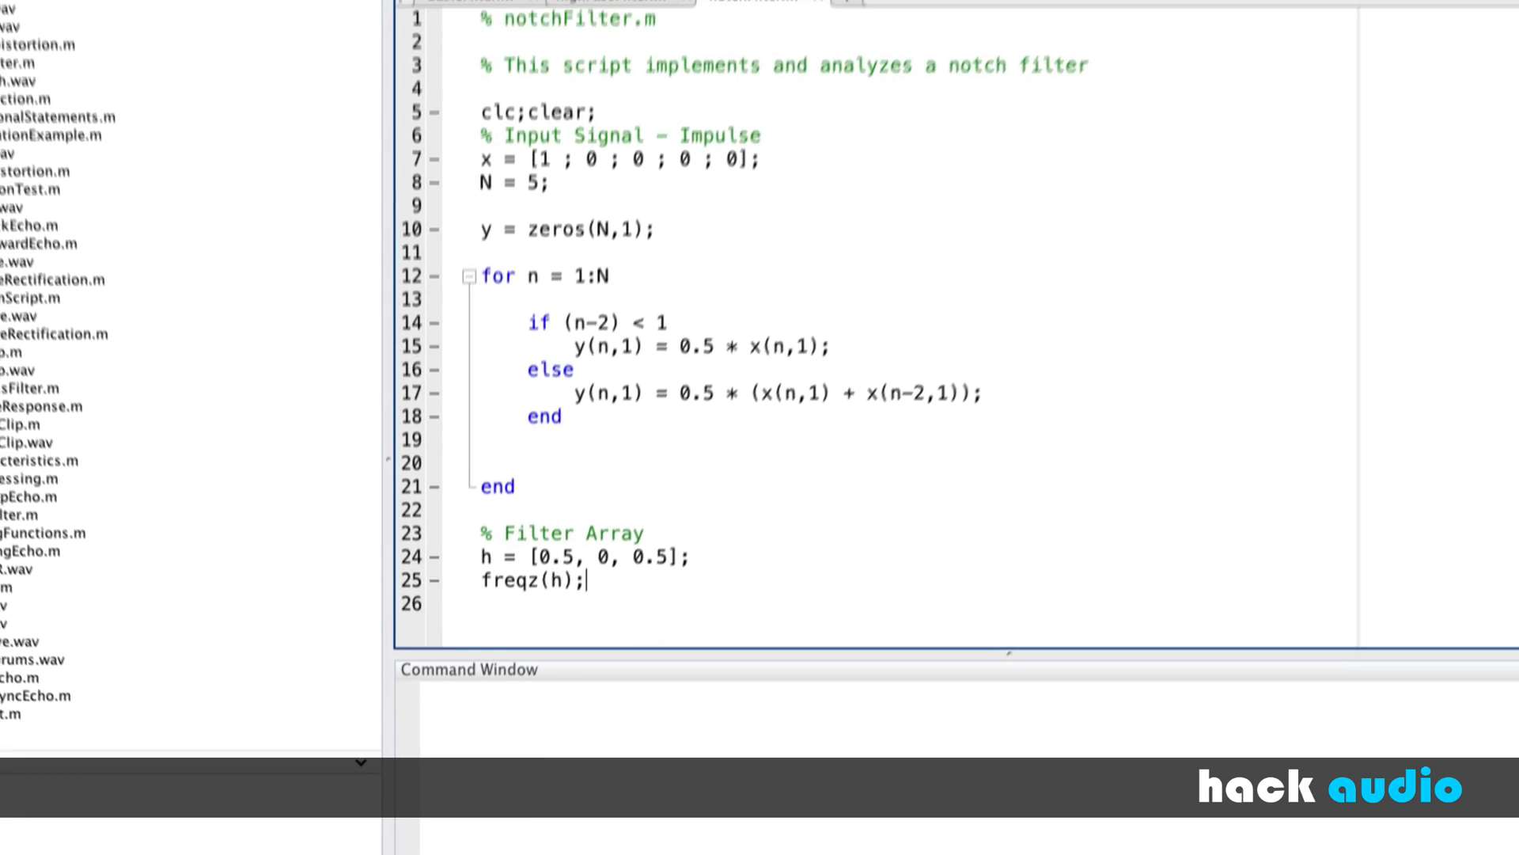
- Run notchFilter.m and bring up Figure 1 showing the notch near −44 dB at frequency 0.5
left_click(474, 107)
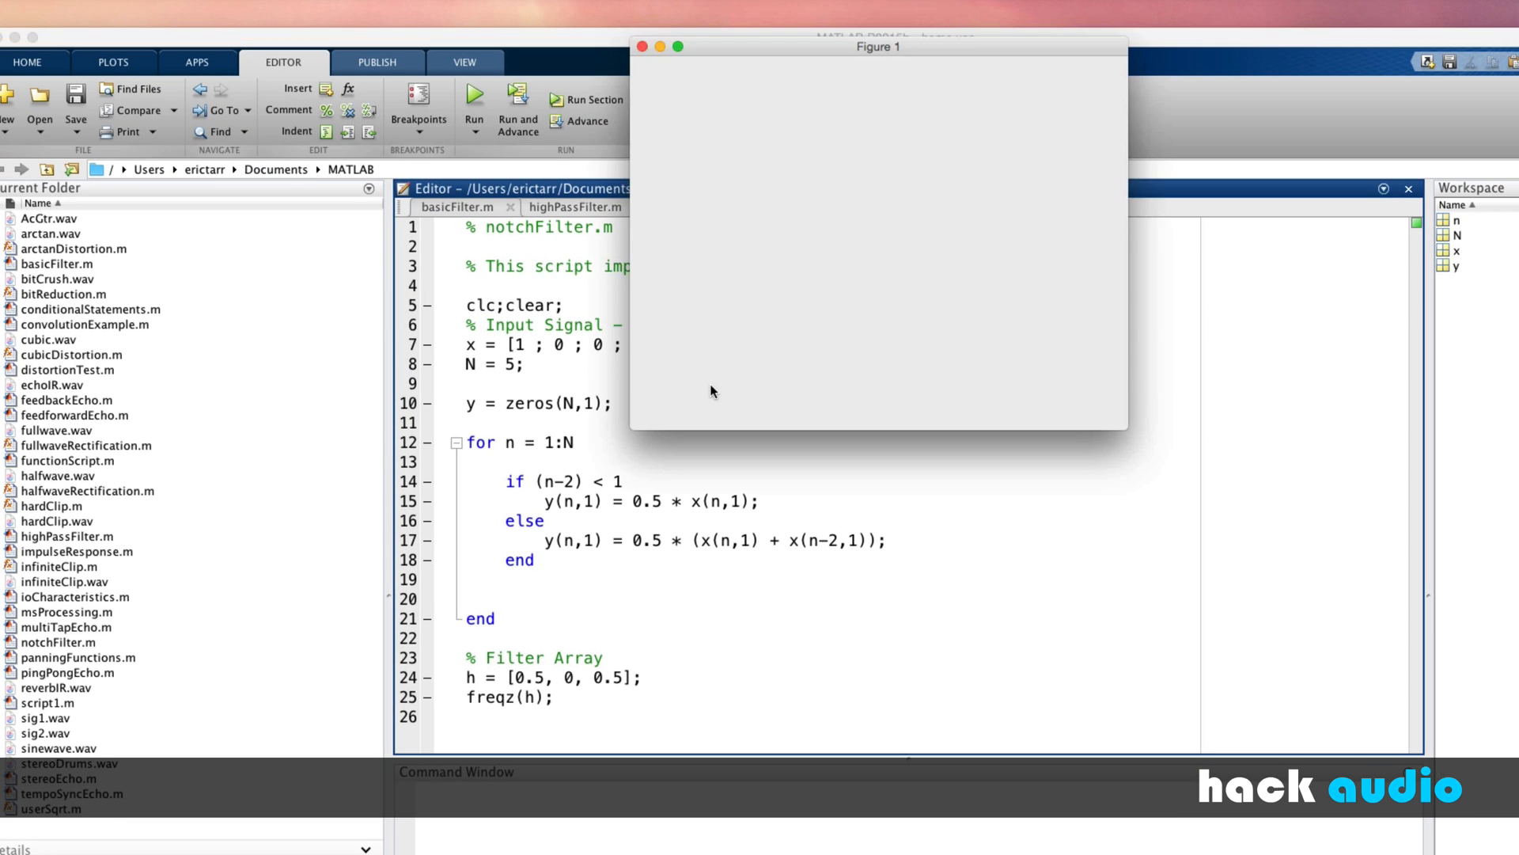
left_click(473, 109)
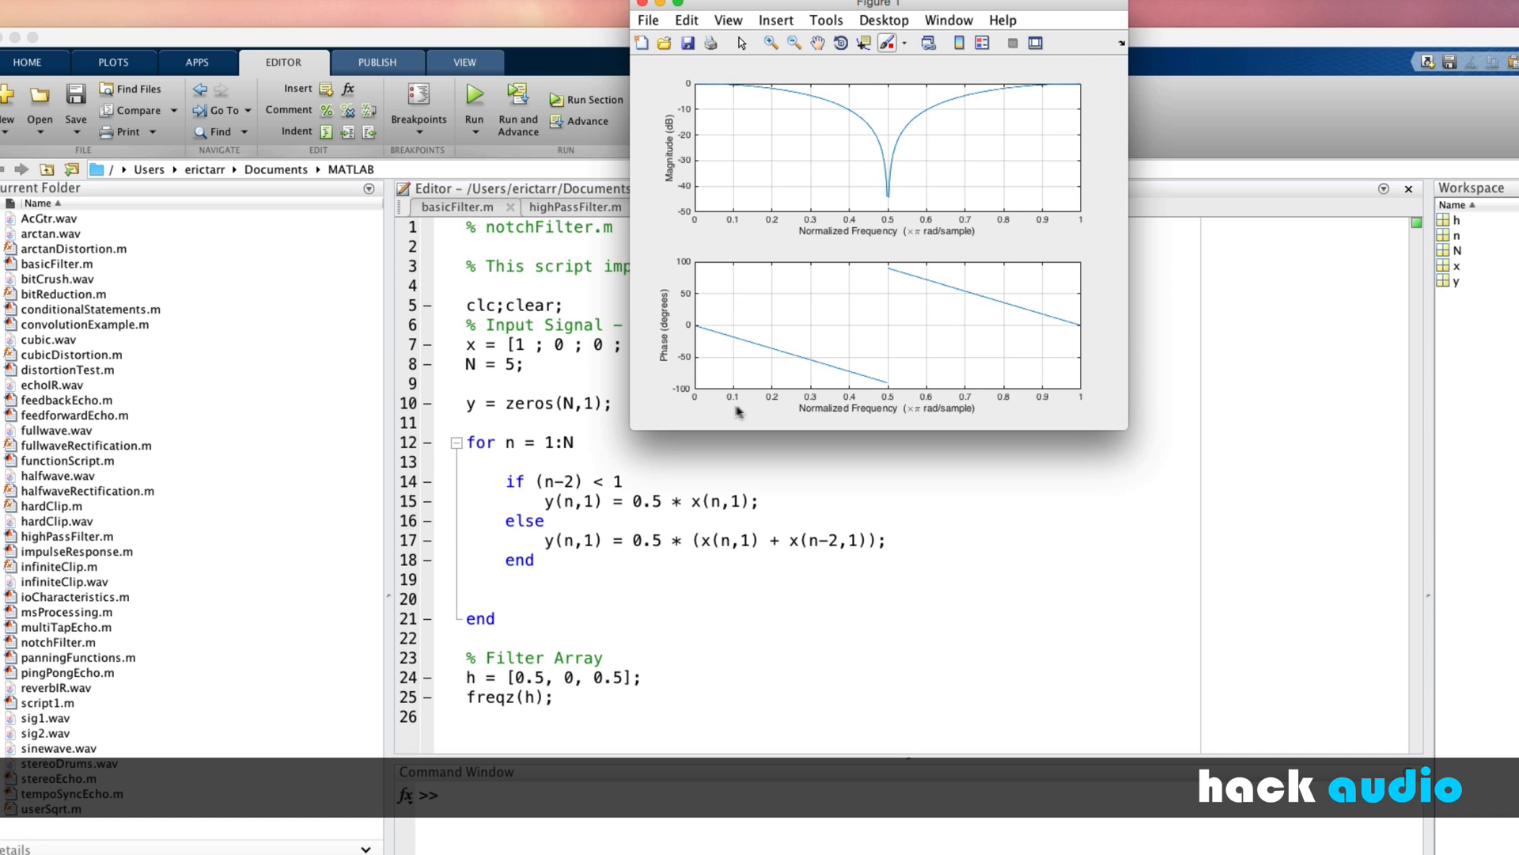
mouse_move(859, 188)
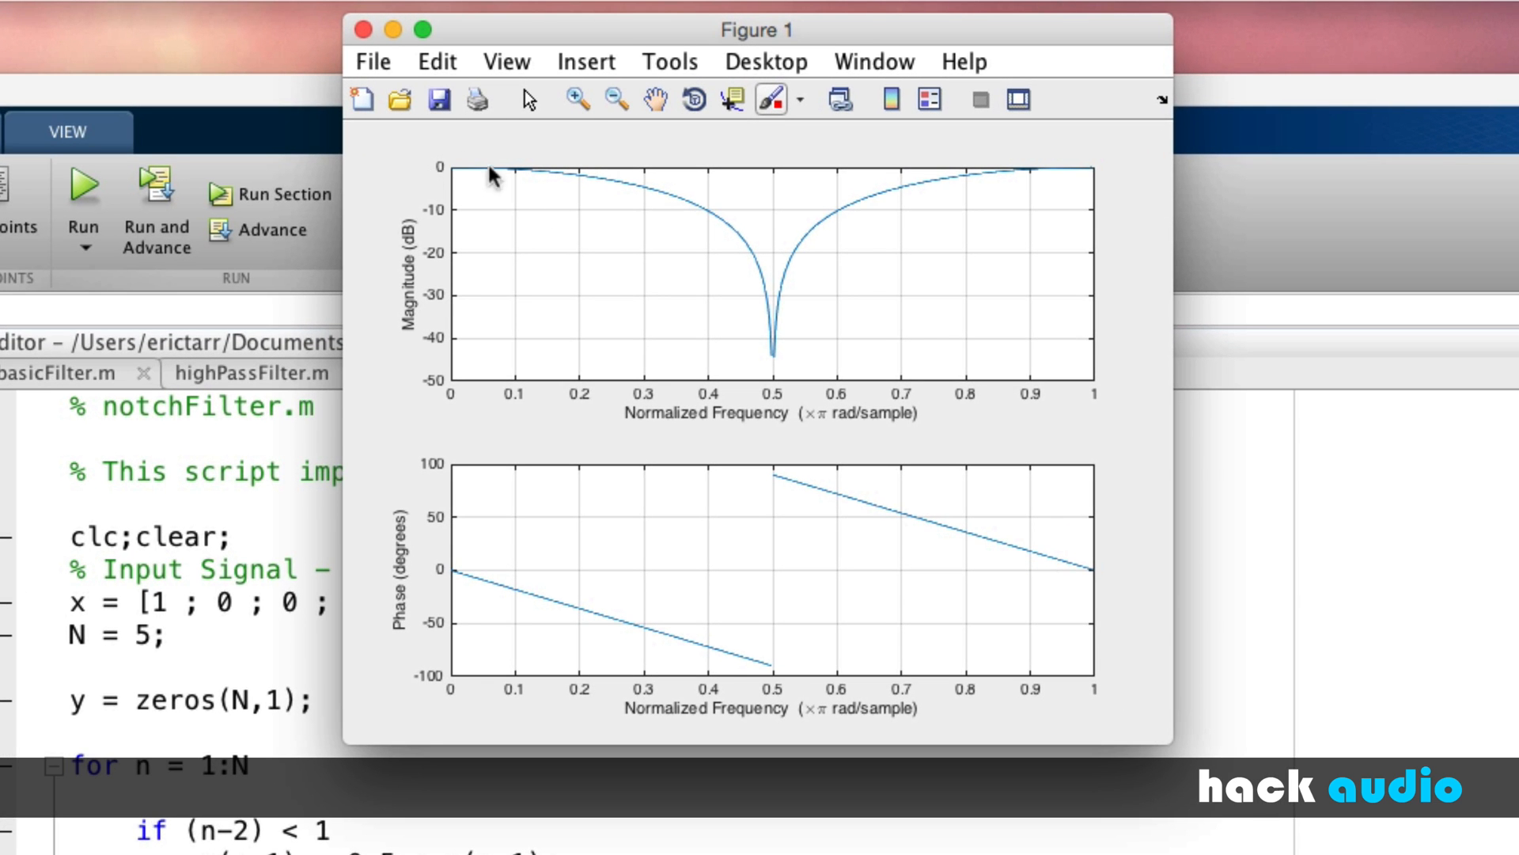
mouse_move(480, 188)
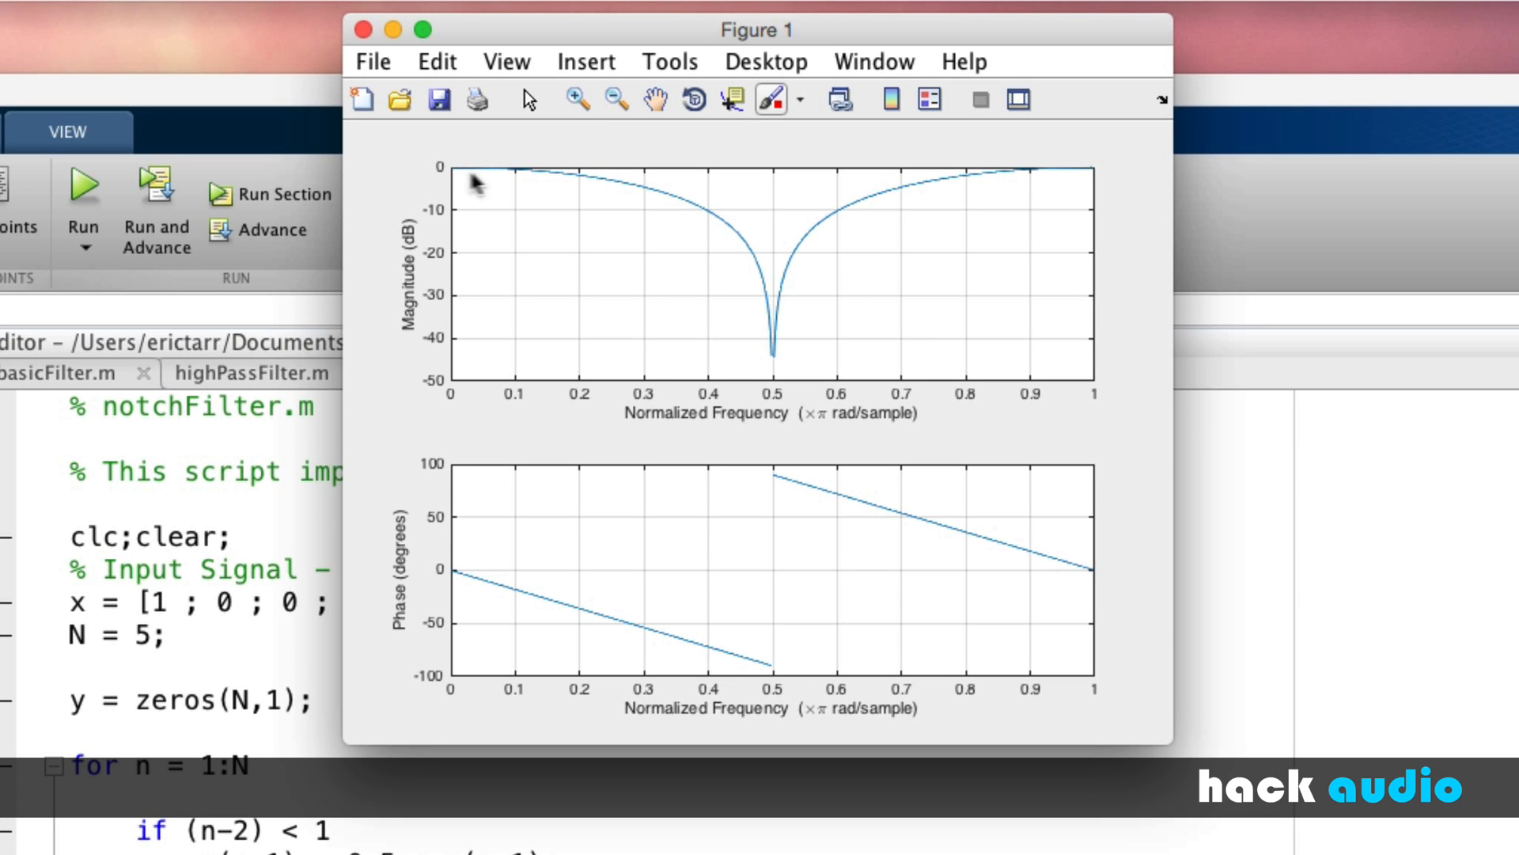
mouse_move(484, 176)
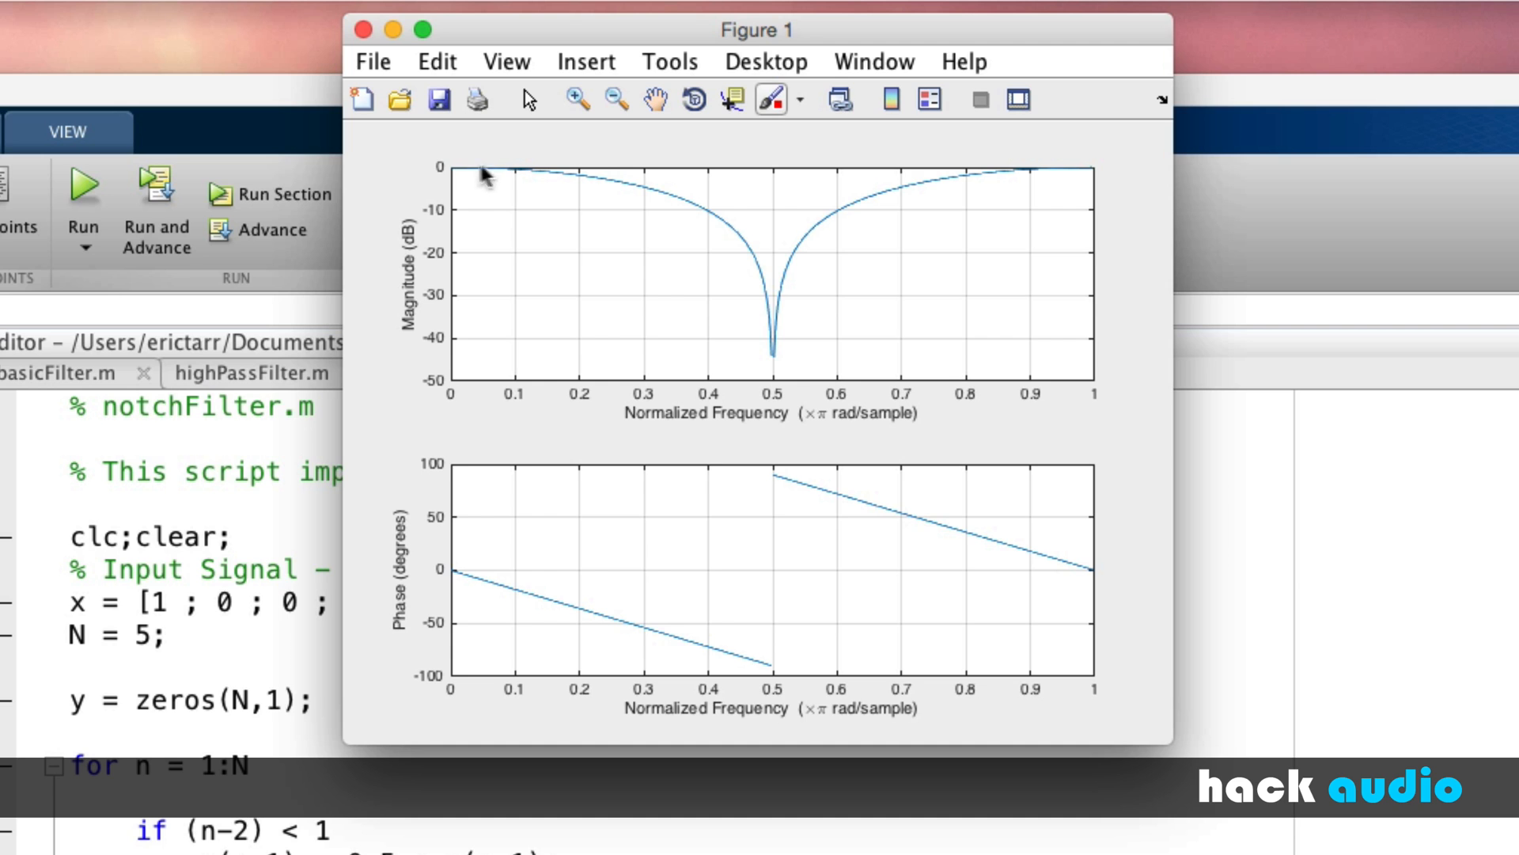
mouse_move(982, 223)
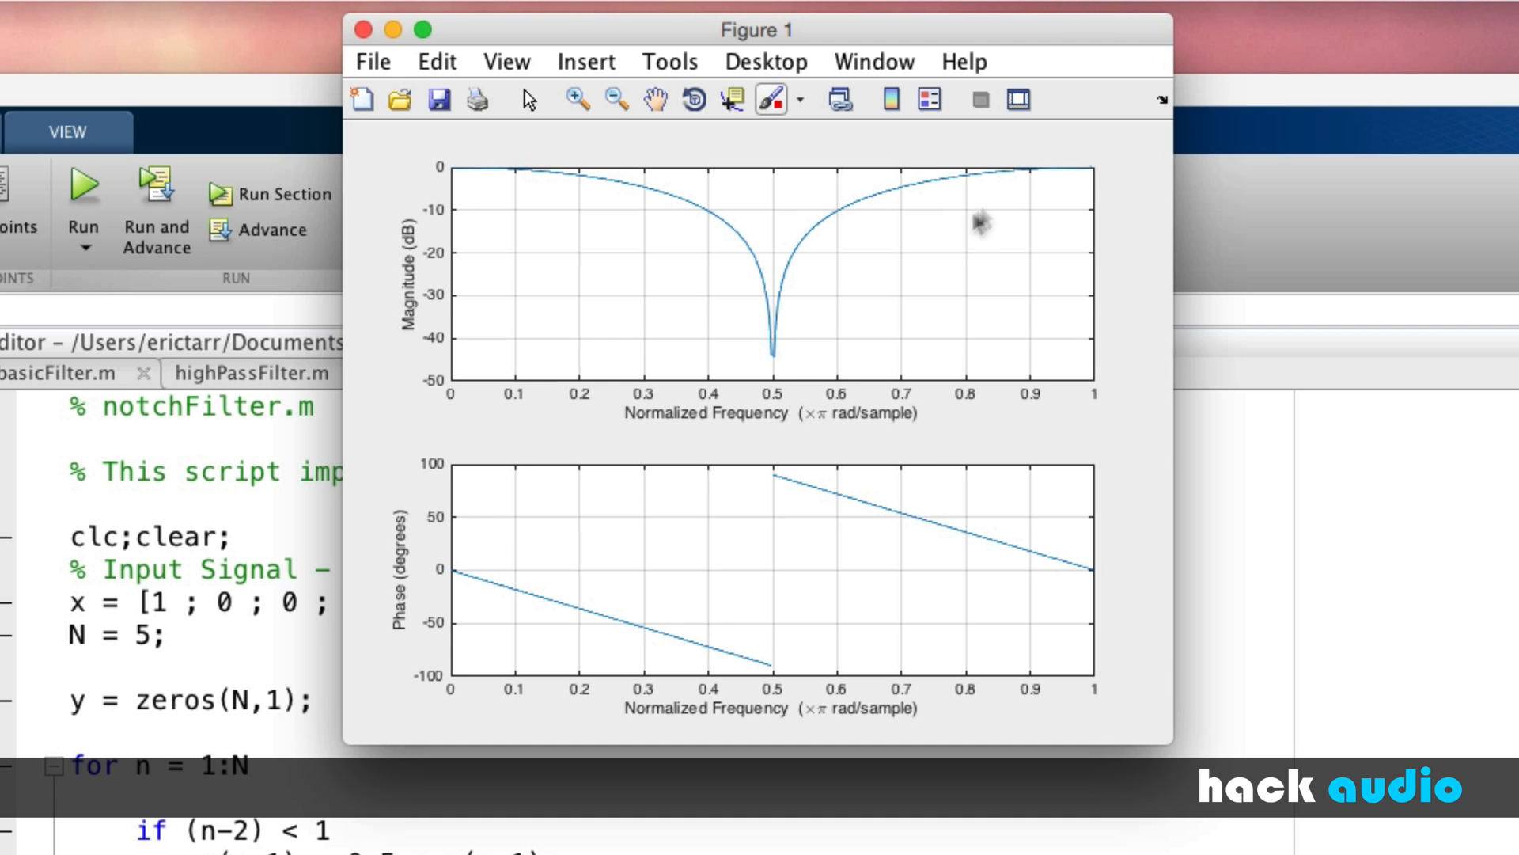
mouse_move(1089, 181)
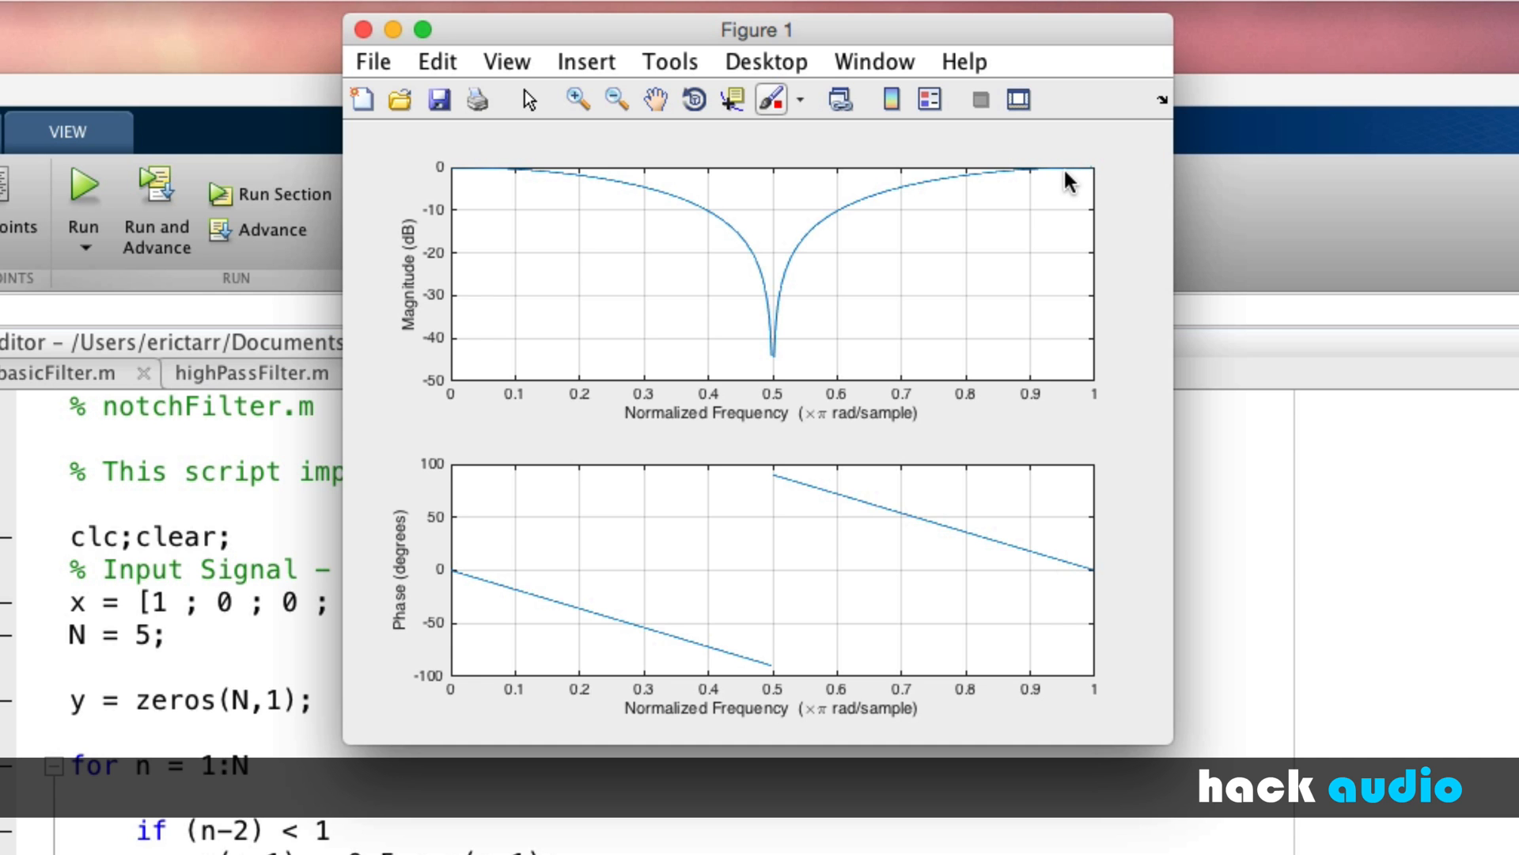
mouse_move(769, 267)
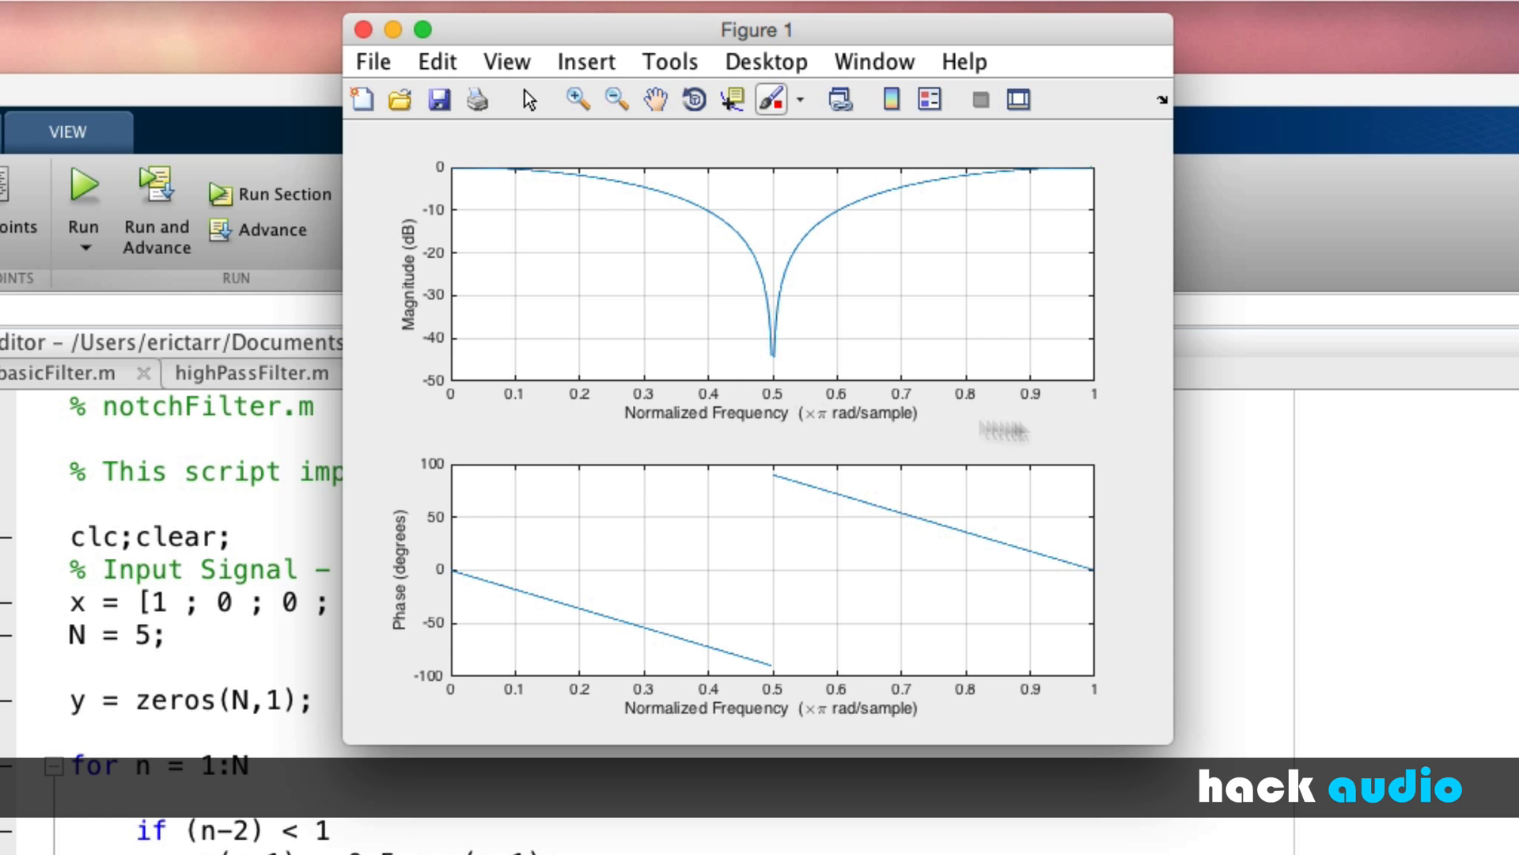
mouse_move(519, 179)
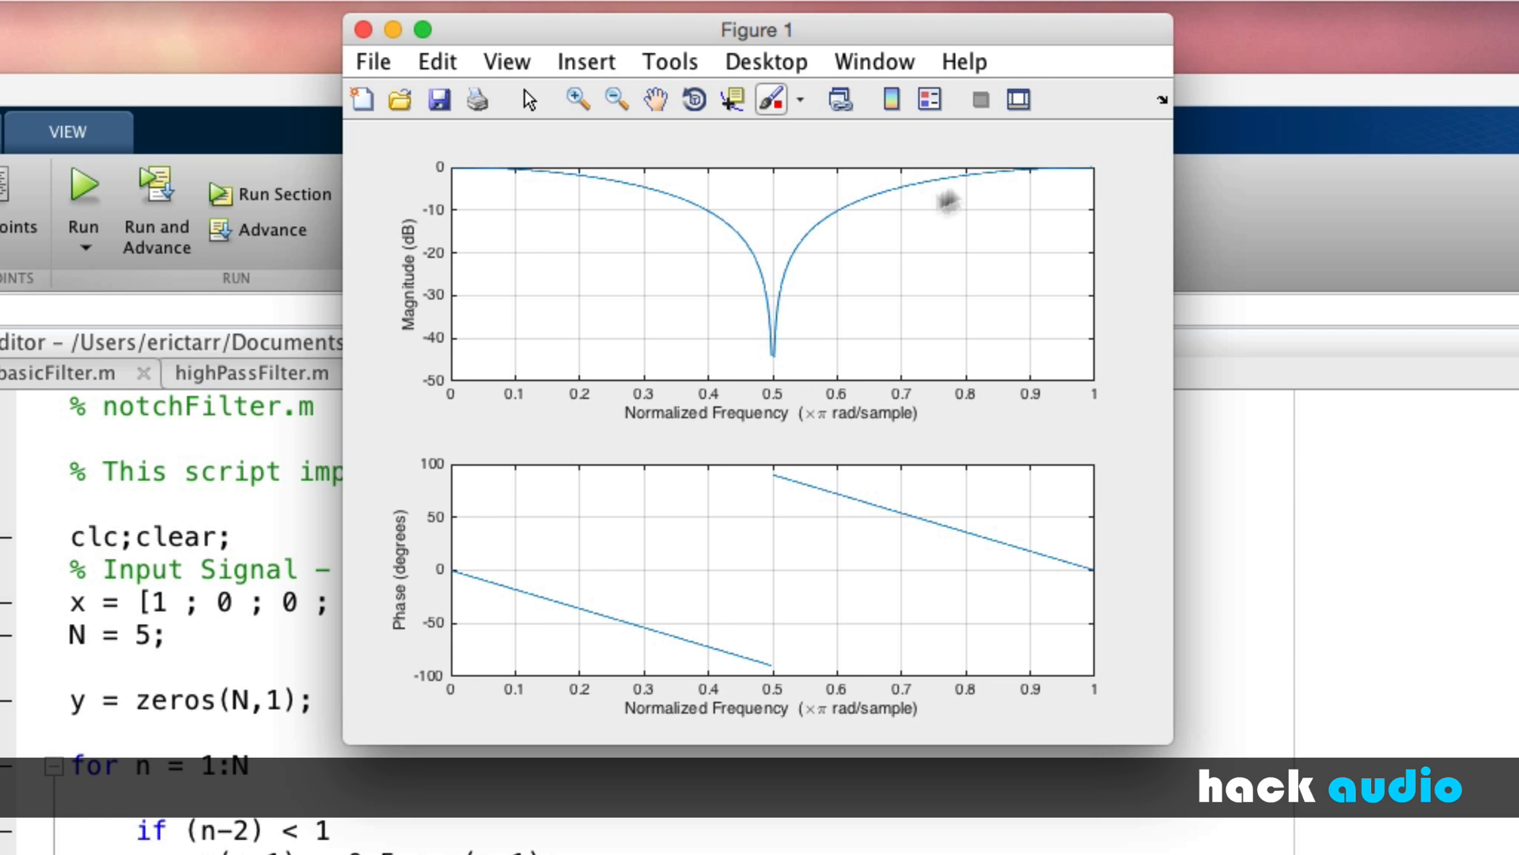
mouse_move(810, 340)
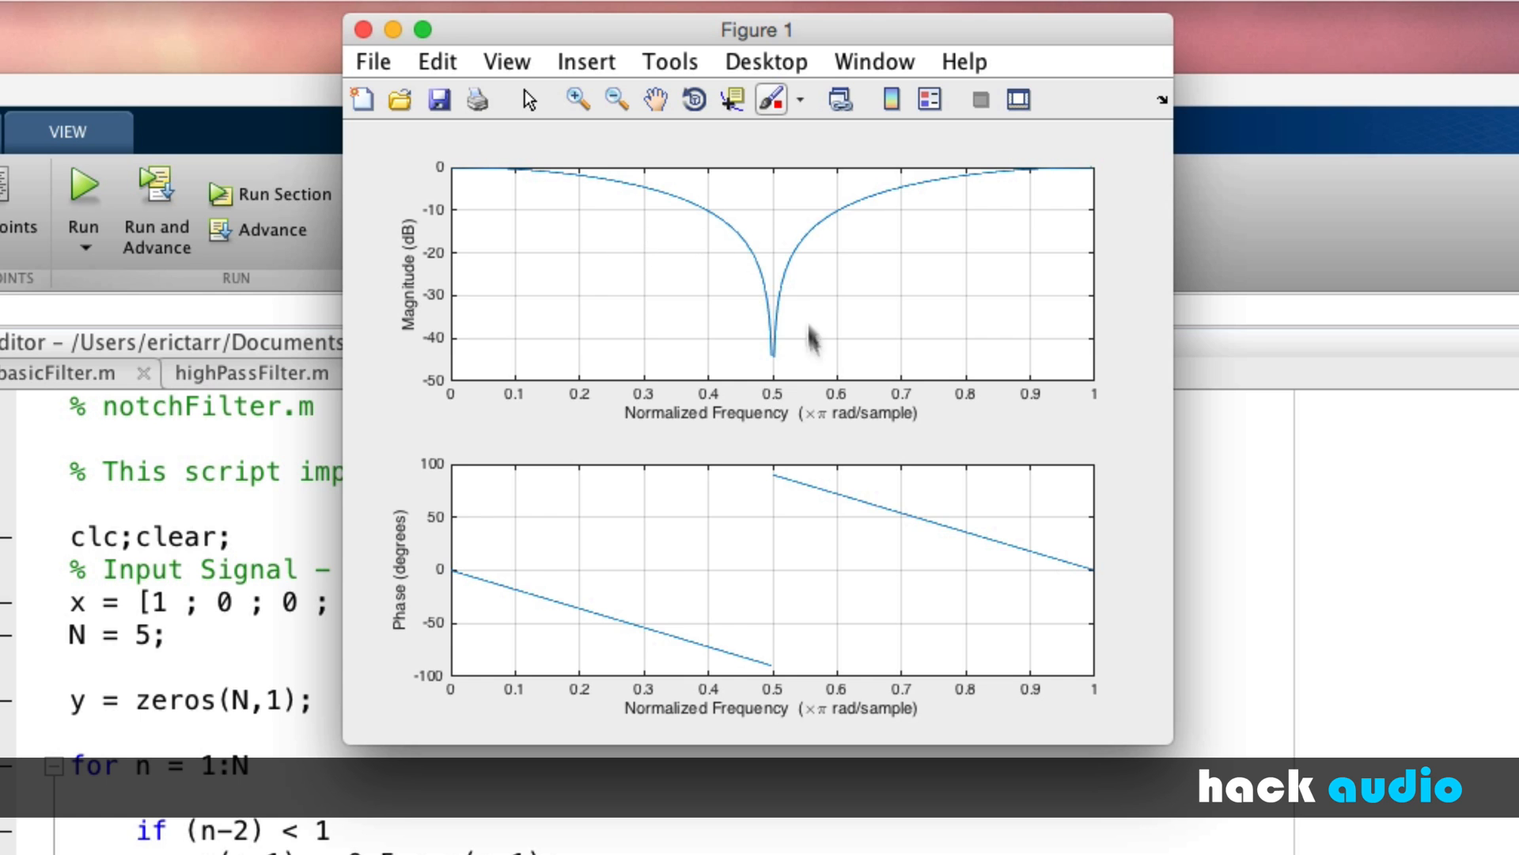
mouse_move(804, 373)
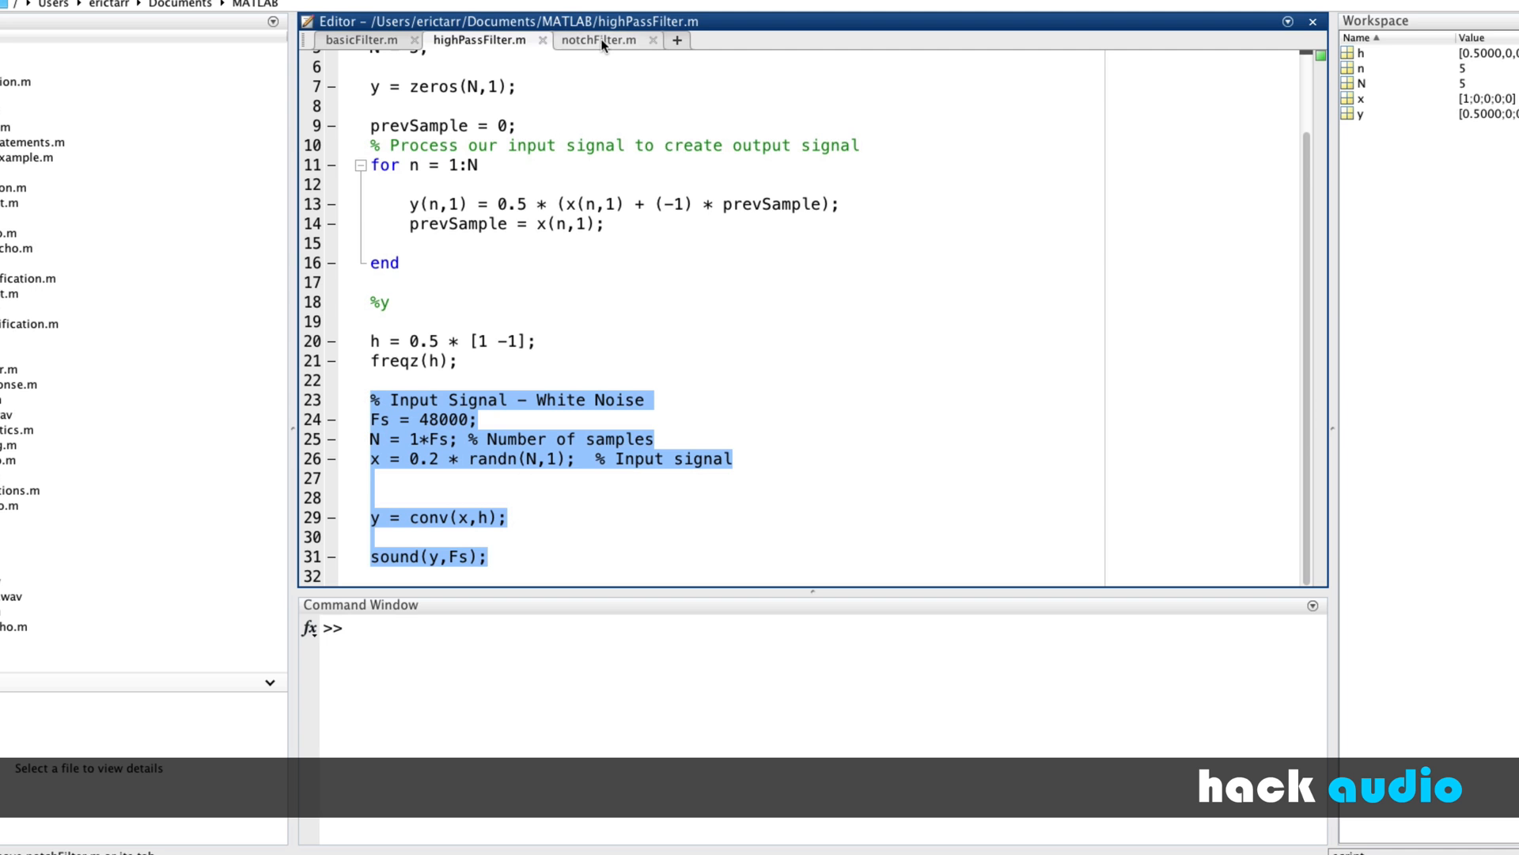
- Paste the white-noise block into notchFilter.m and remove the extra blank line above conv
left_click(602, 41)
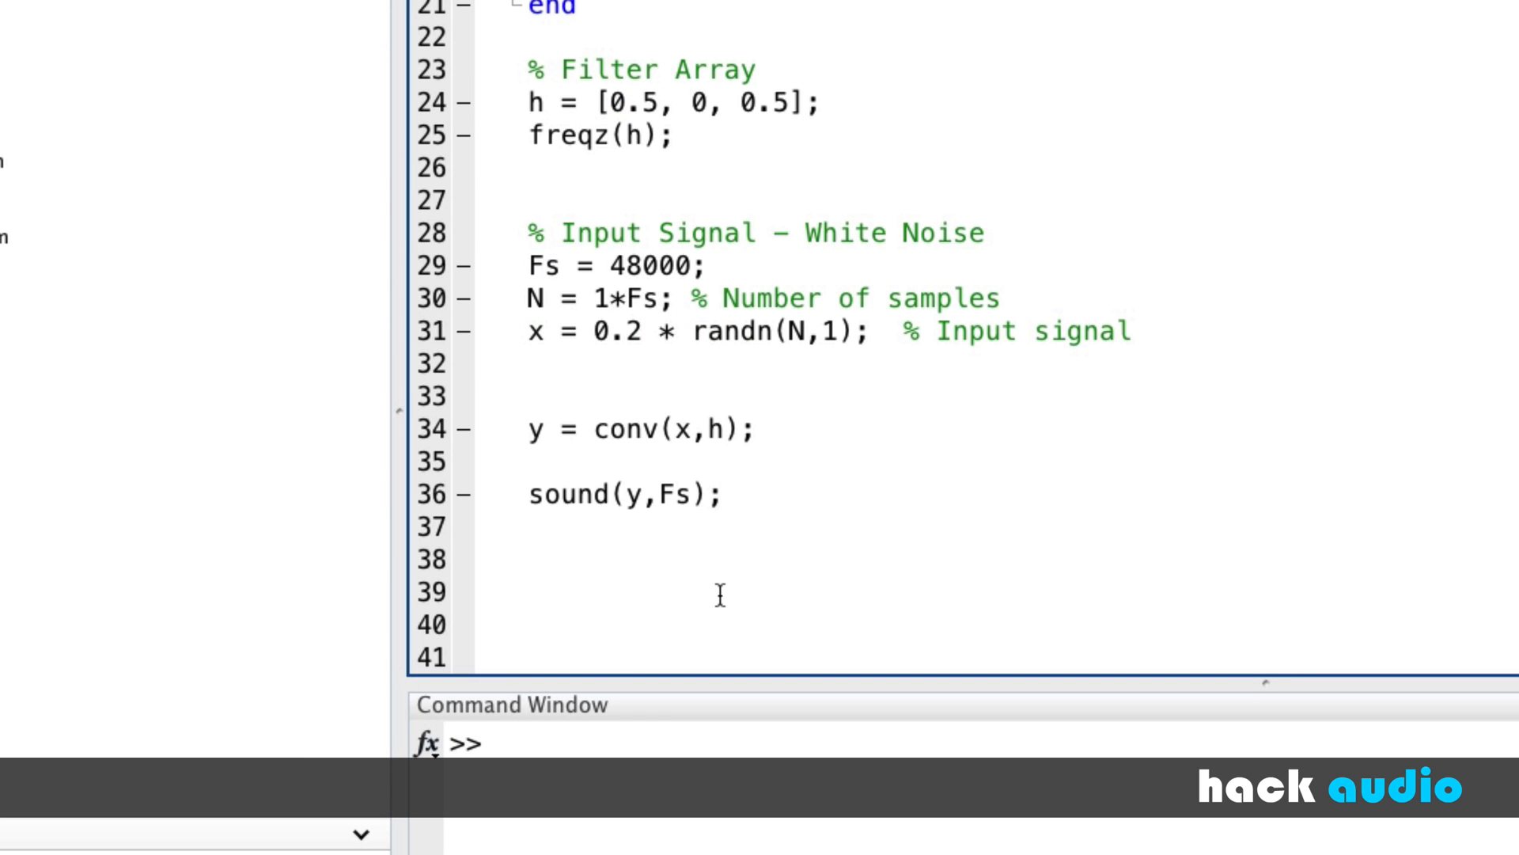
left_click(534, 395)
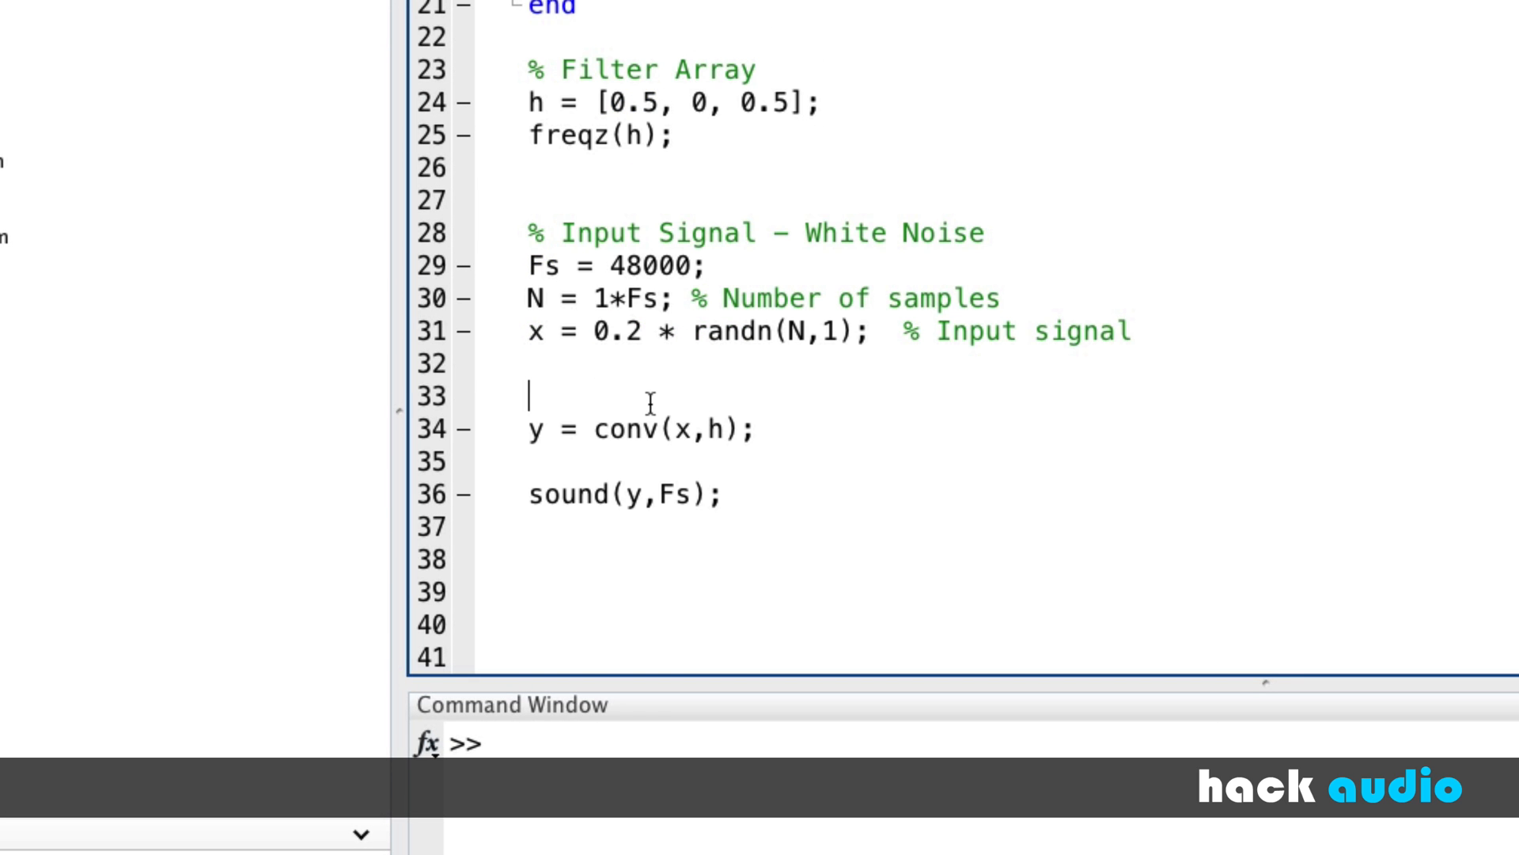
key("Backspace")
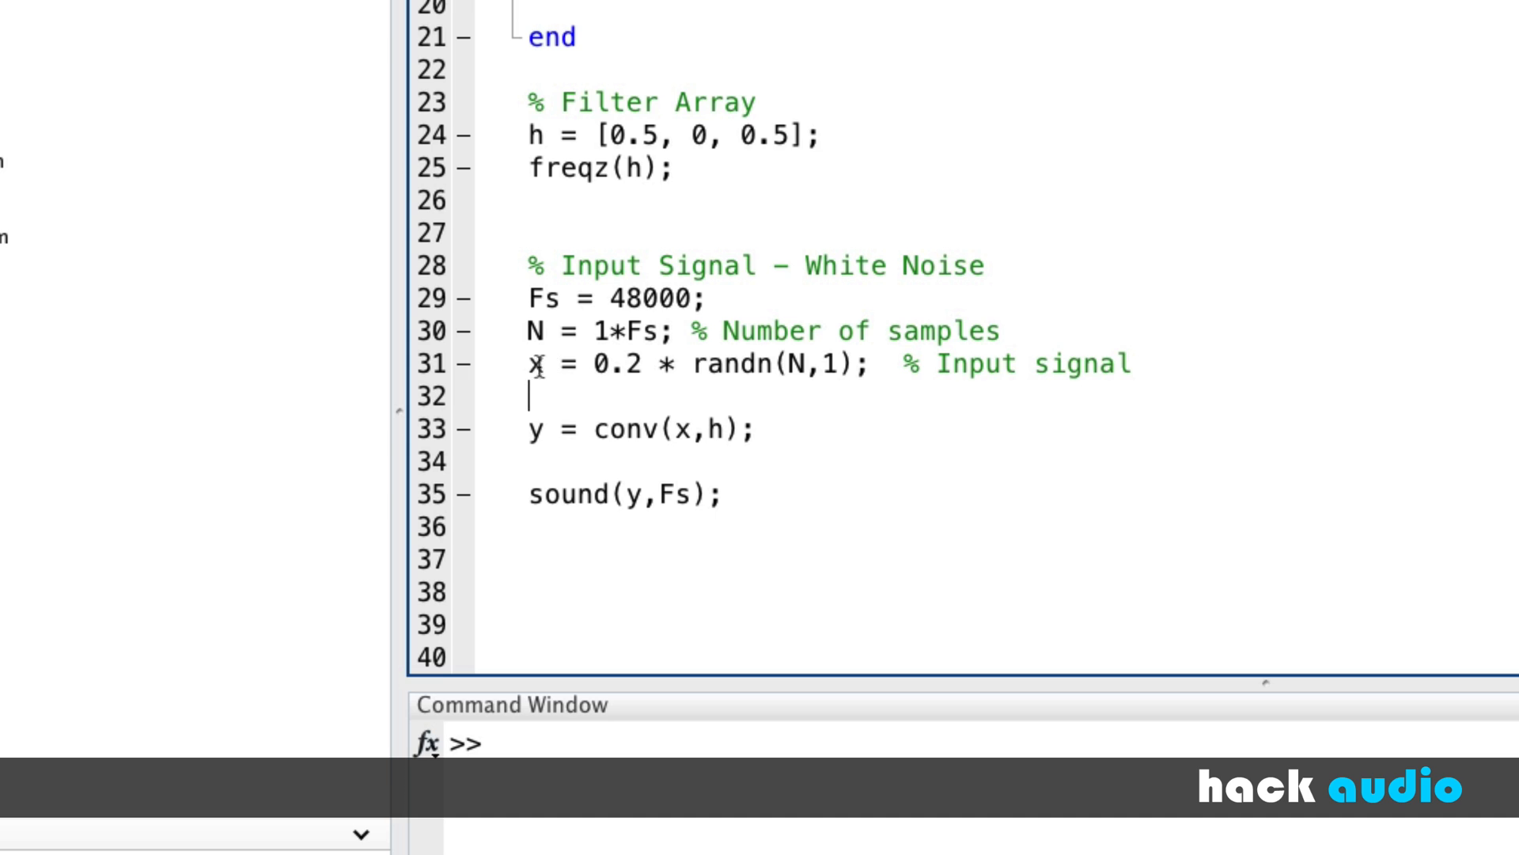
mouse_move(653, 291)
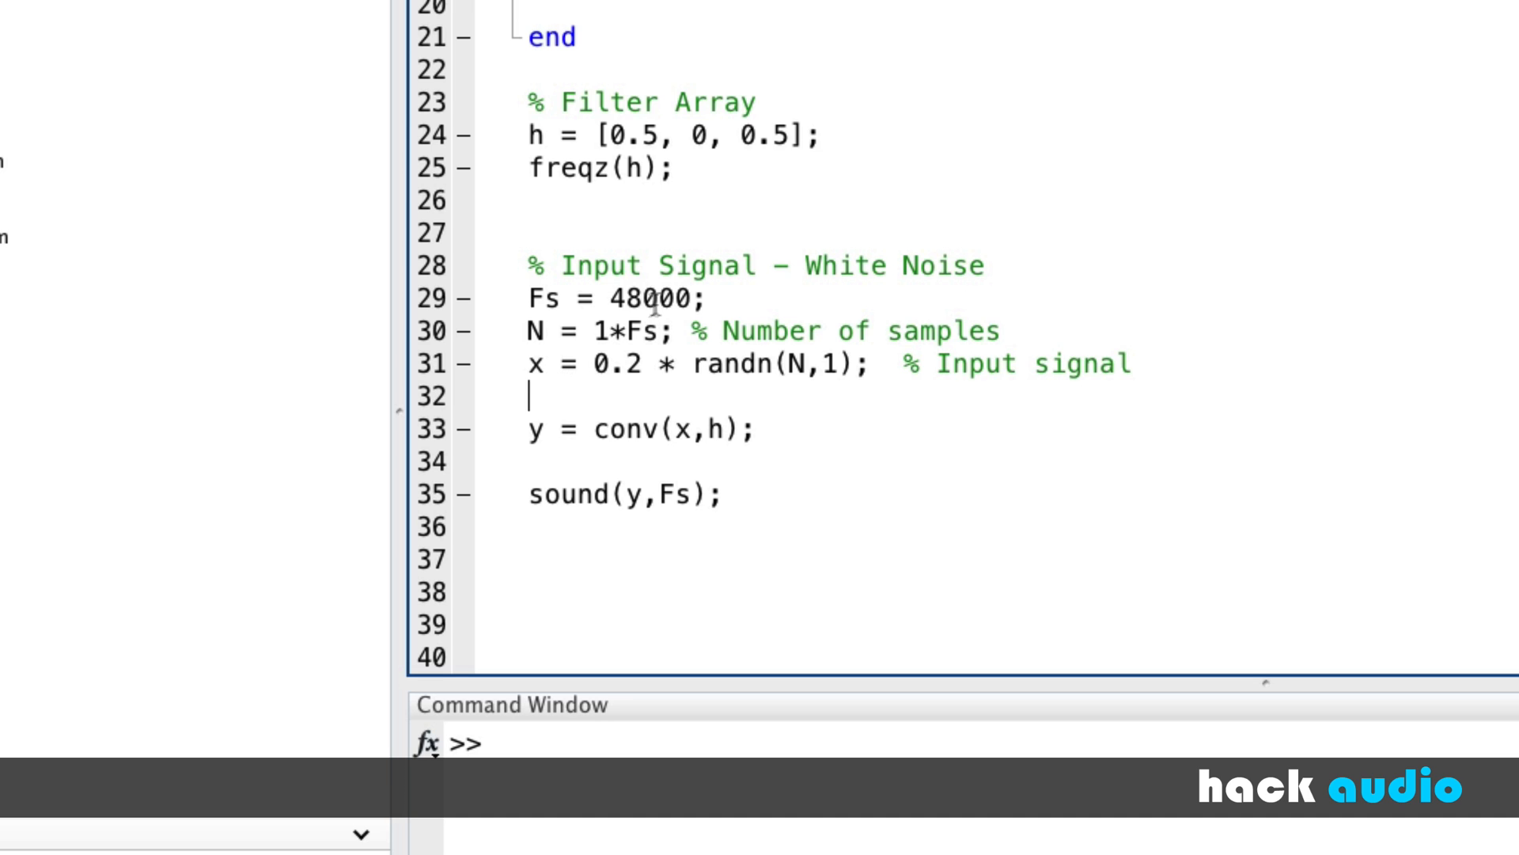
mouse_move(708, 433)
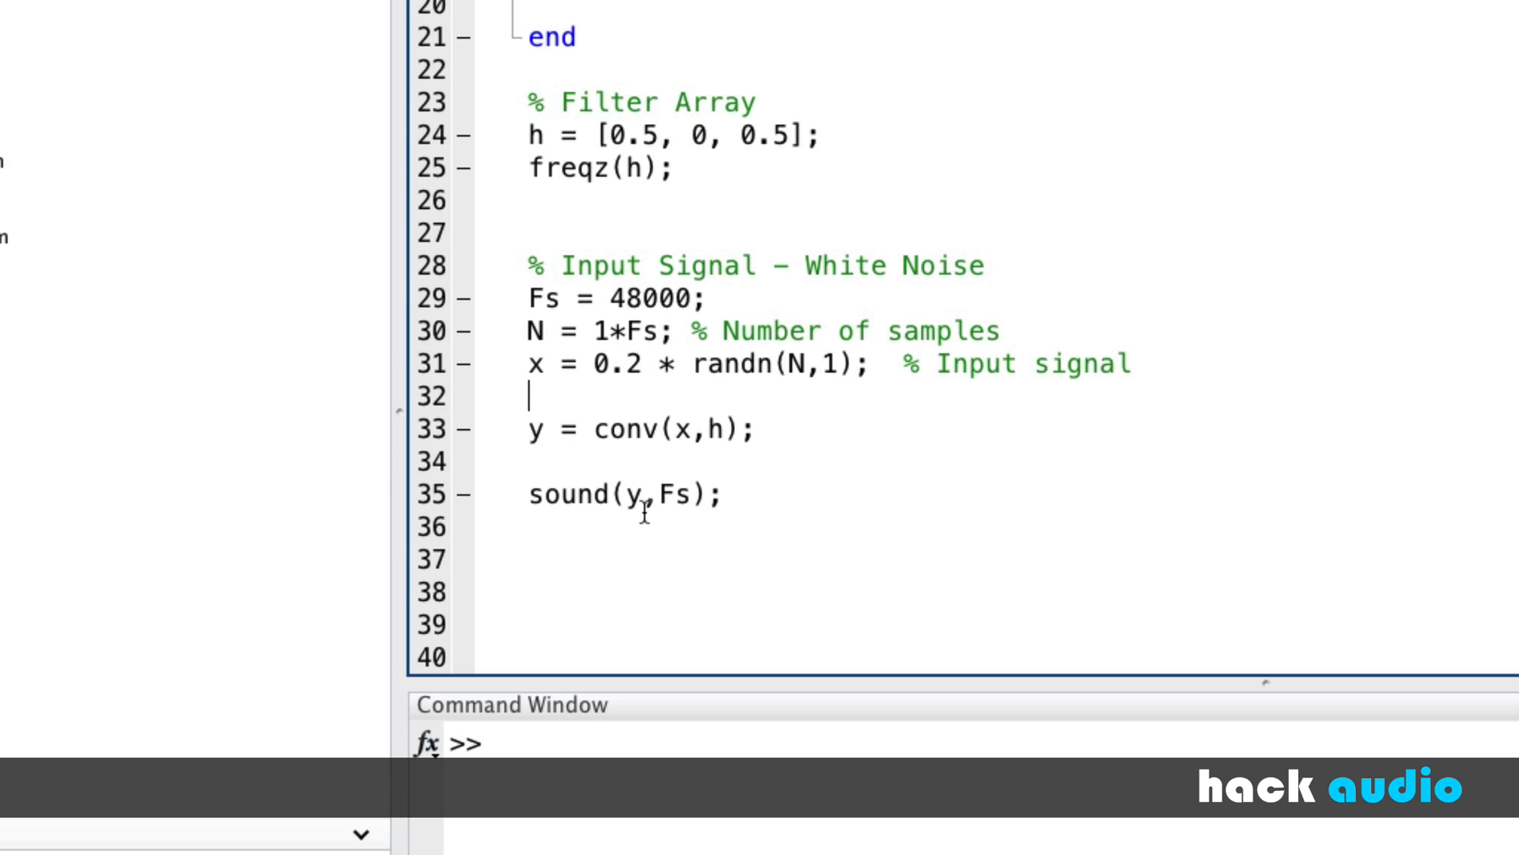
mouse_move(636, 493)
type("x")
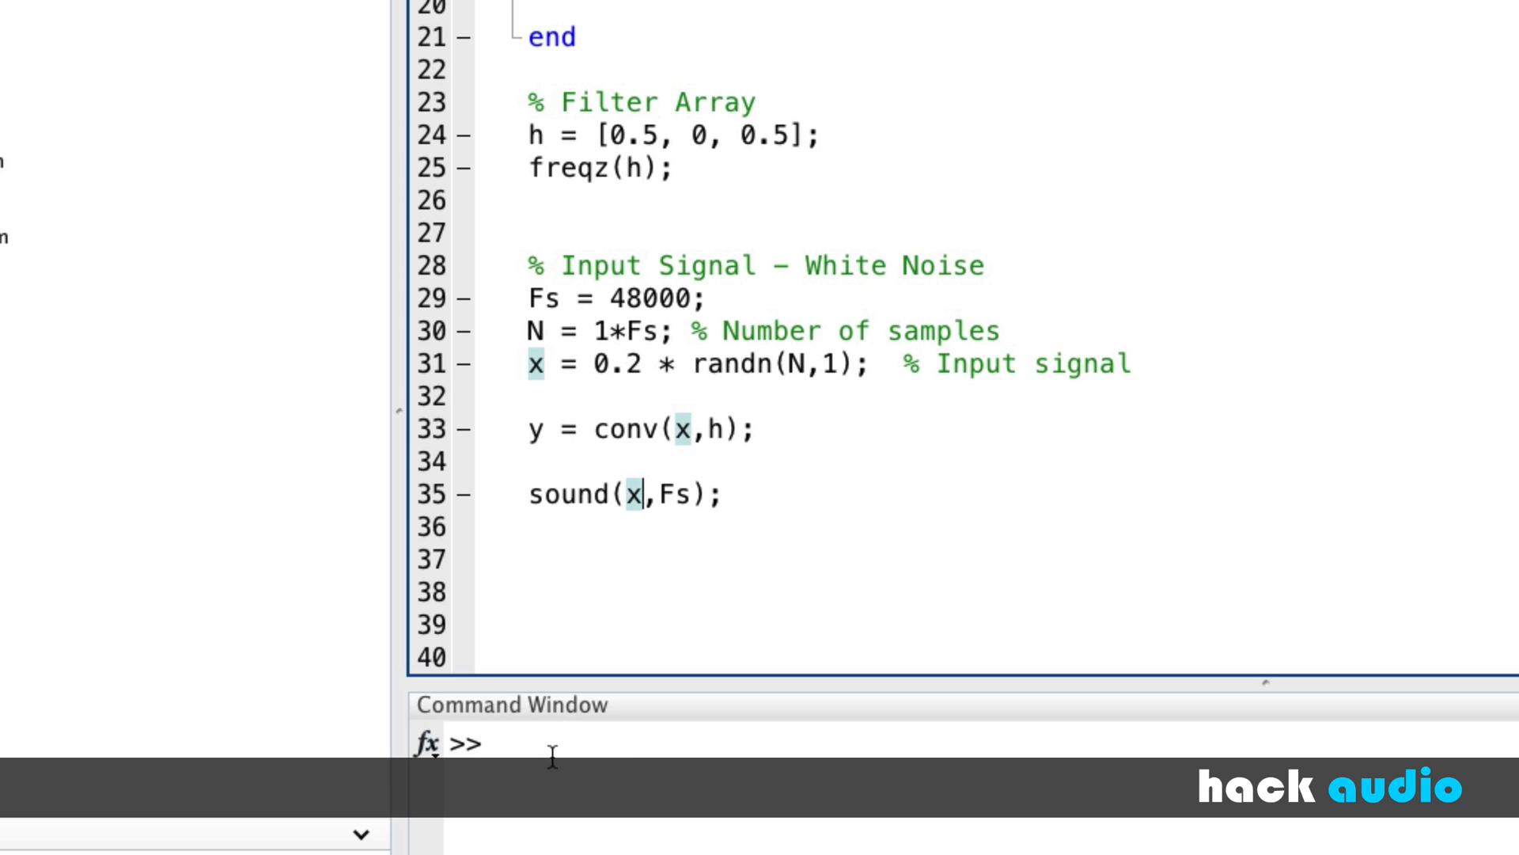
mouse_move(677, 241)
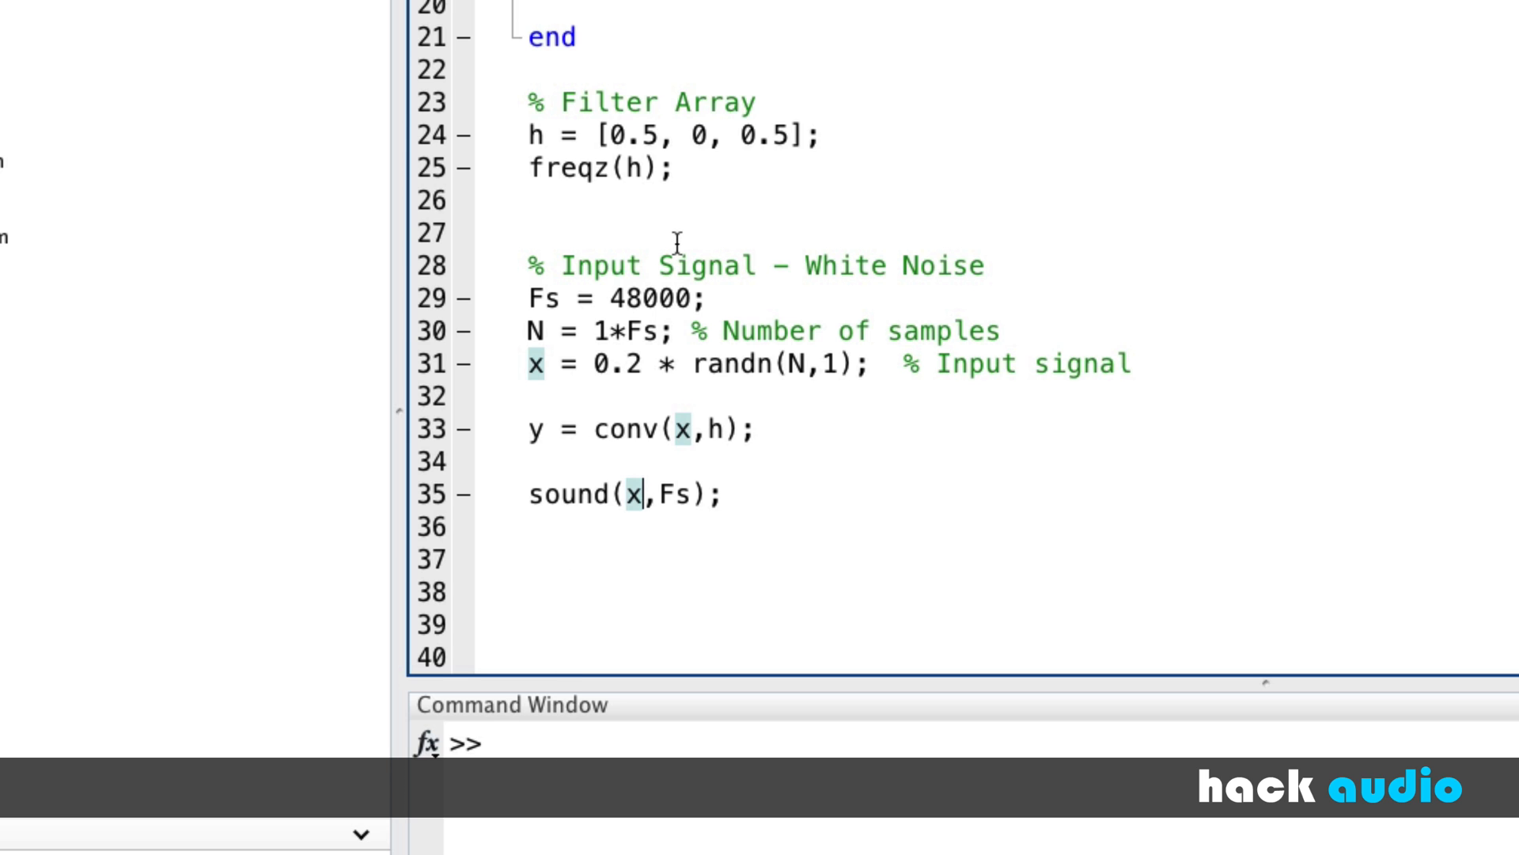
mouse_move(737, 329)
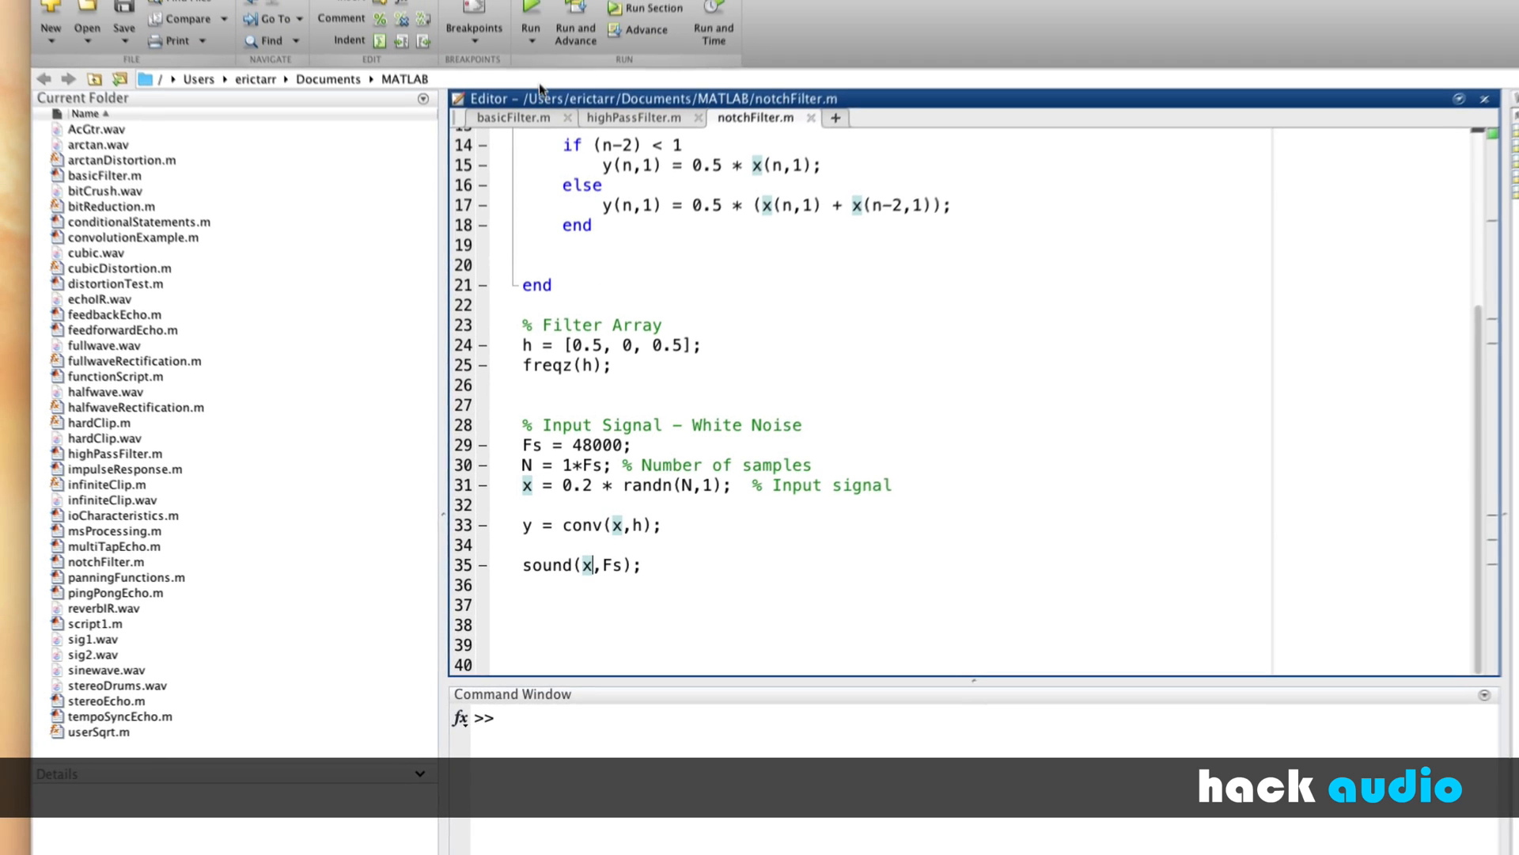
- Run notchFilter.m to hear the noise, then begin entering sound(y,Fs) at the command prompt
left_click(527, 16)
type("sound")
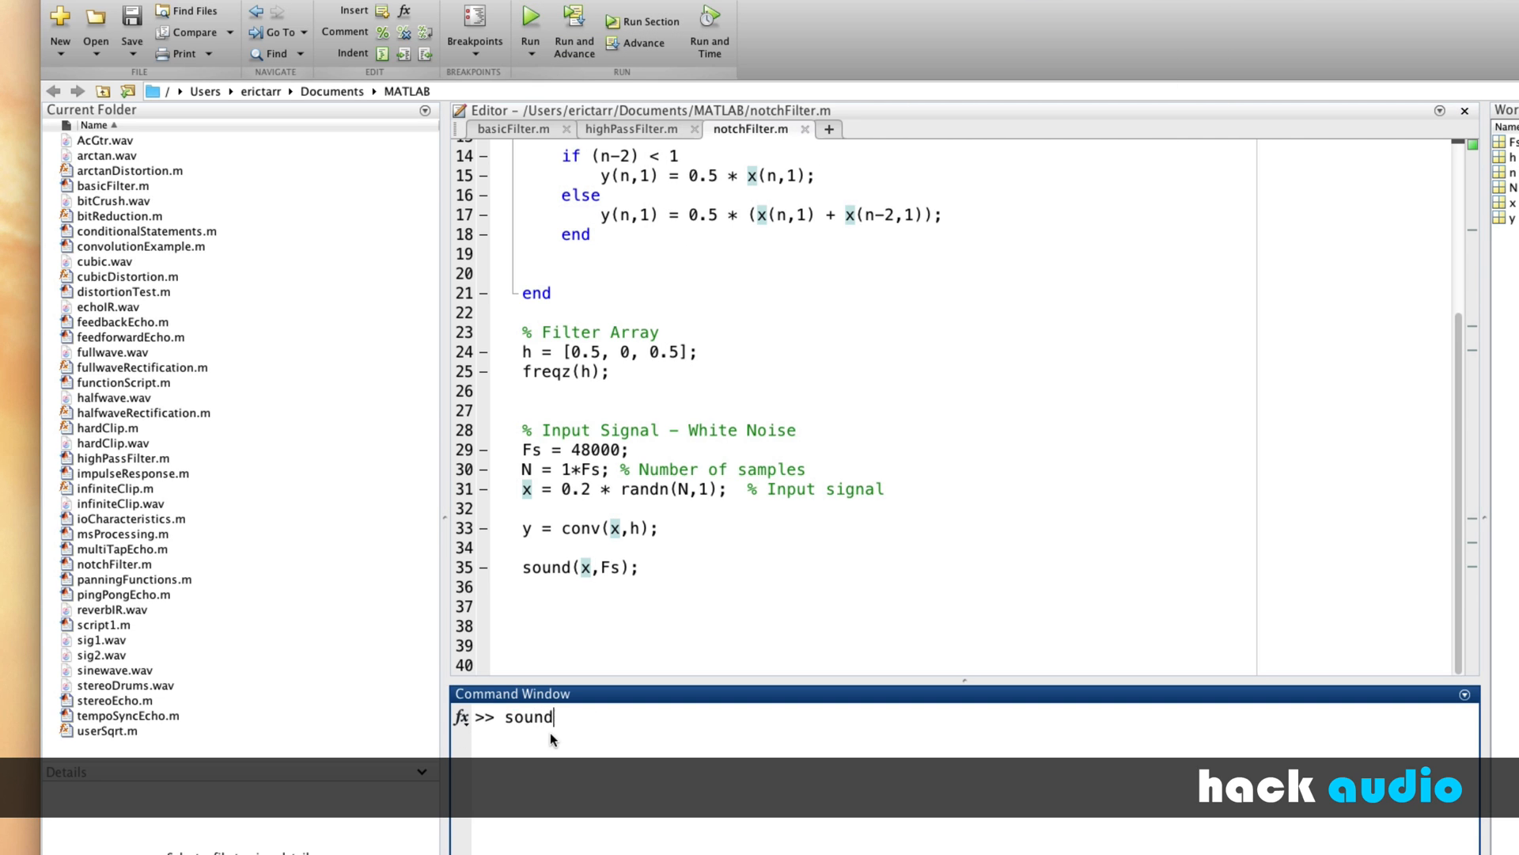
type("(y,Fs0")
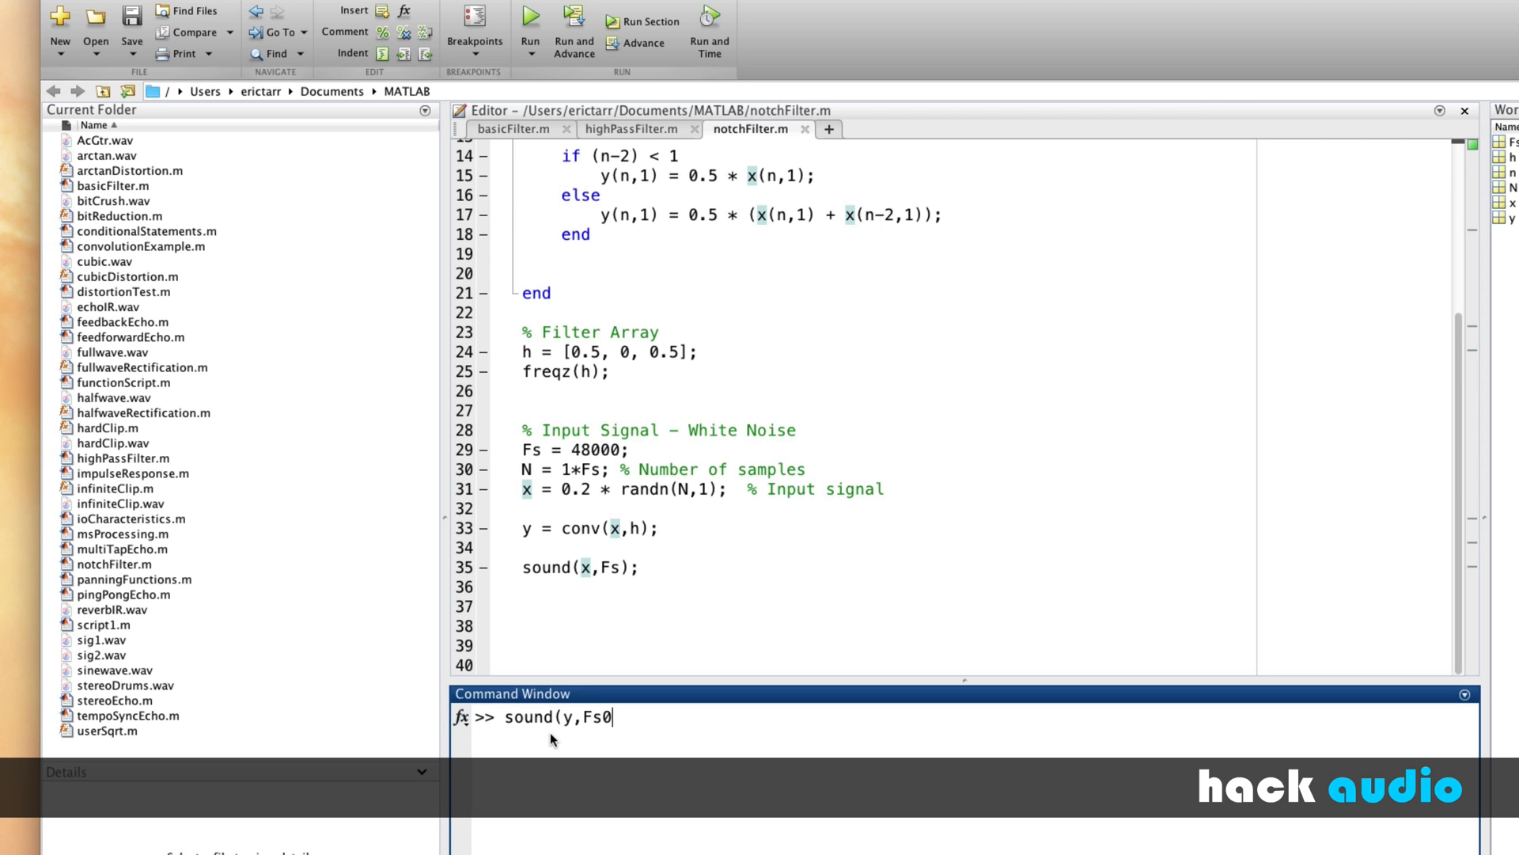